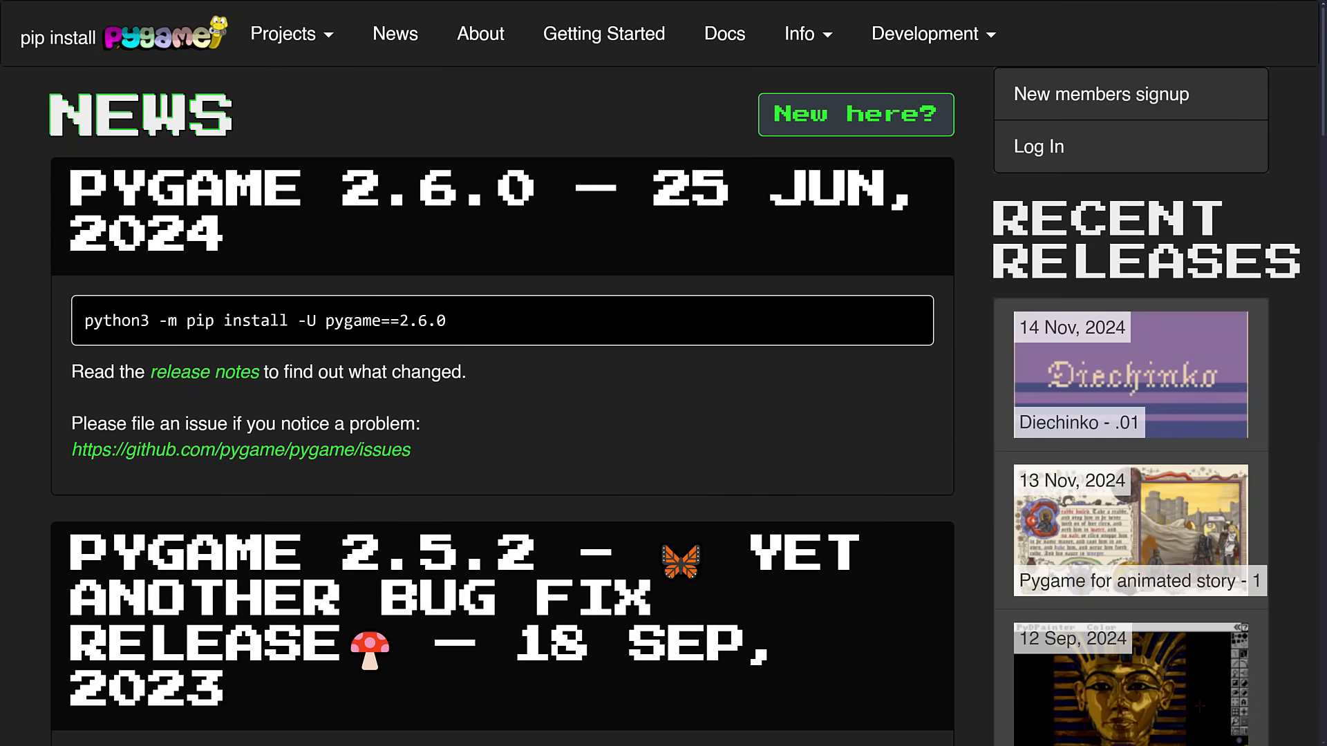
mouse_move(36, 405)
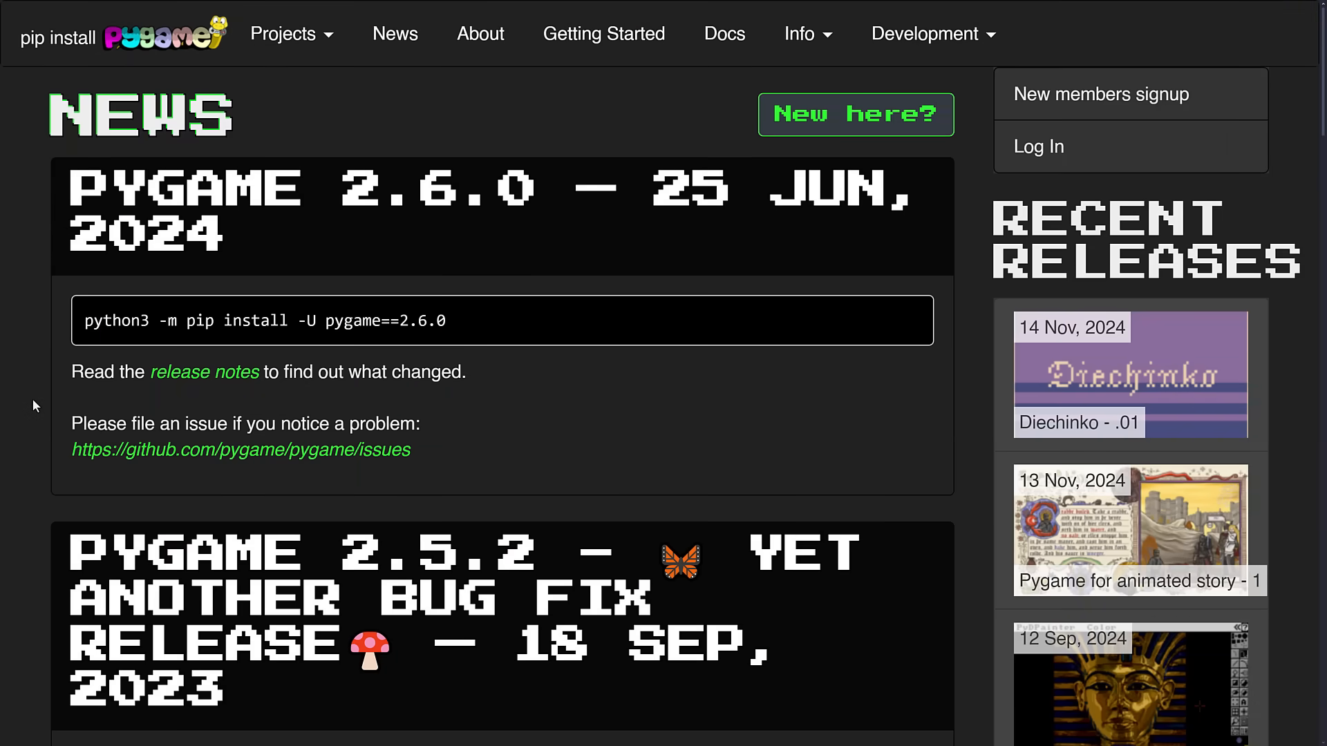
Step: Scroll the pygame.org news past the 2.5.x release posts down to the March 2023 game jams post
scroll(down, 3)
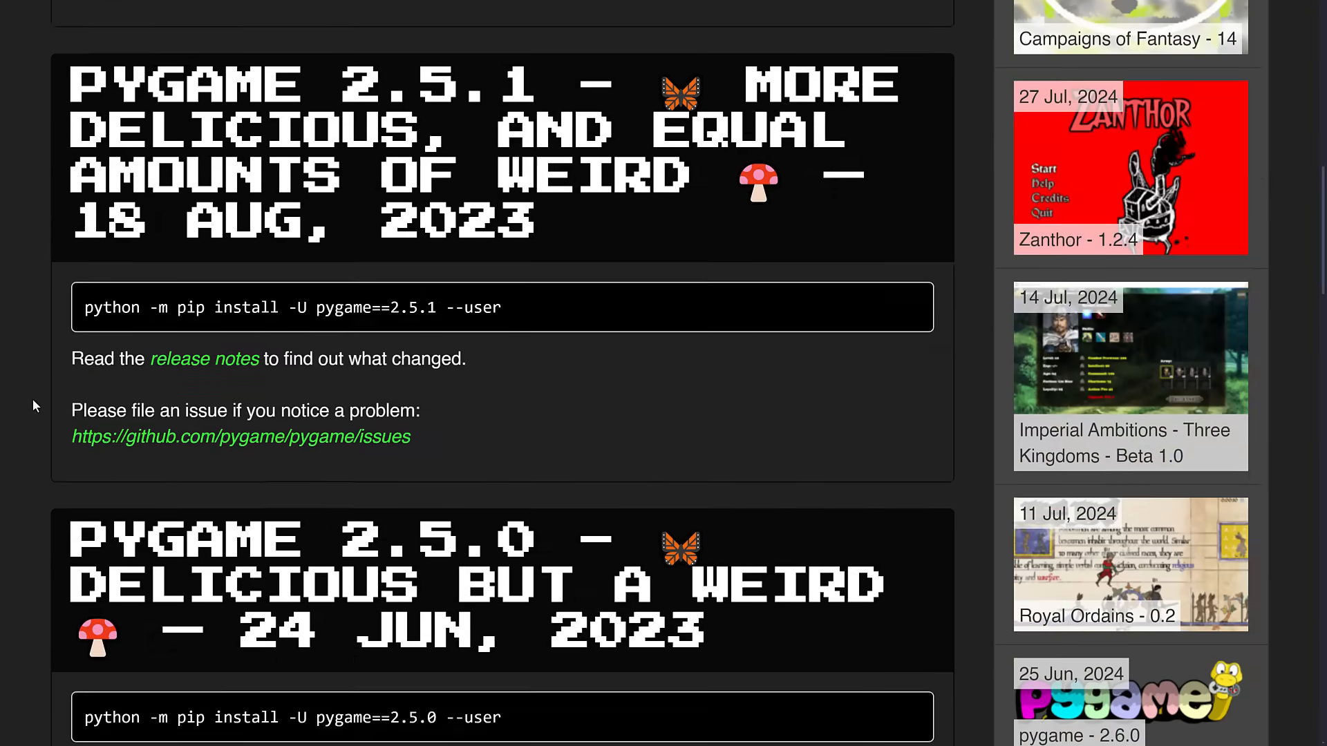
scroll(down, 3)
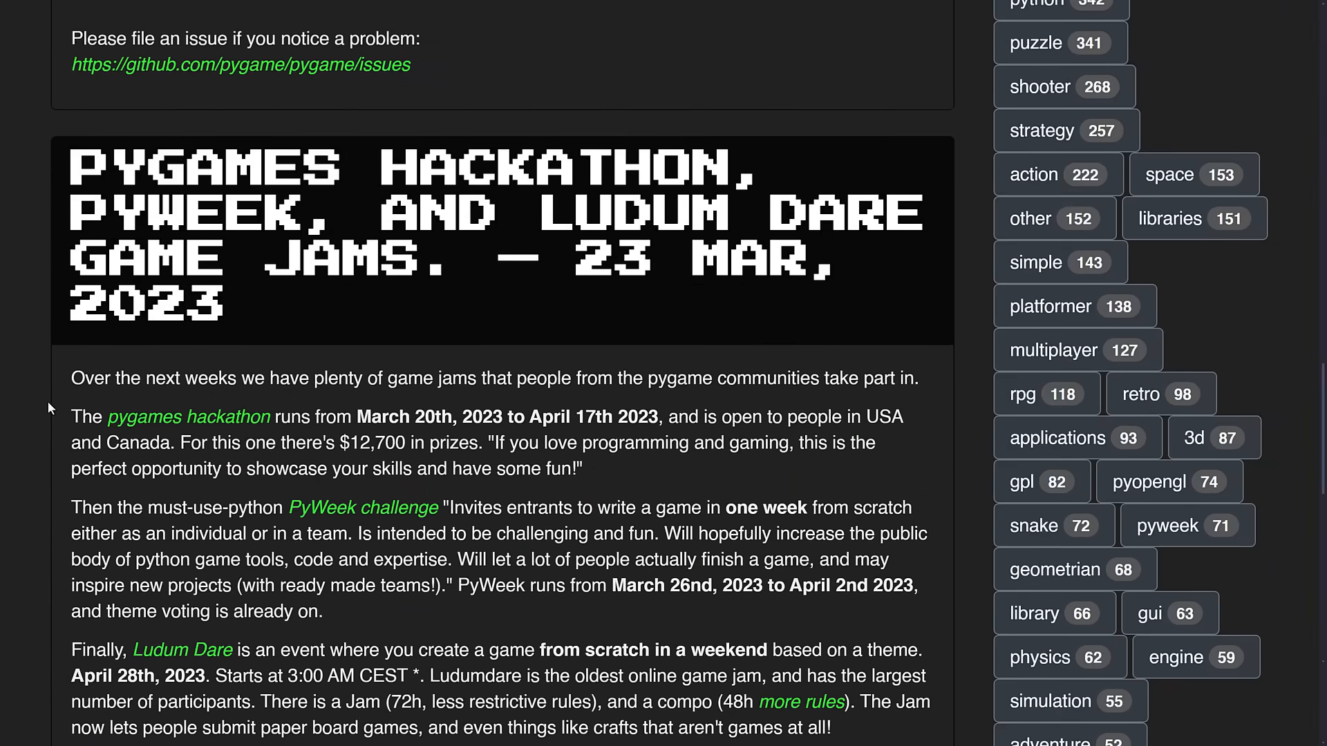
scroll(down, 3)
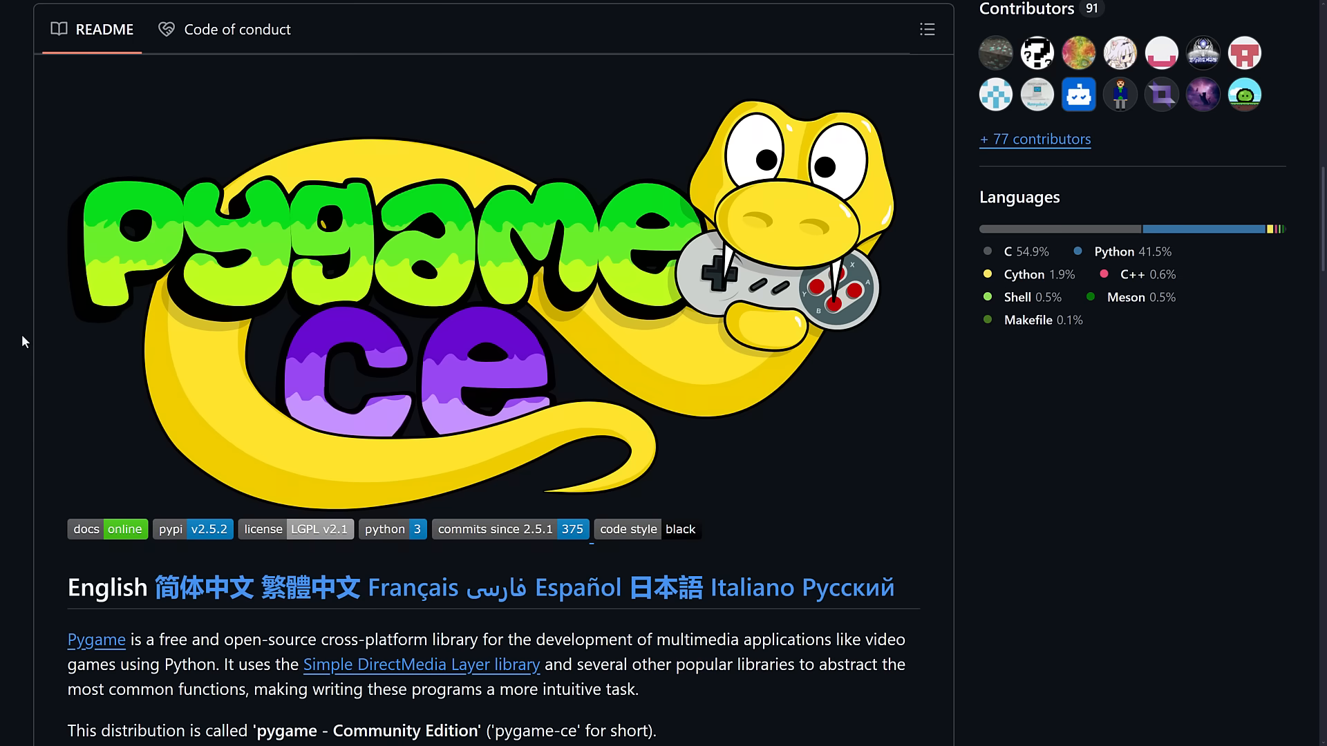
mouse_move(1027, 576)
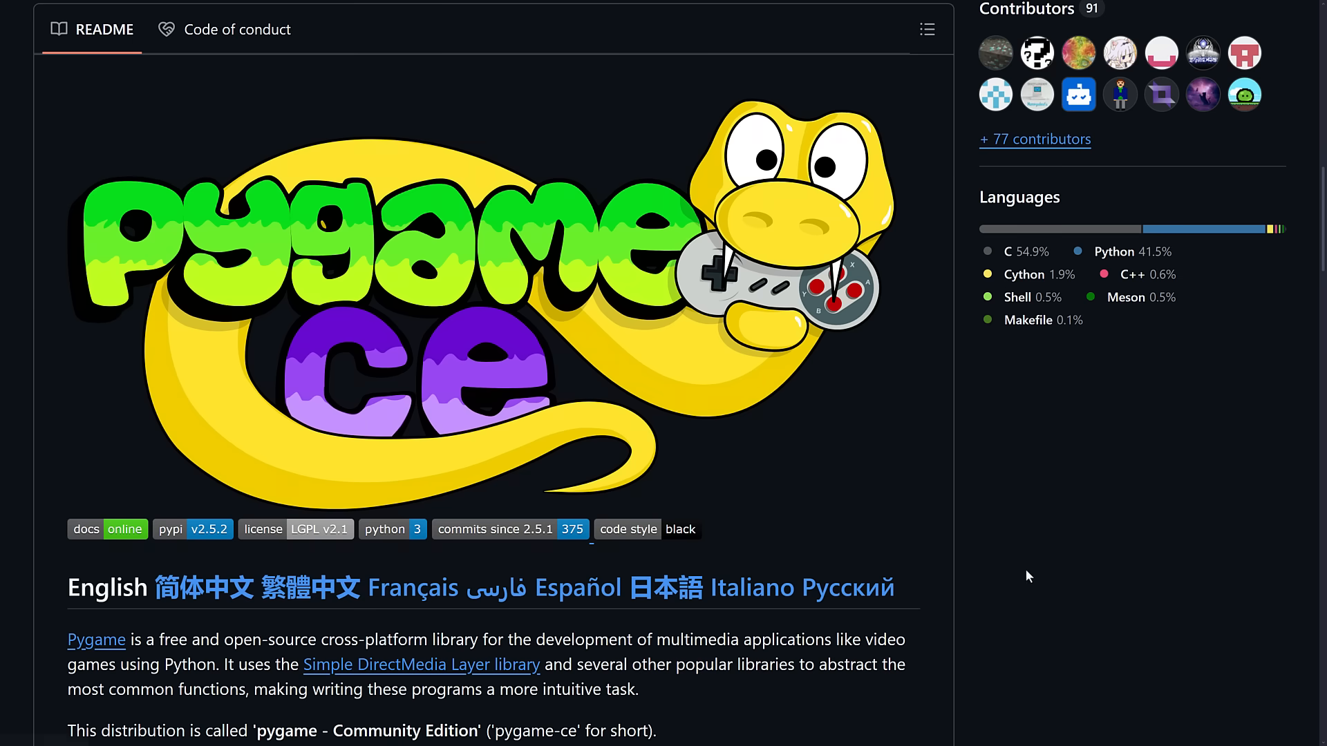
Step: Scroll the pygame-ce README through Installation and Help to How to Contribute and License, then navigate back
scroll(down, 3)
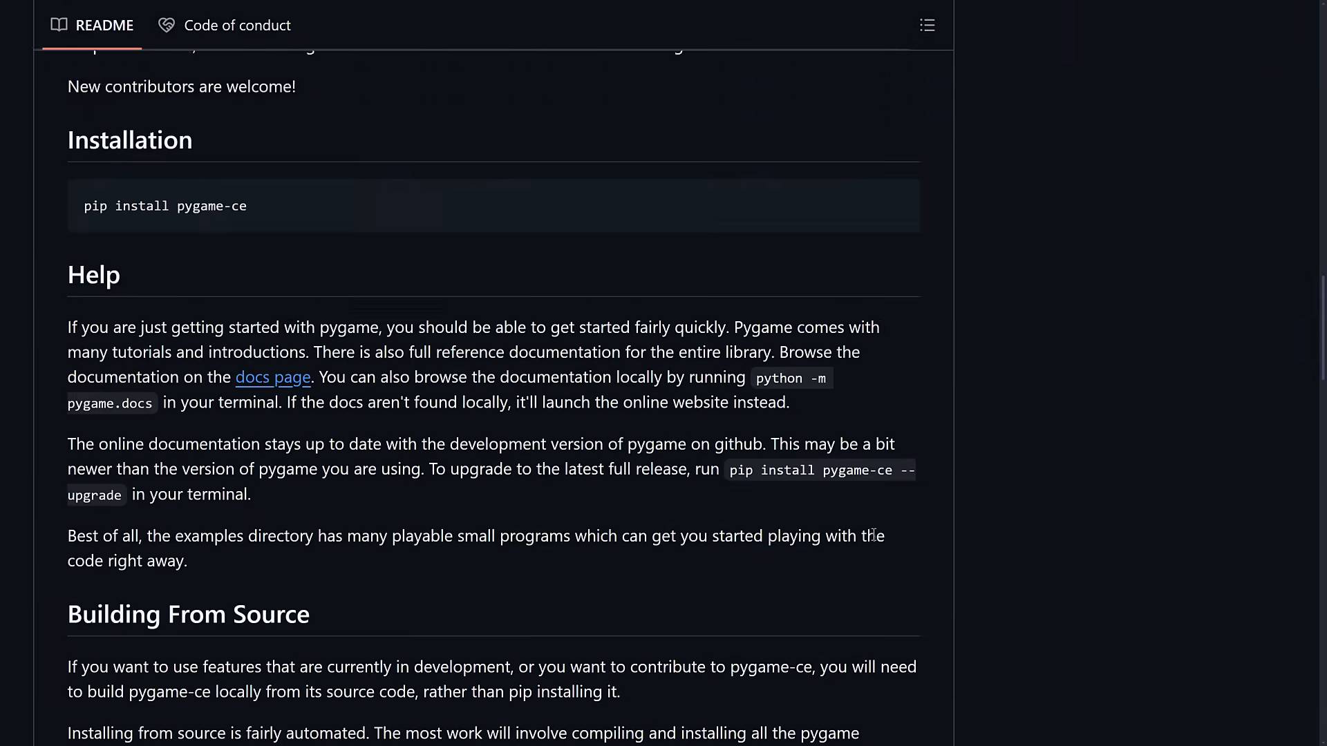
scroll(down, 3)
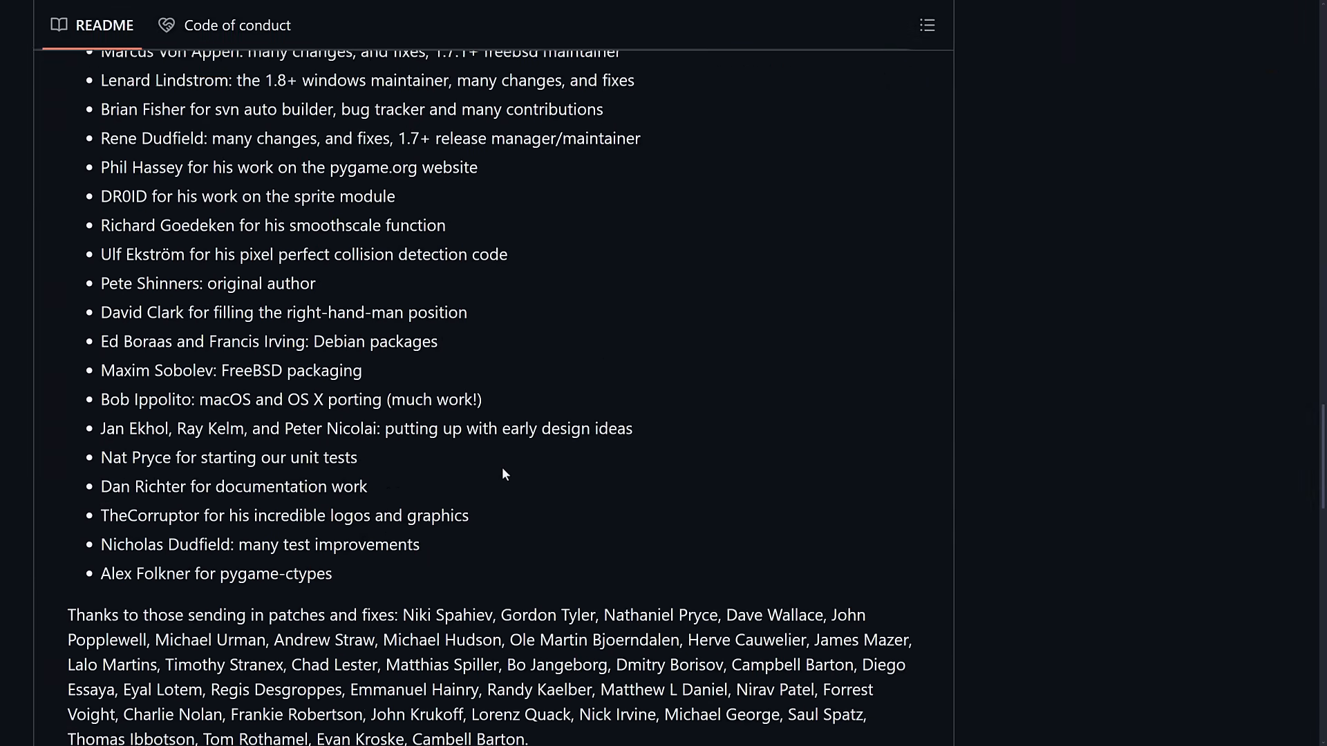
scroll(down, 3)
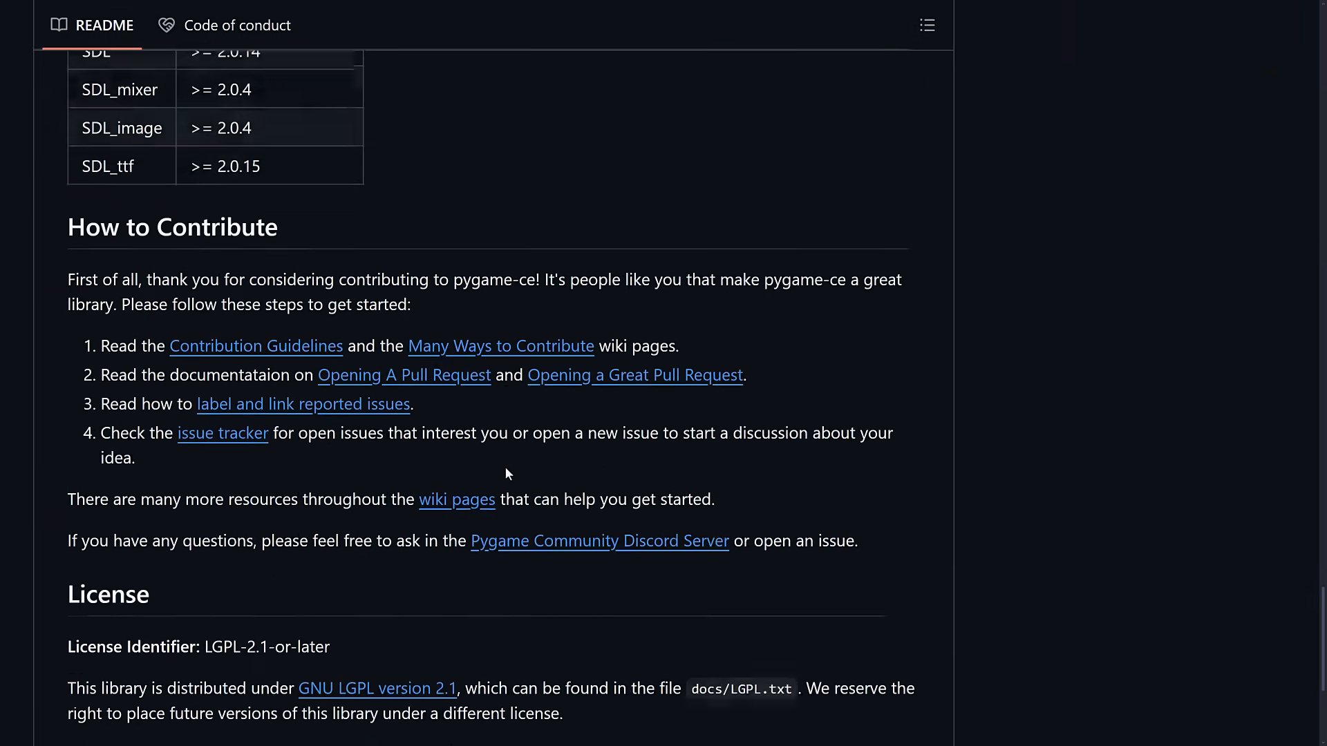
click(71, 163)
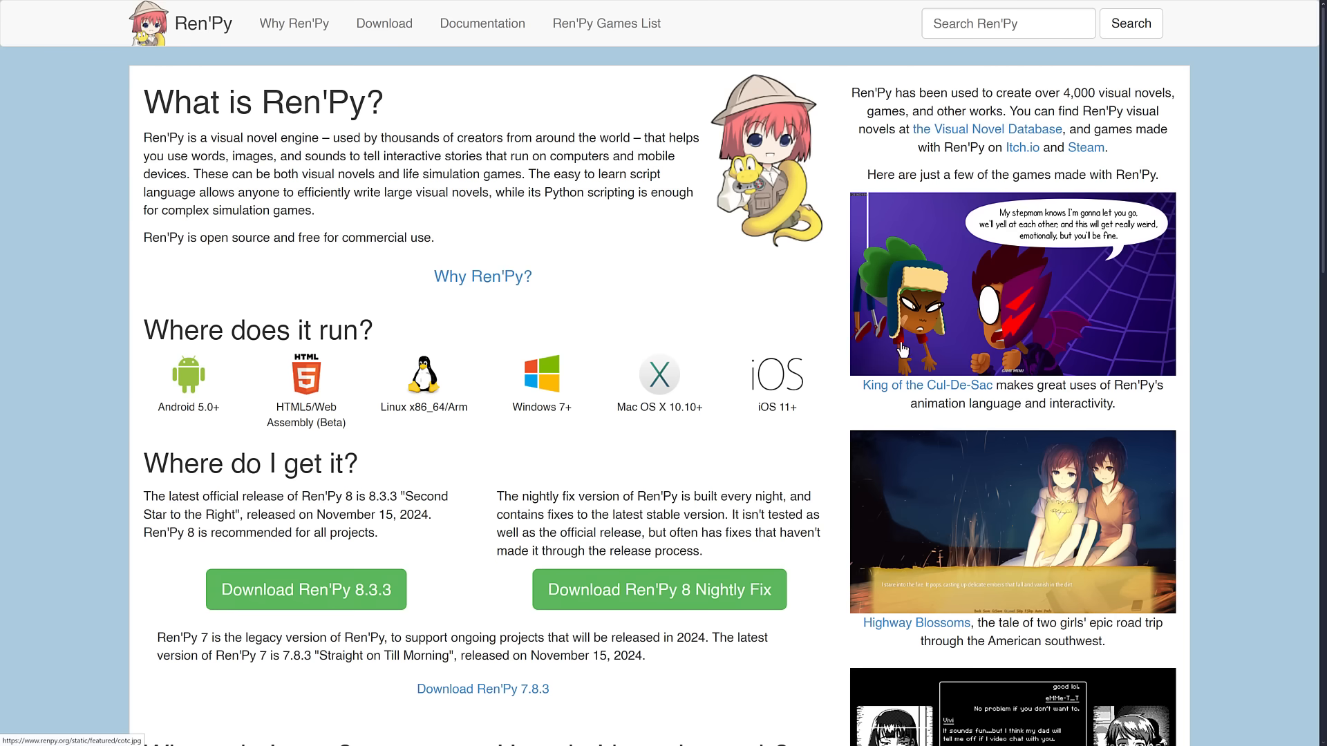
Step: Scroll the Ren'Py homepage down to the 'Who is it sponsored by?' section
scroll(down, 3)
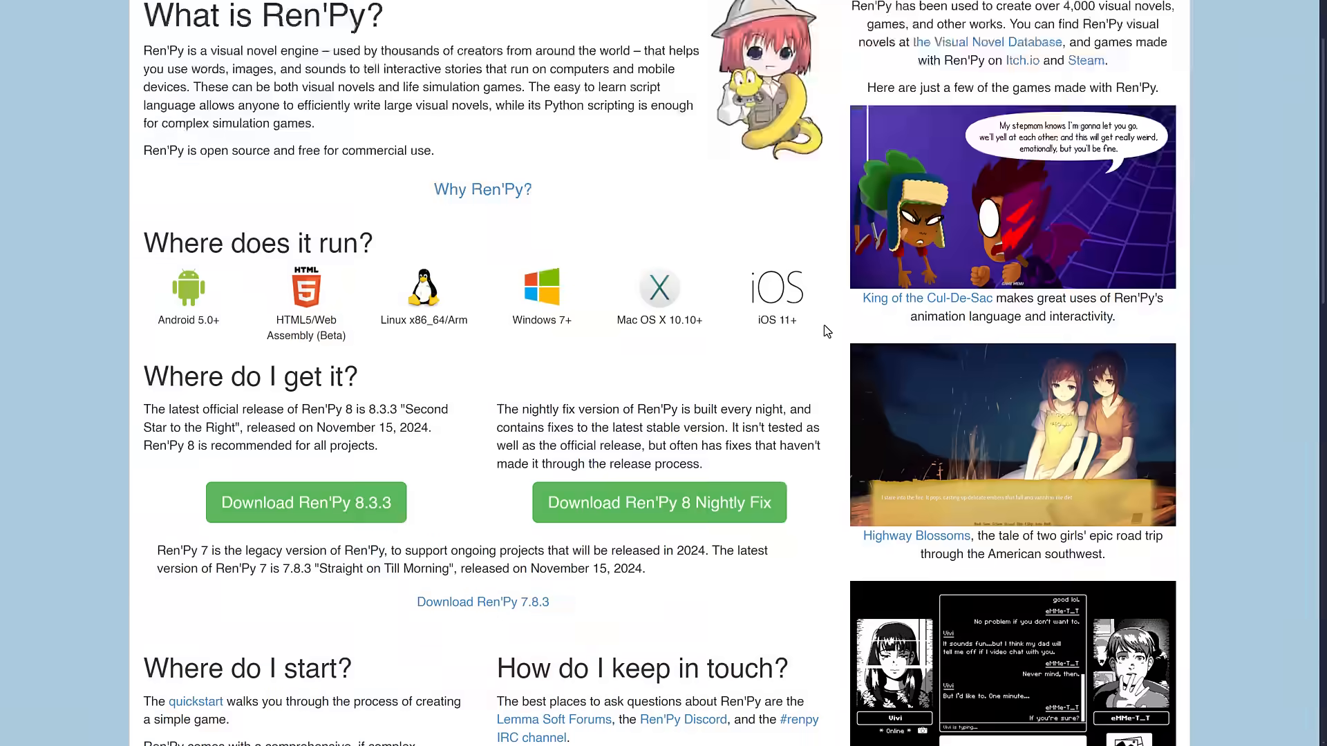
scroll(down, 3)
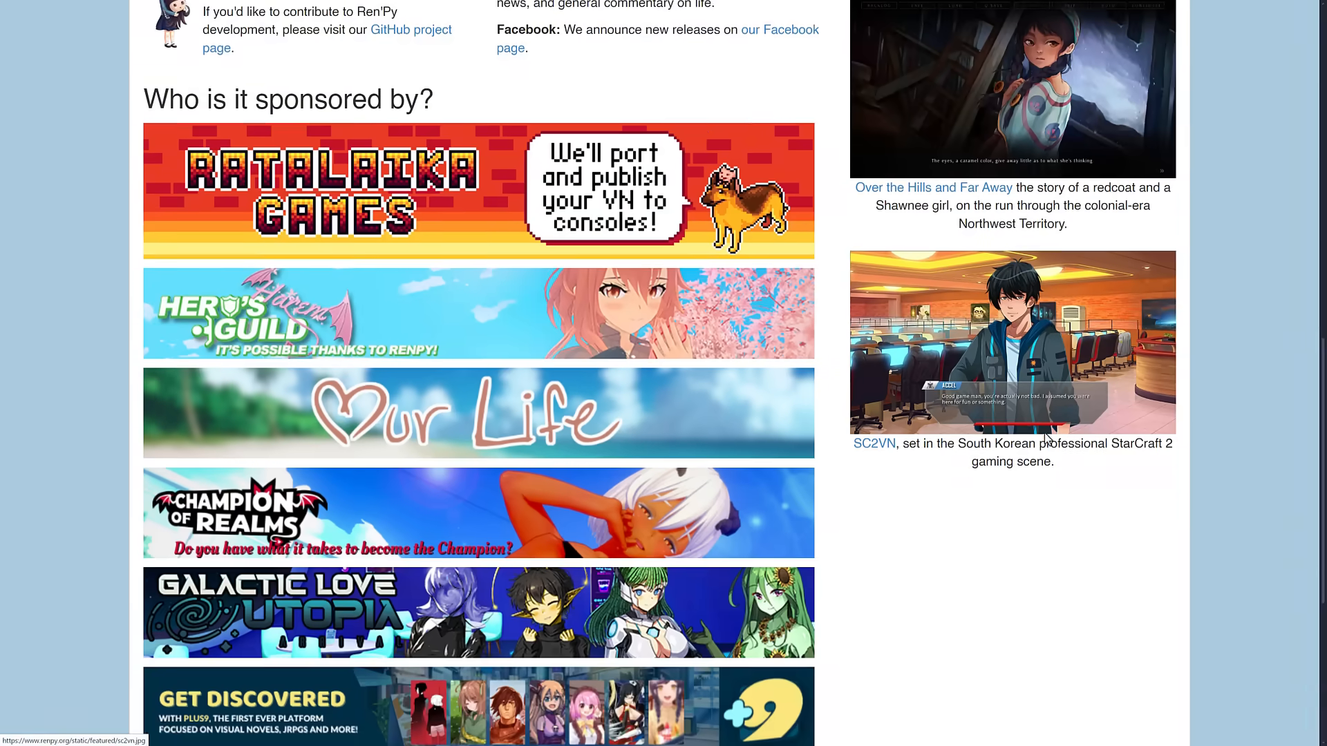
scroll(down, 3)
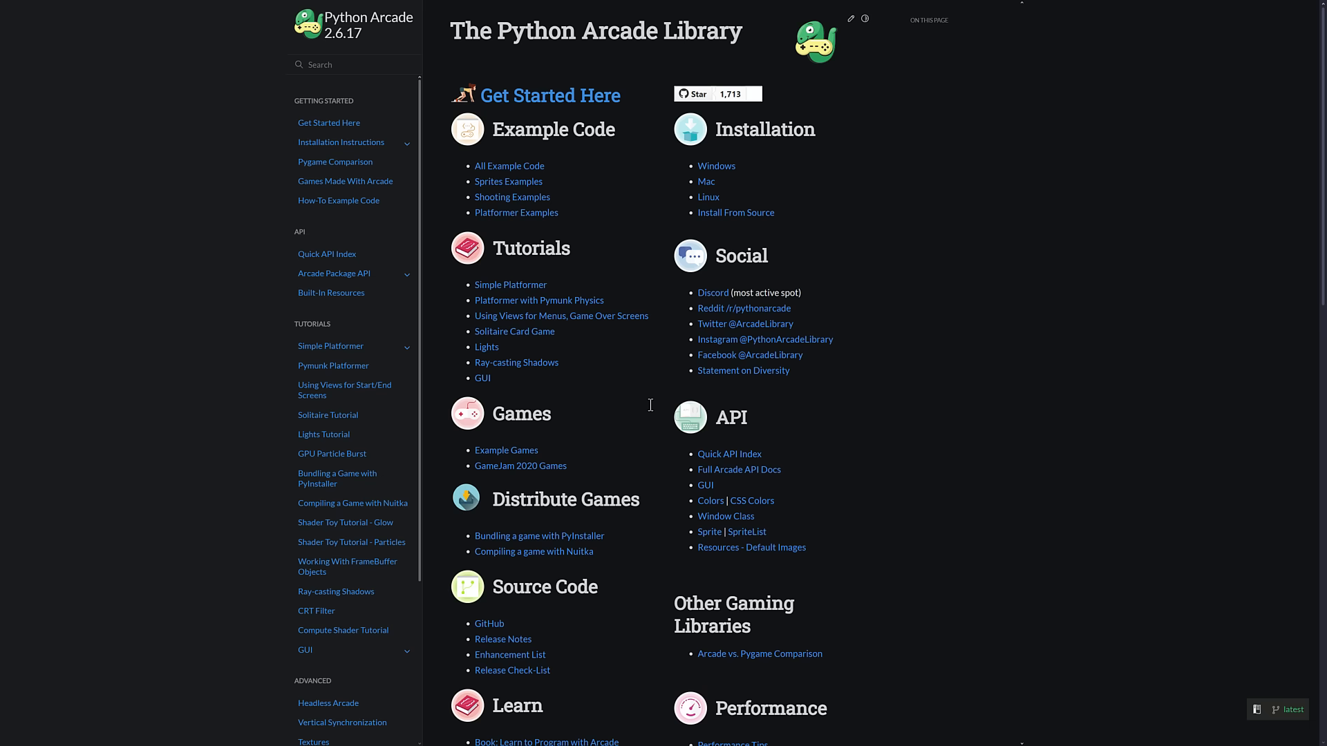
mouse_move(509, 182)
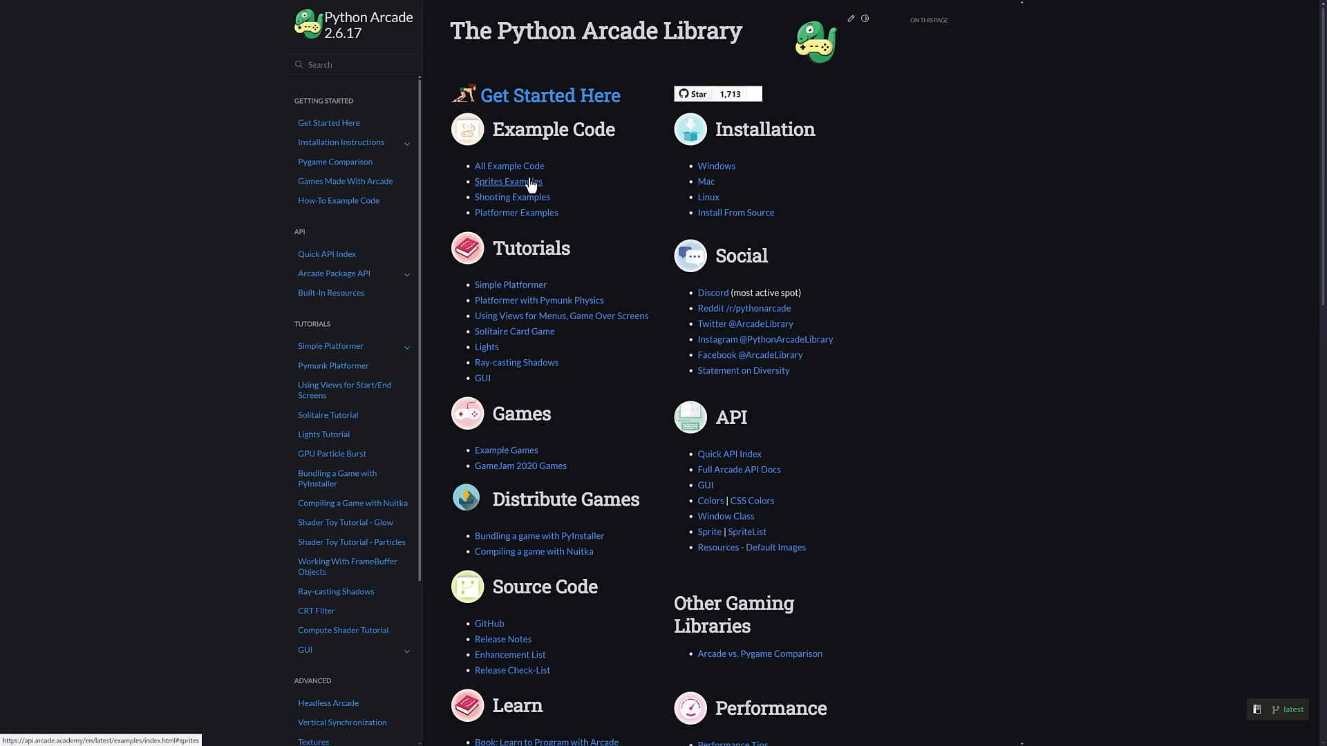
Step: Jump to the Sprites examples and browse the Arcade gallery down to Concept Games
click(508, 181)
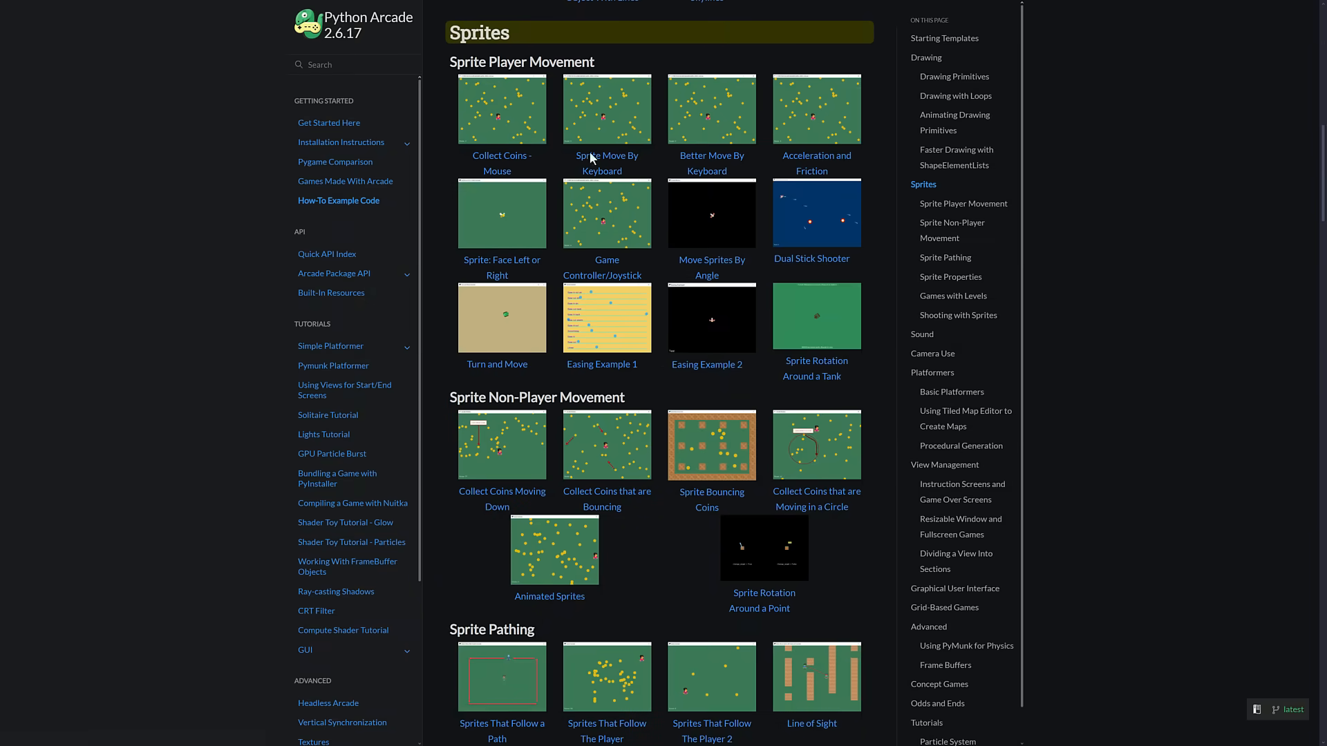
scroll(down, 3)
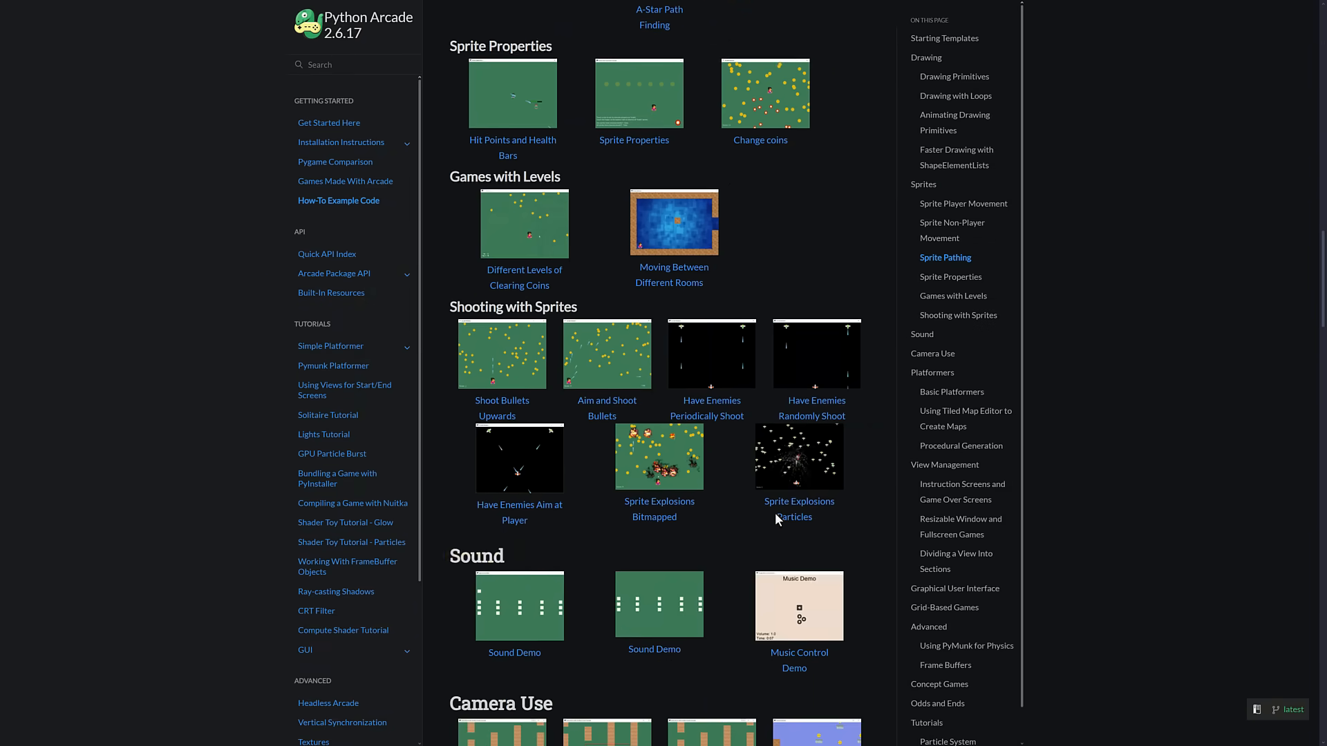
scroll(down, 3)
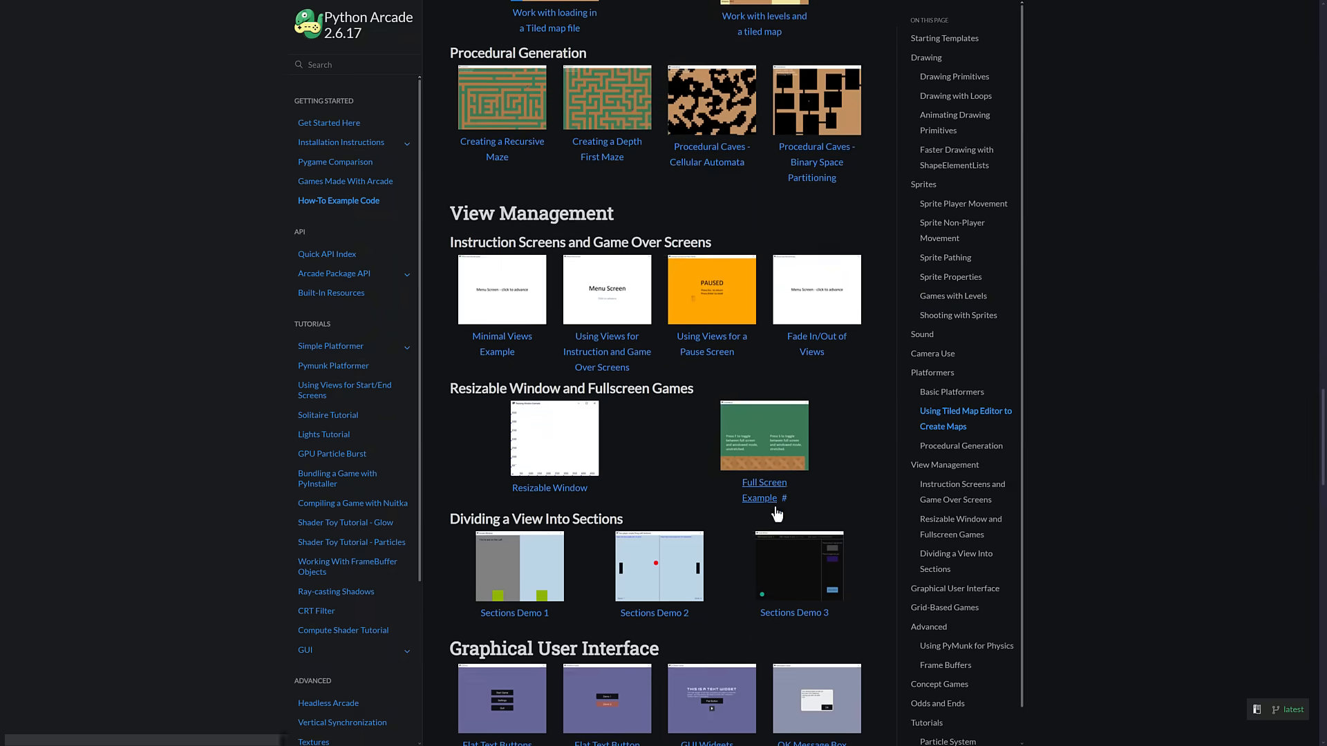
scroll(down, 3)
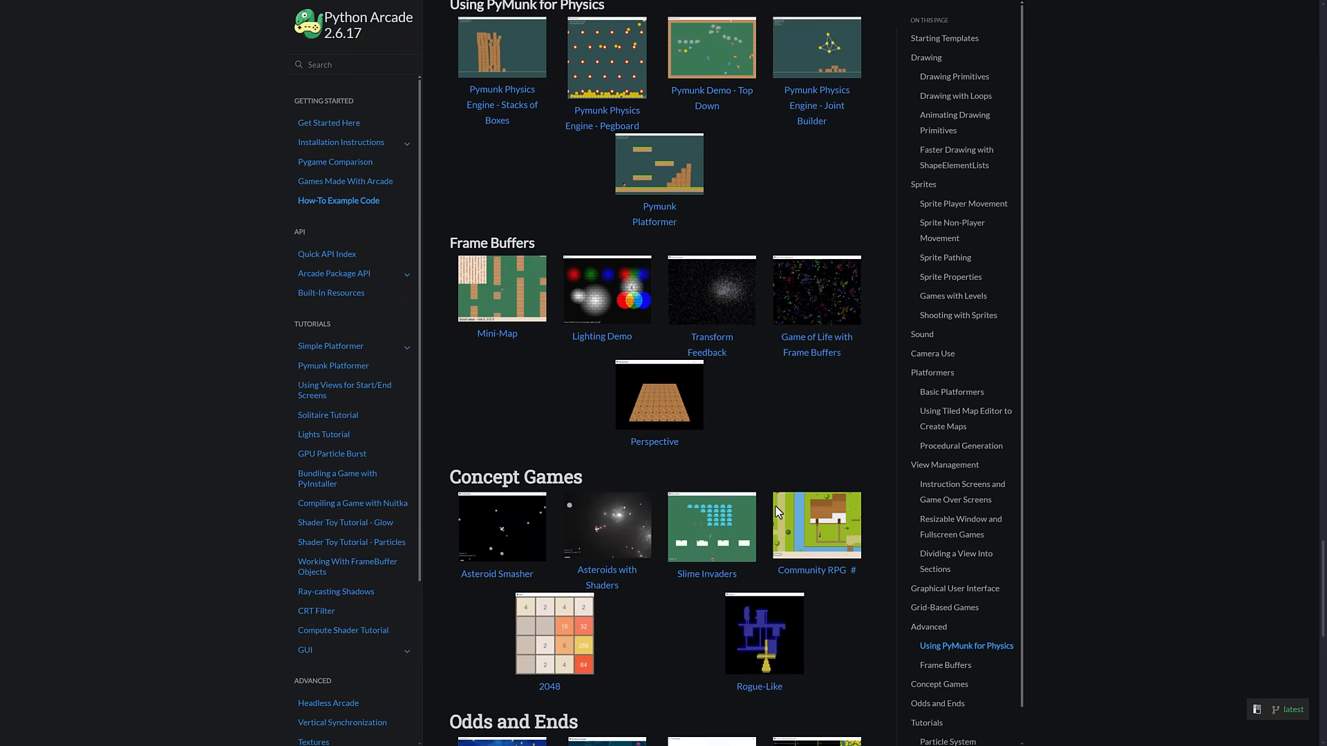
scroll(down, 3)
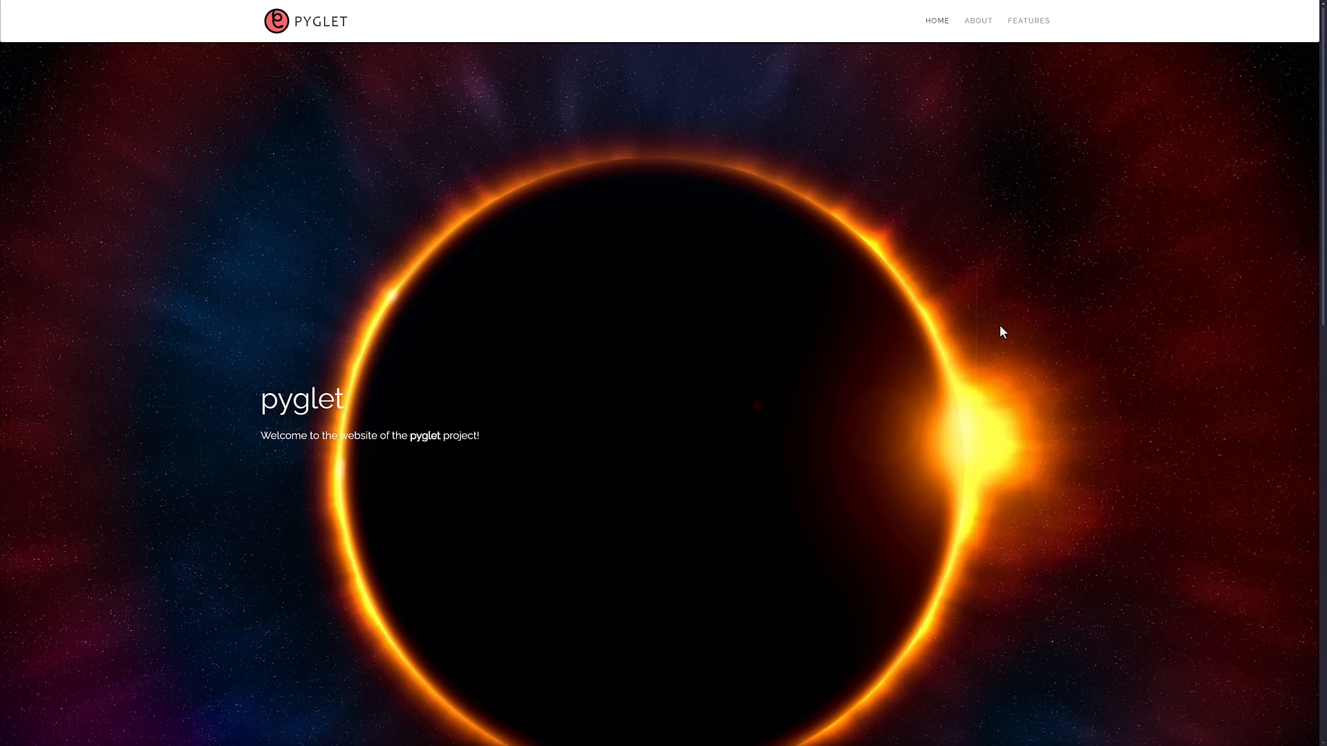
scroll(down, 3)
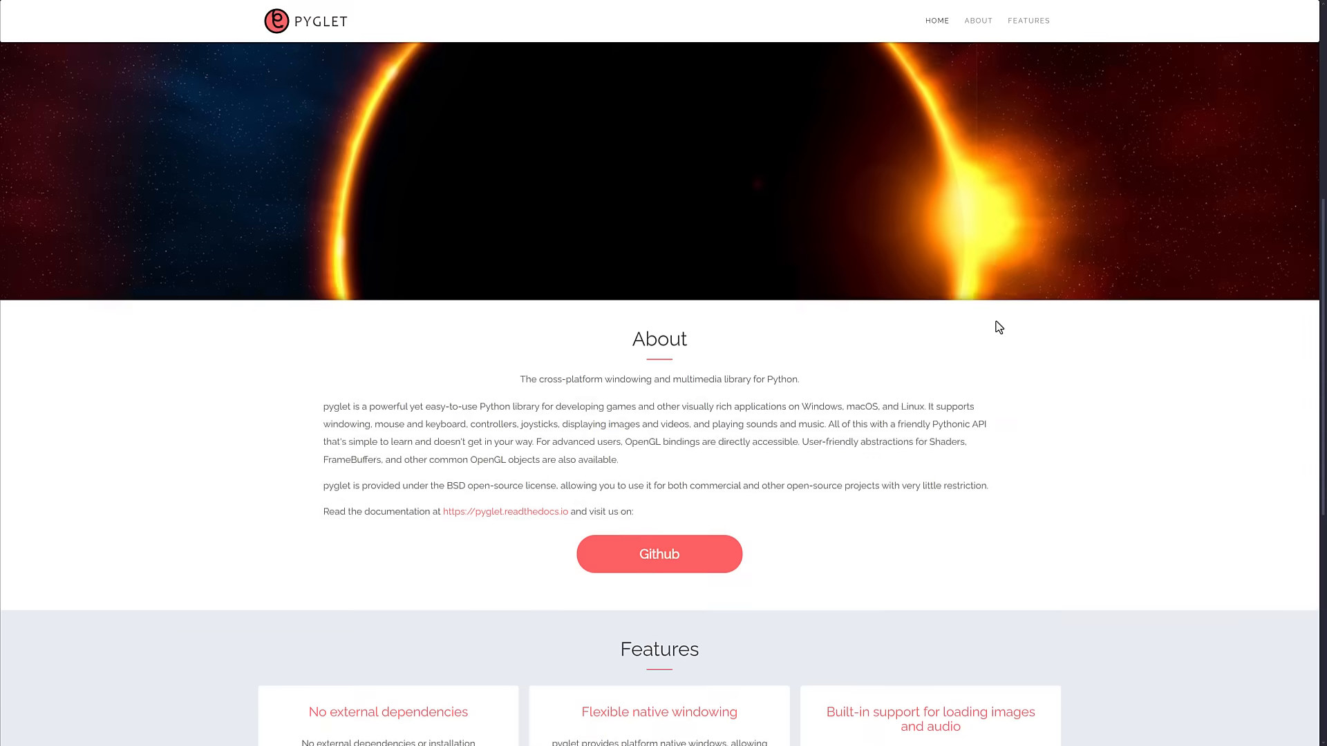
scroll(down, 3)
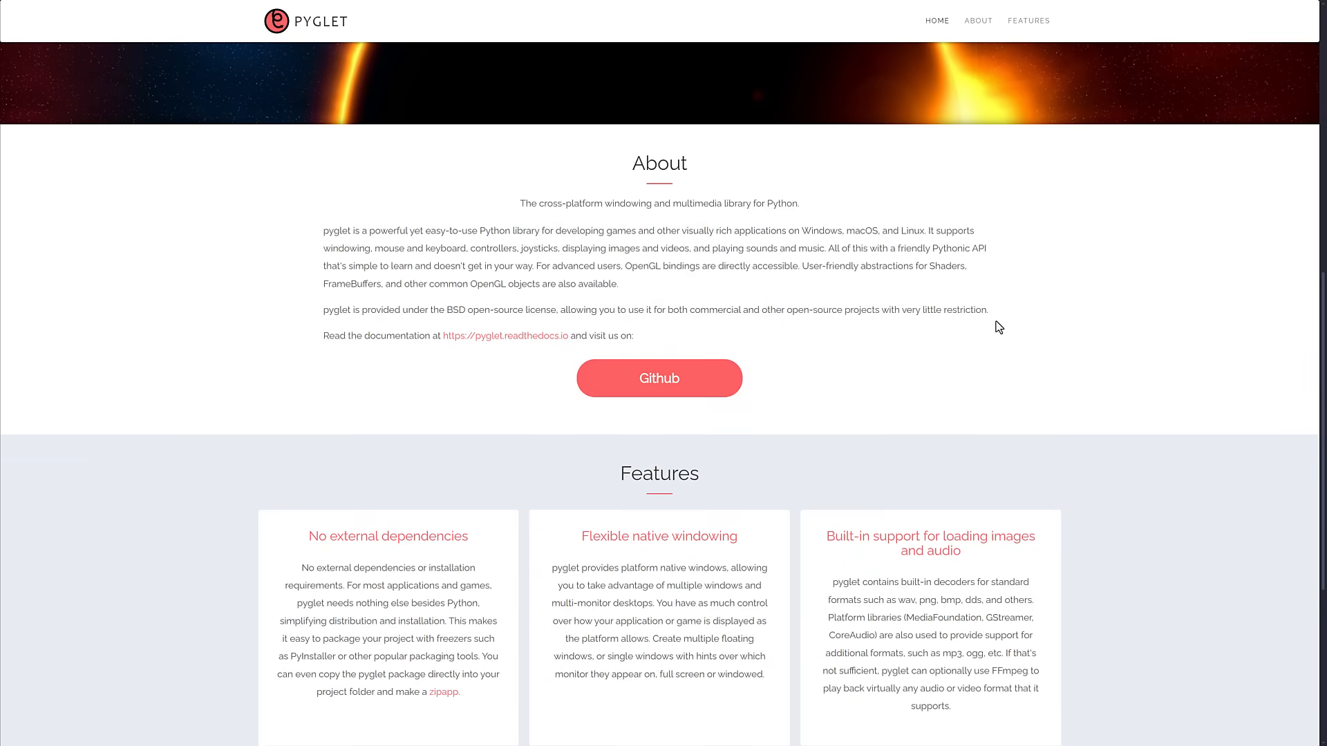
mouse_move(483, 246)
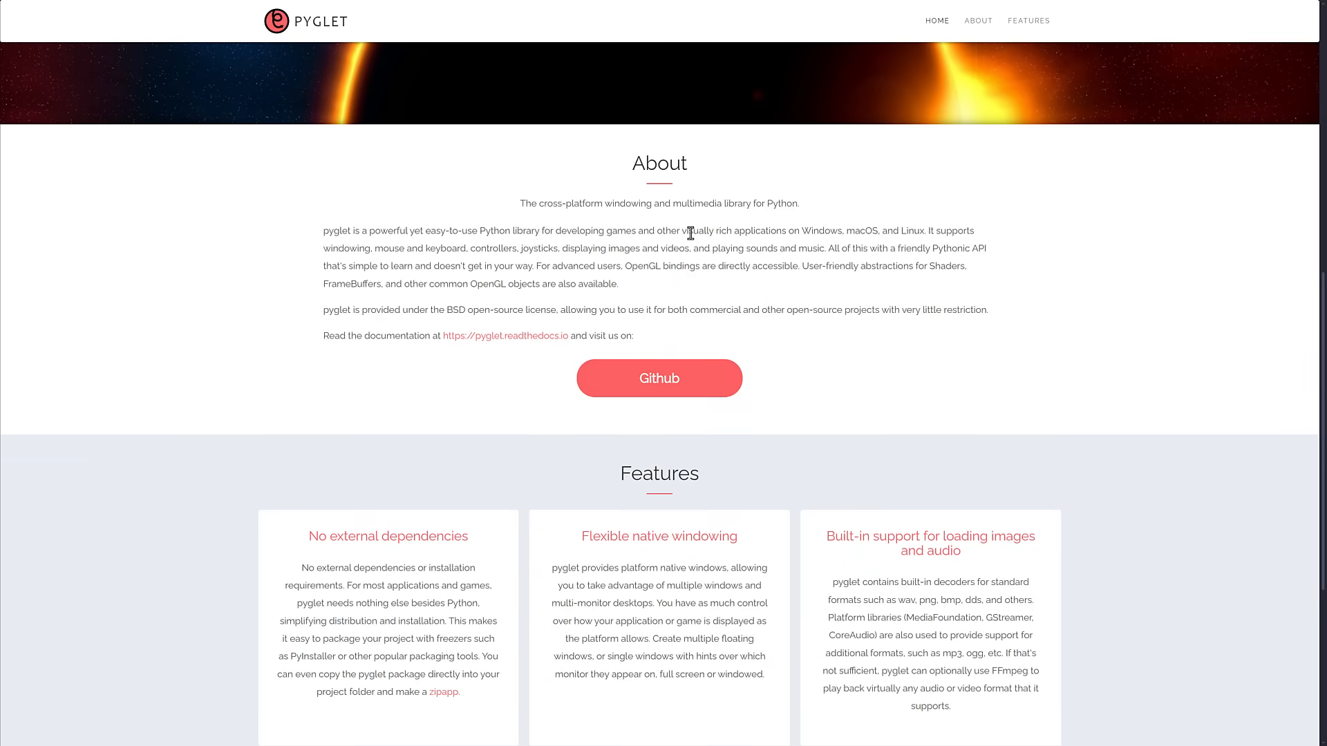
mouse_move(845, 250)
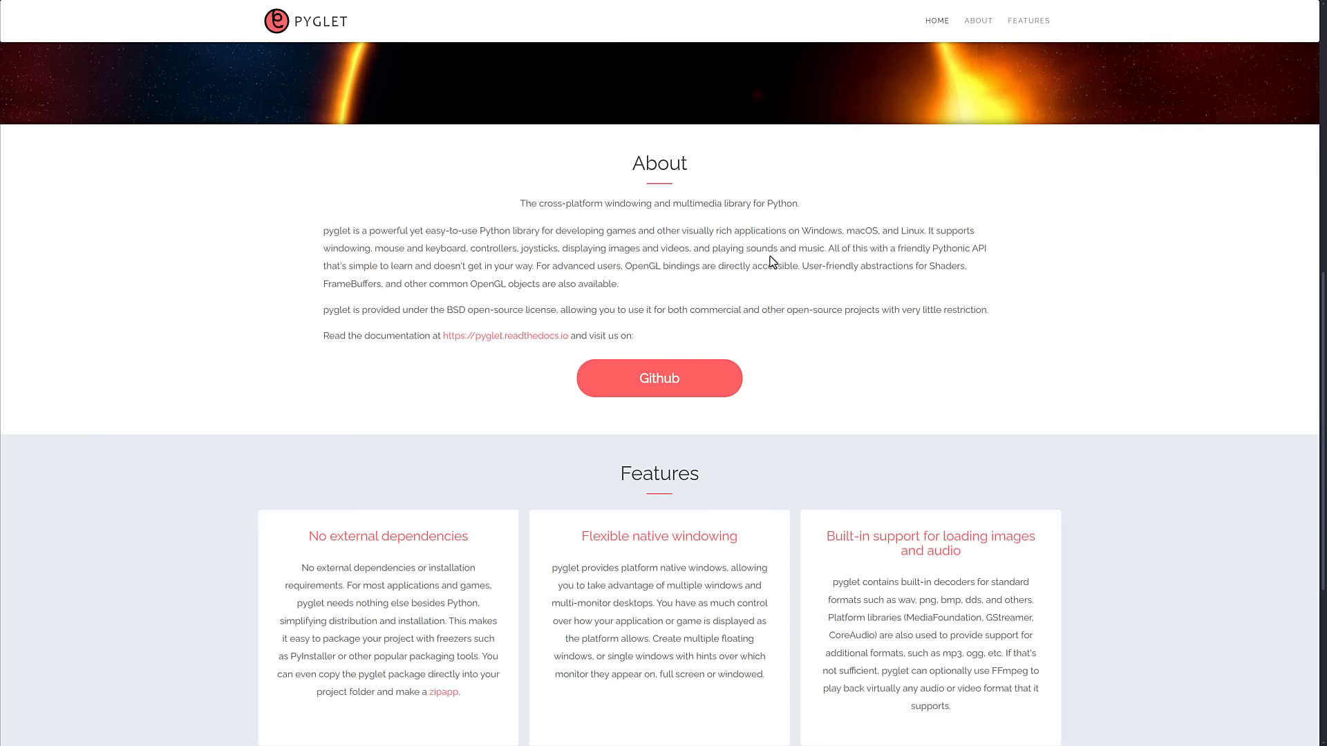
scroll(down, 3)
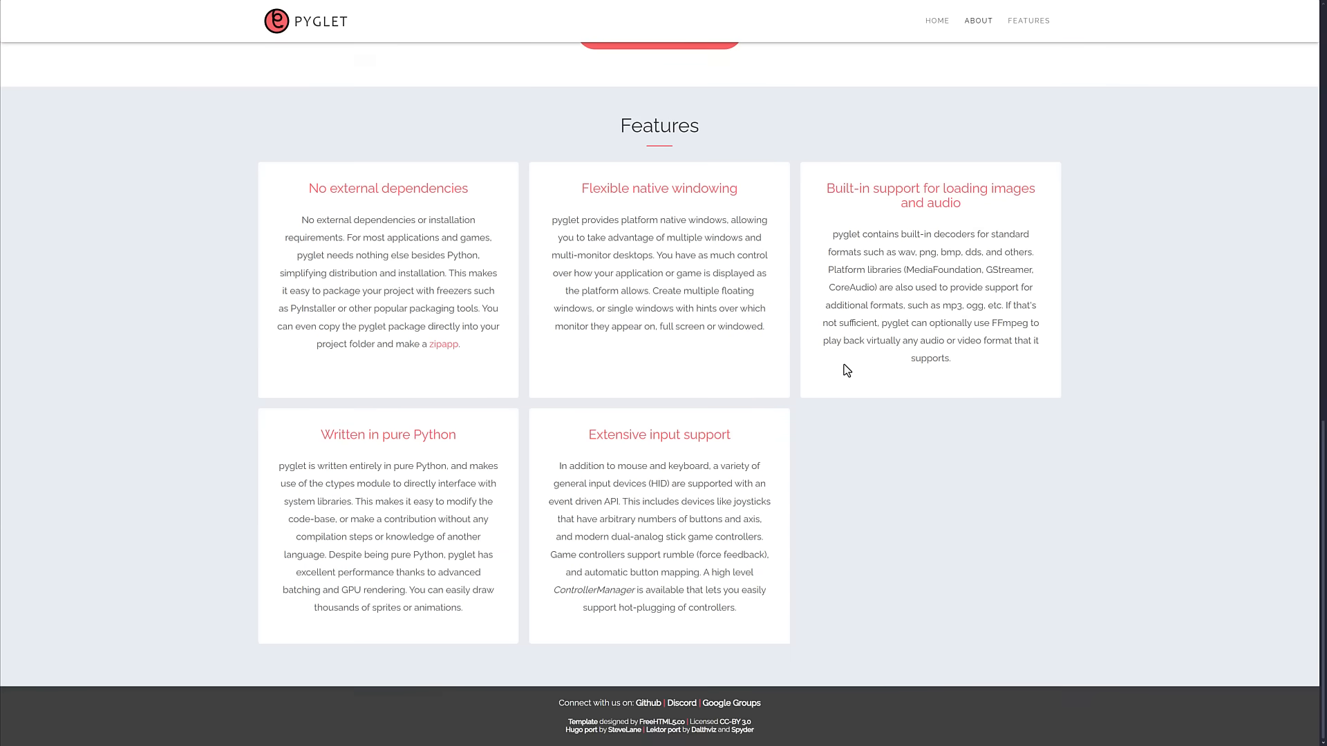
click(937, 20)
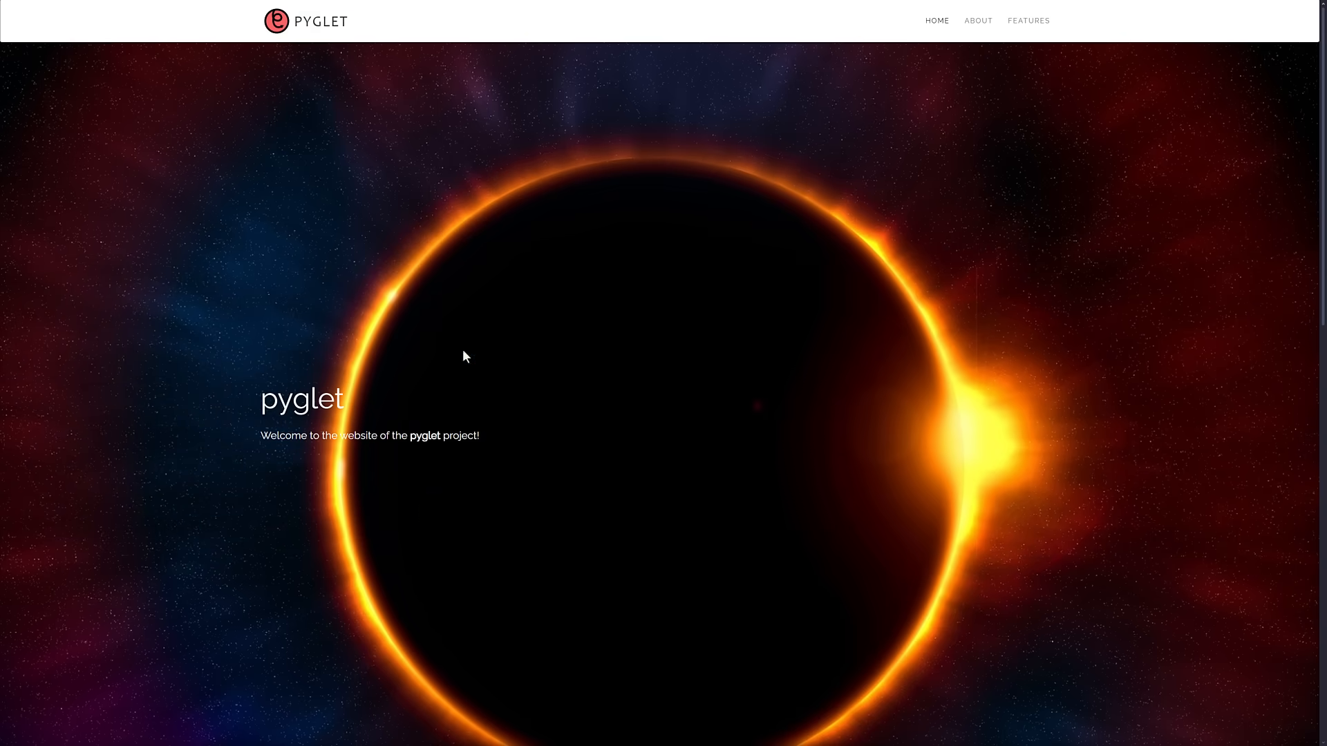
mouse_move(533, 353)
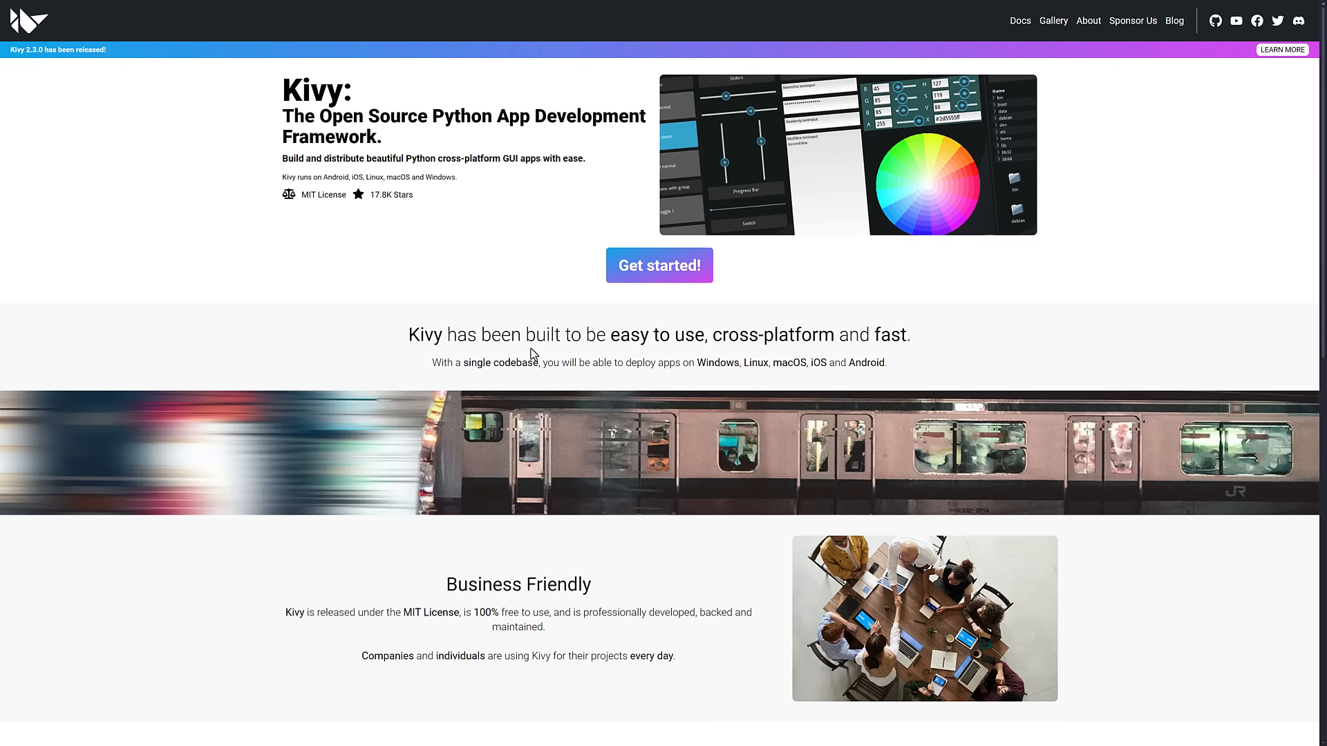
mouse_move(985, 66)
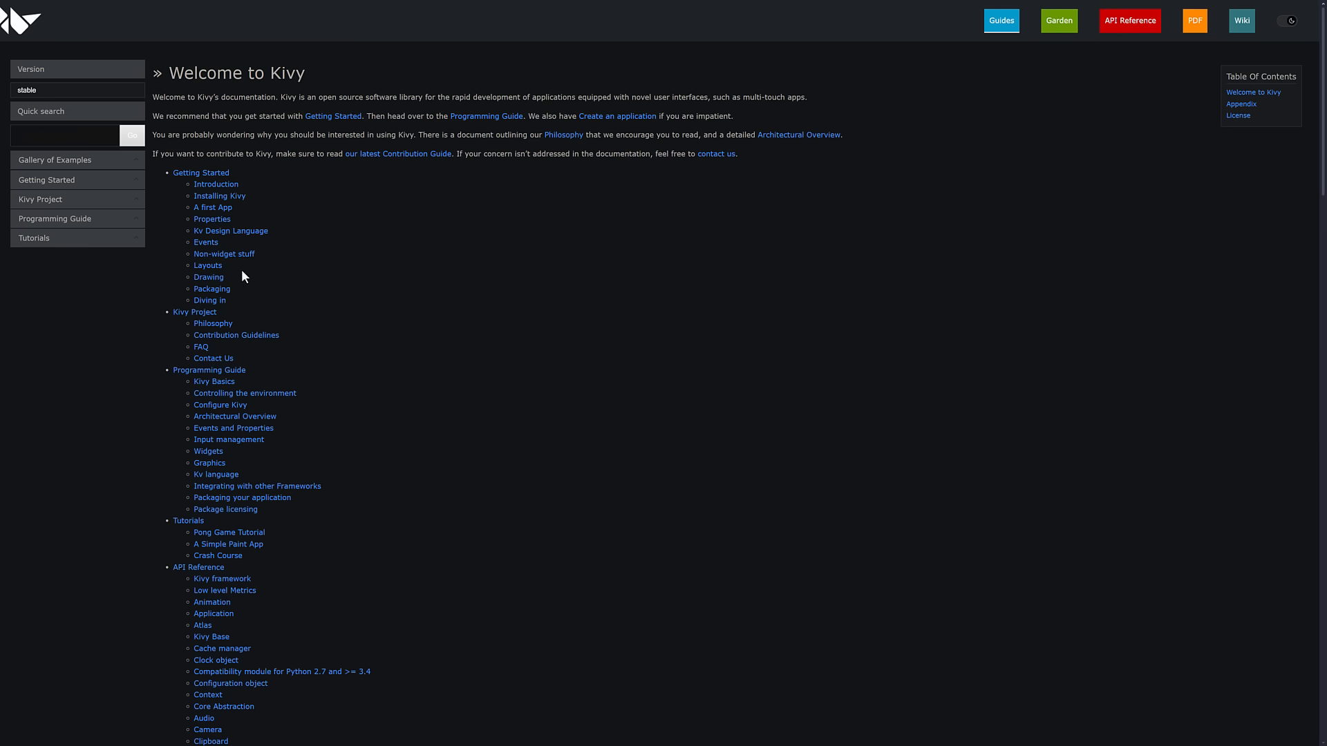
mouse_move(254, 471)
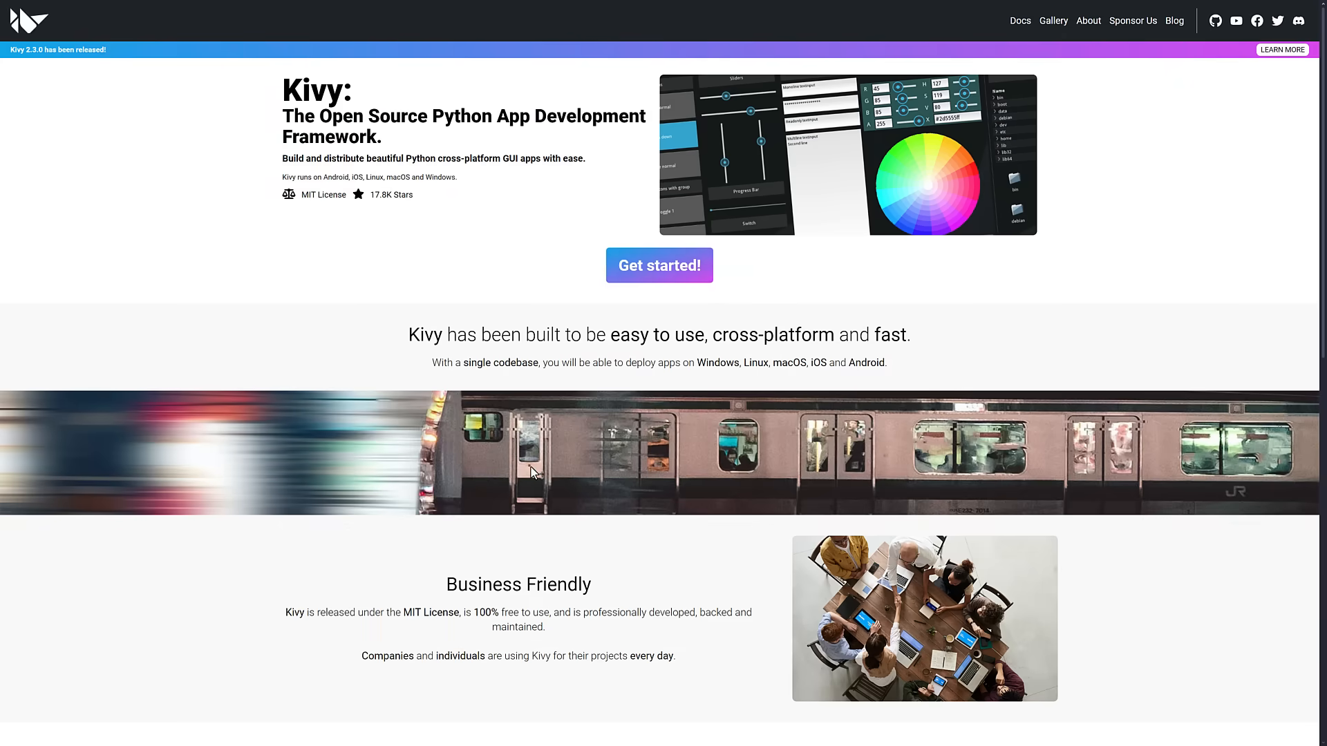
mouse_move(568, 409)
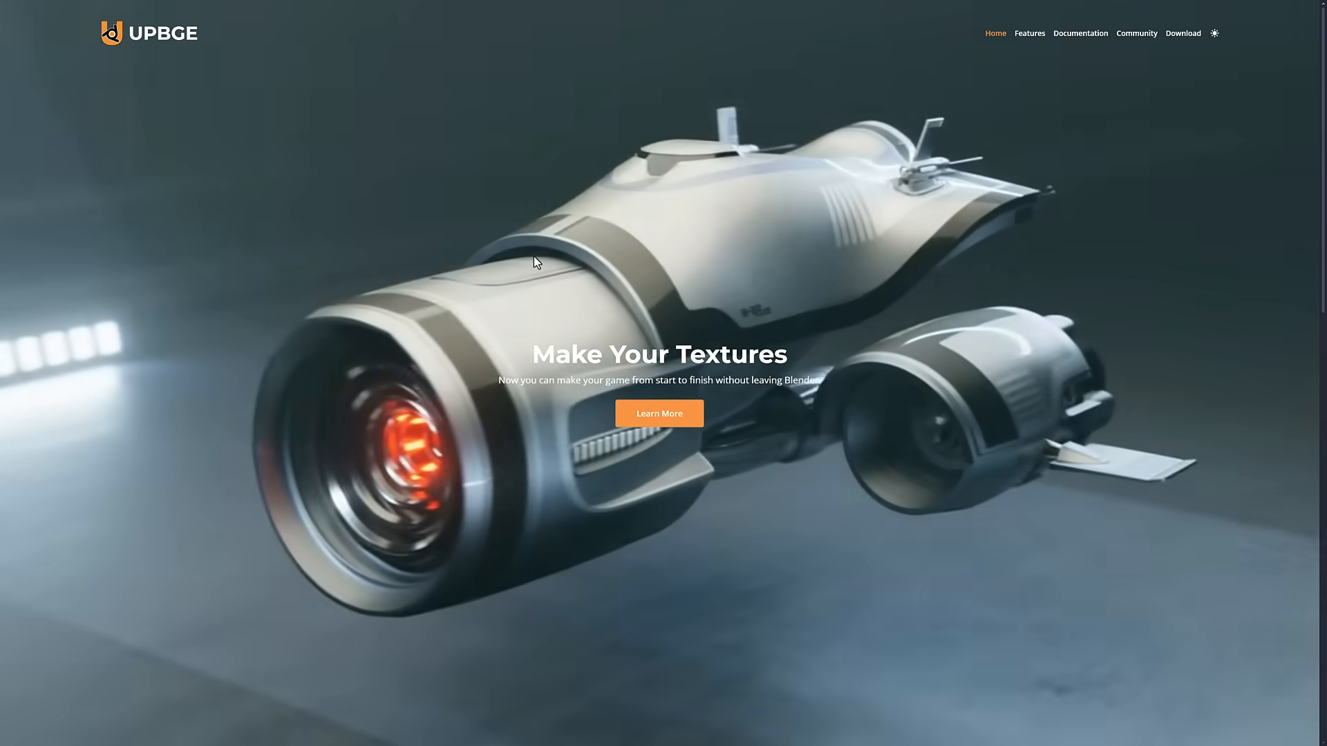
Step: Scroll the UPBGE feature tiles down to 'Release your game' and back up to the top
scroll(down, 3)
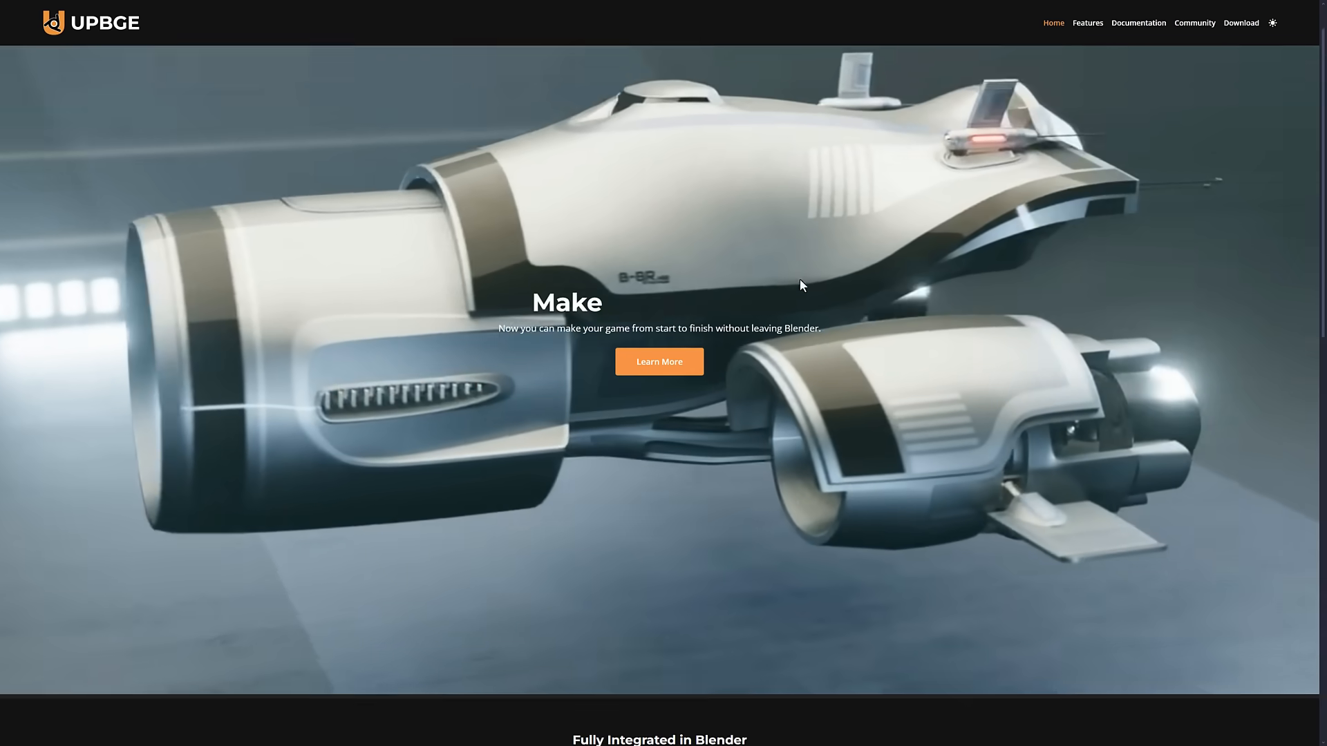
scroll(down, 3)
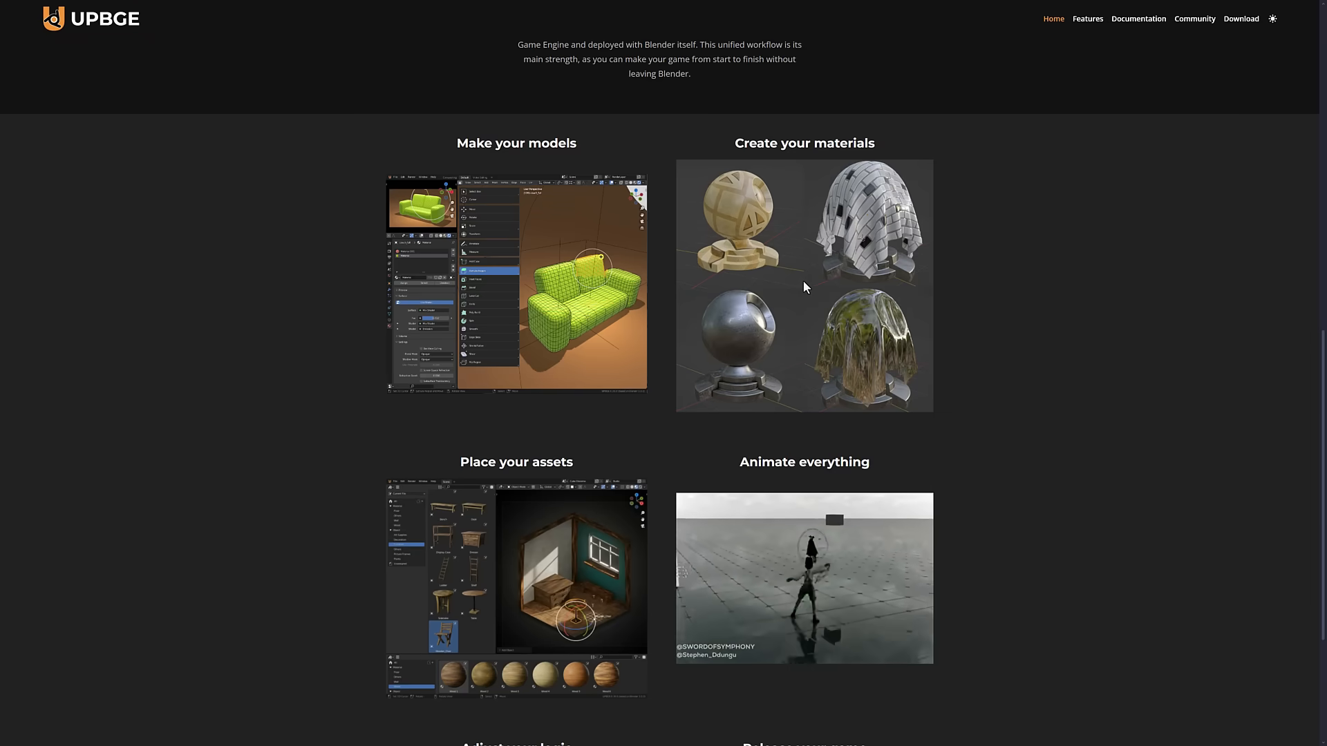
scroll(down, 3)
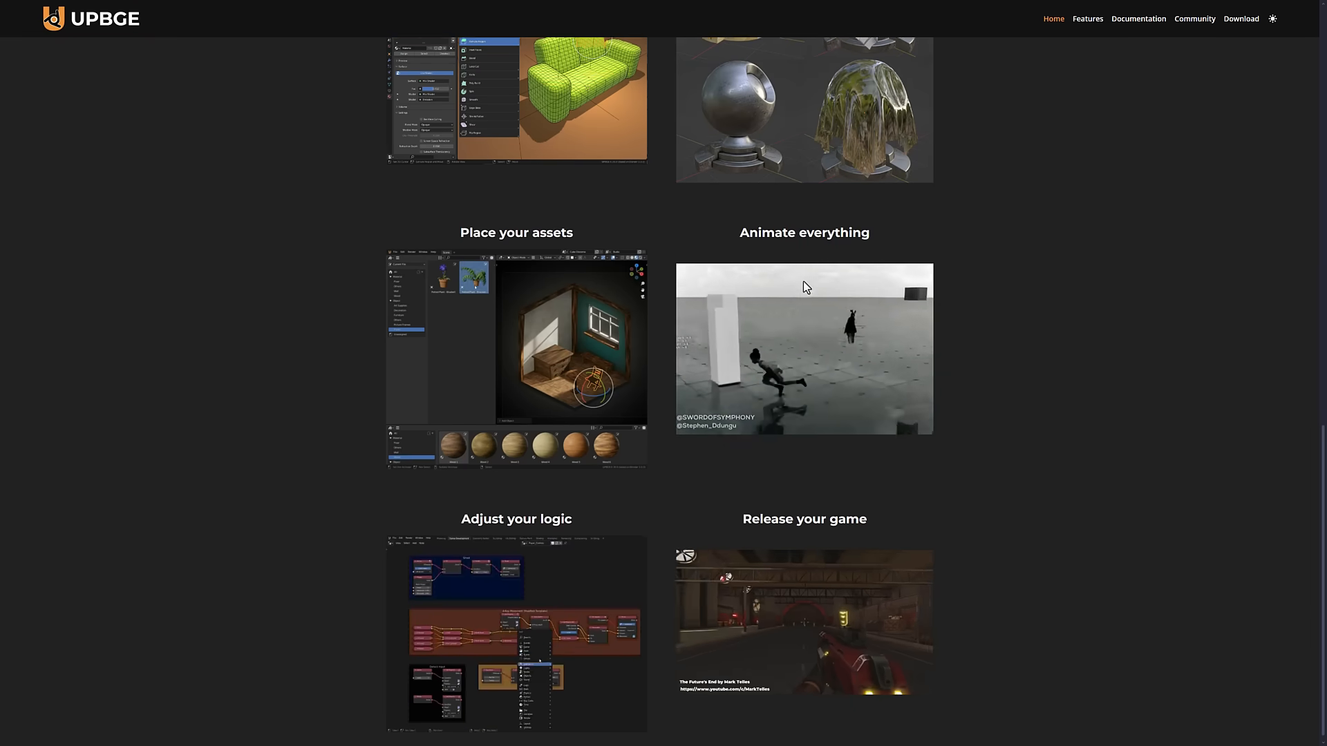
scroll(down, 3)
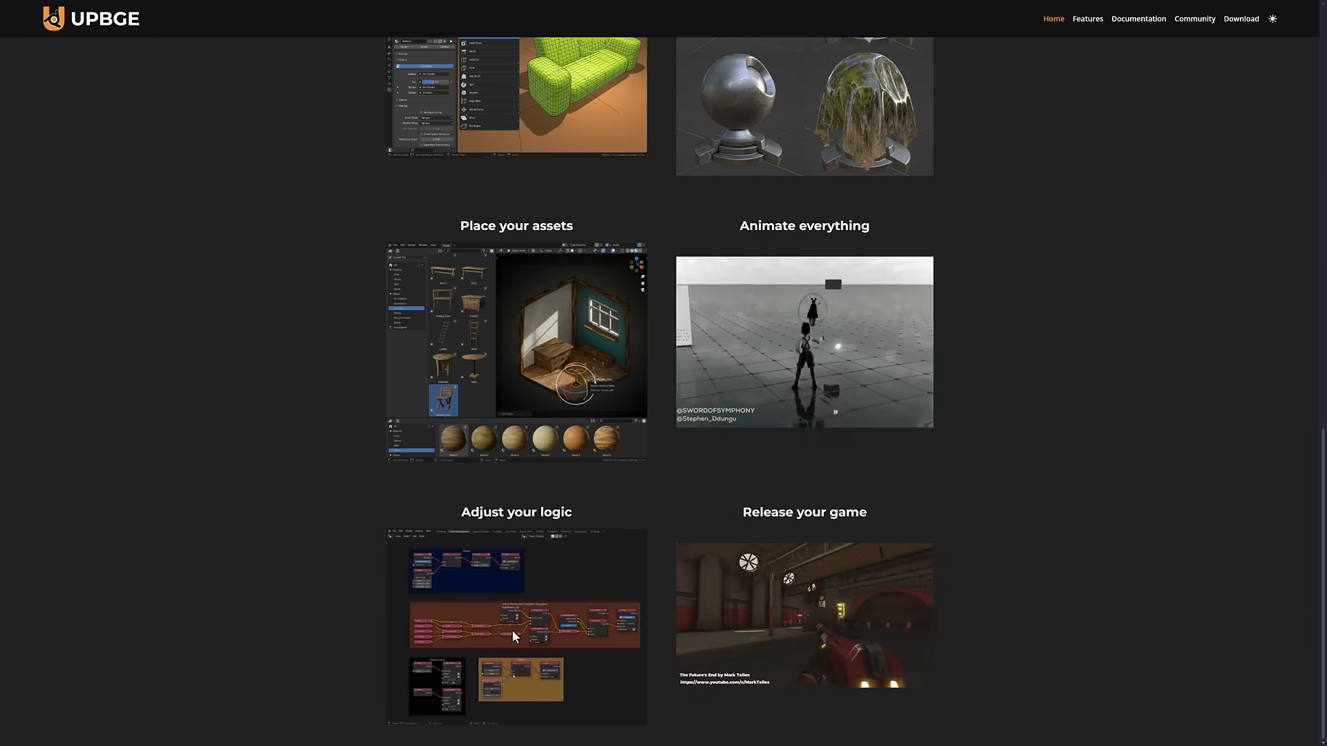
scroll(up, 3)
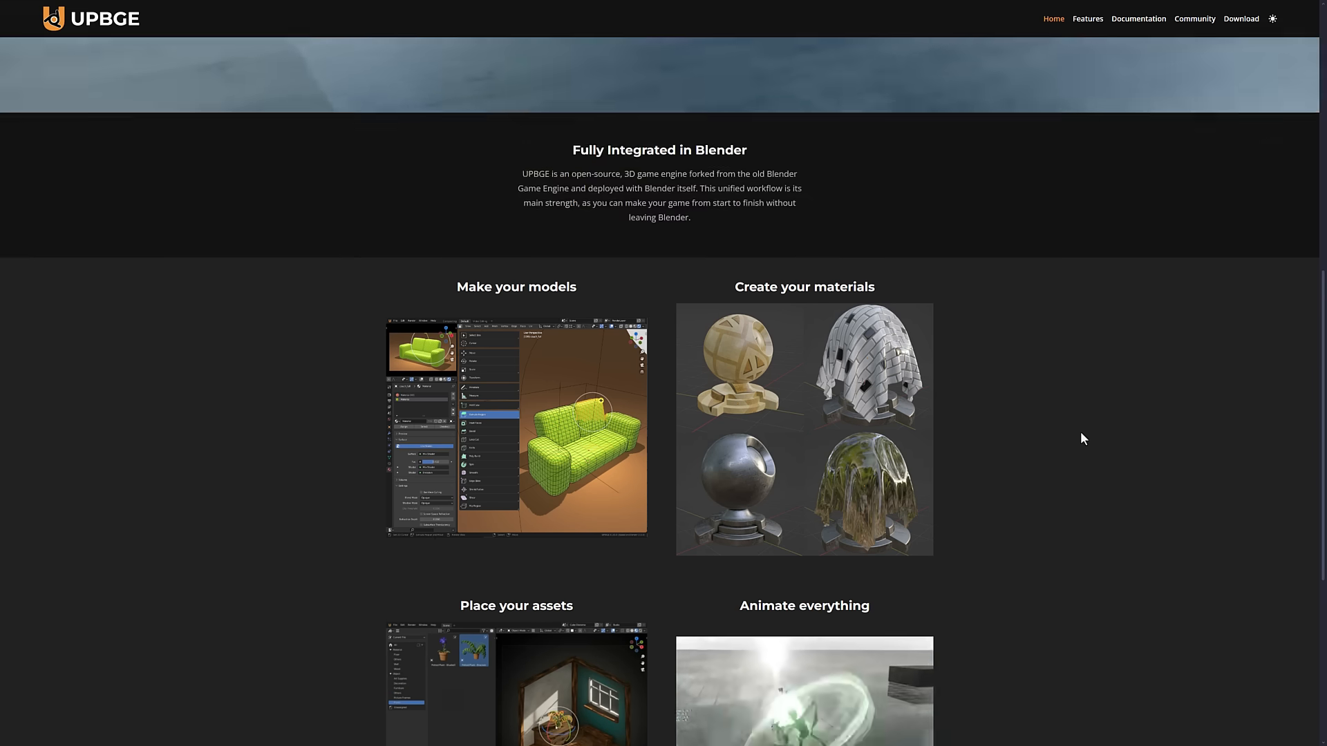
scroll(up, 3)
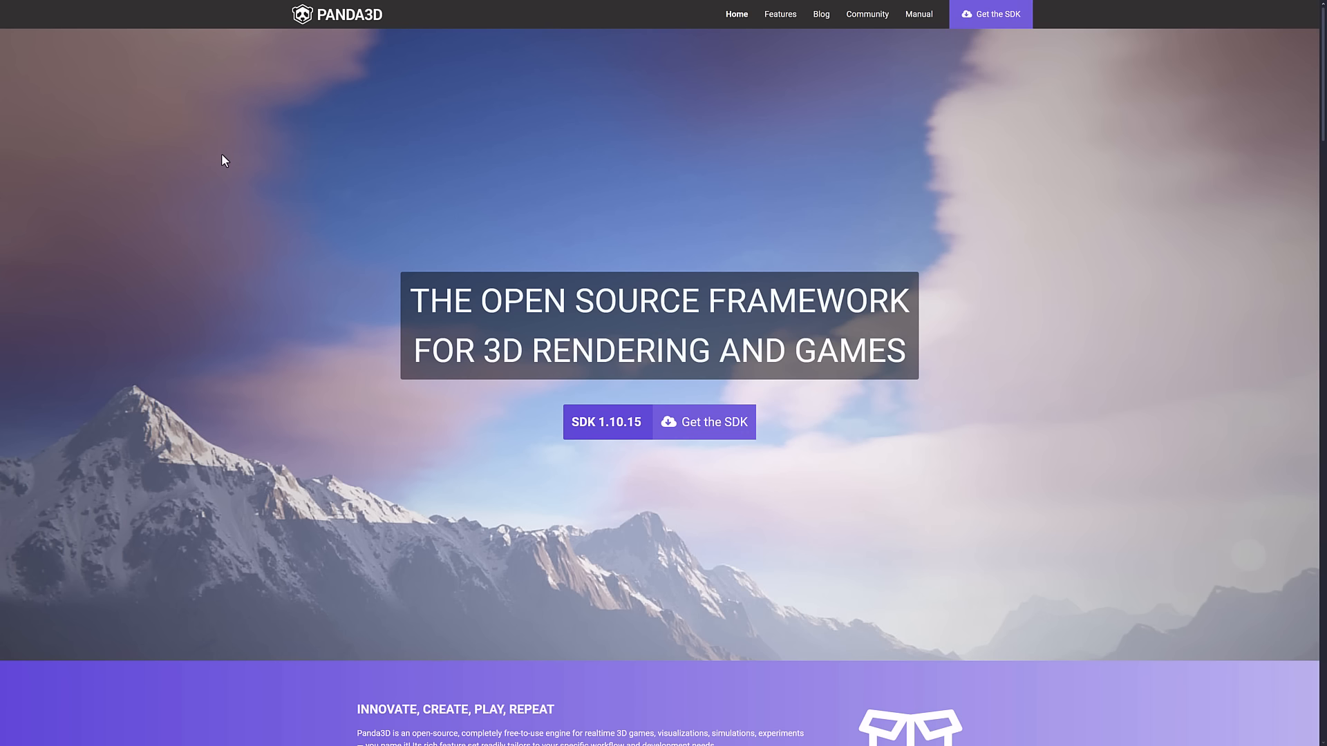
Step: Browse Panda3D's feature sections, highlighting the C++ speed and Python ease sentence, down to Latest News and back up
scroll(down, 3)
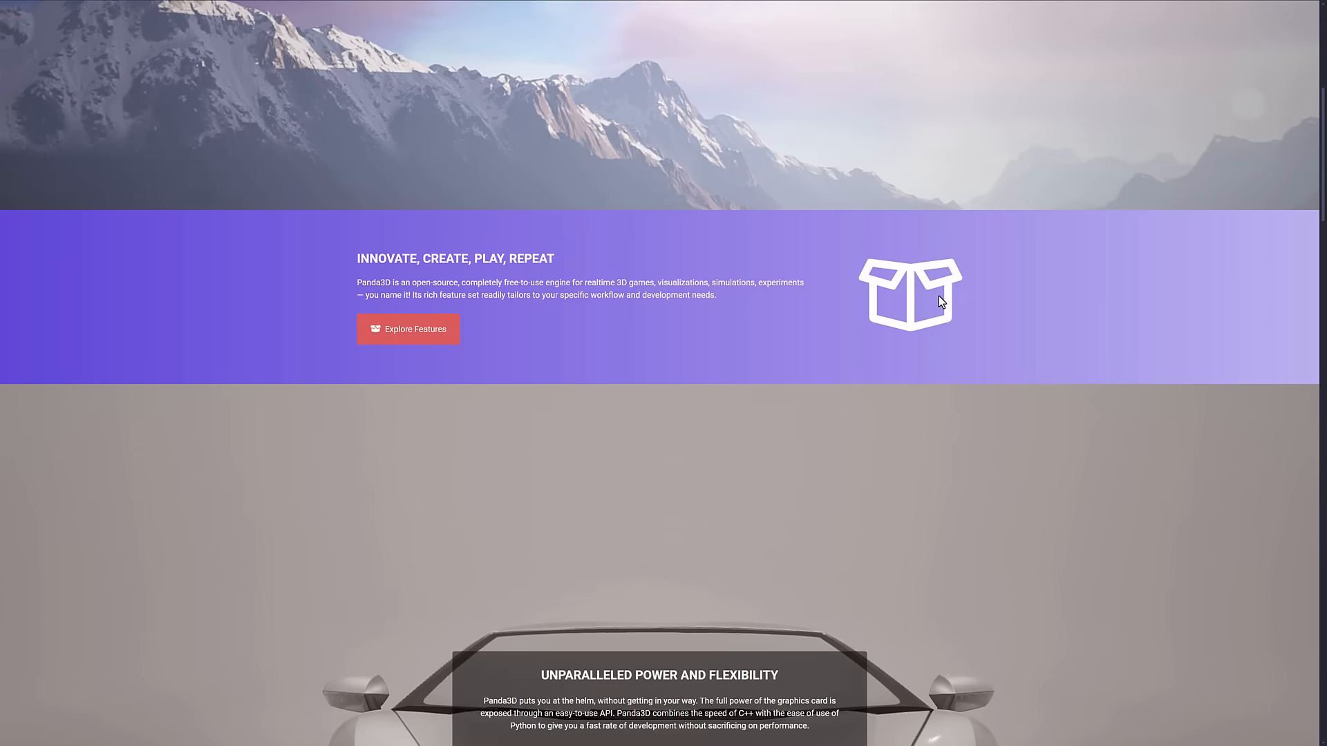
scroll(down, 3)
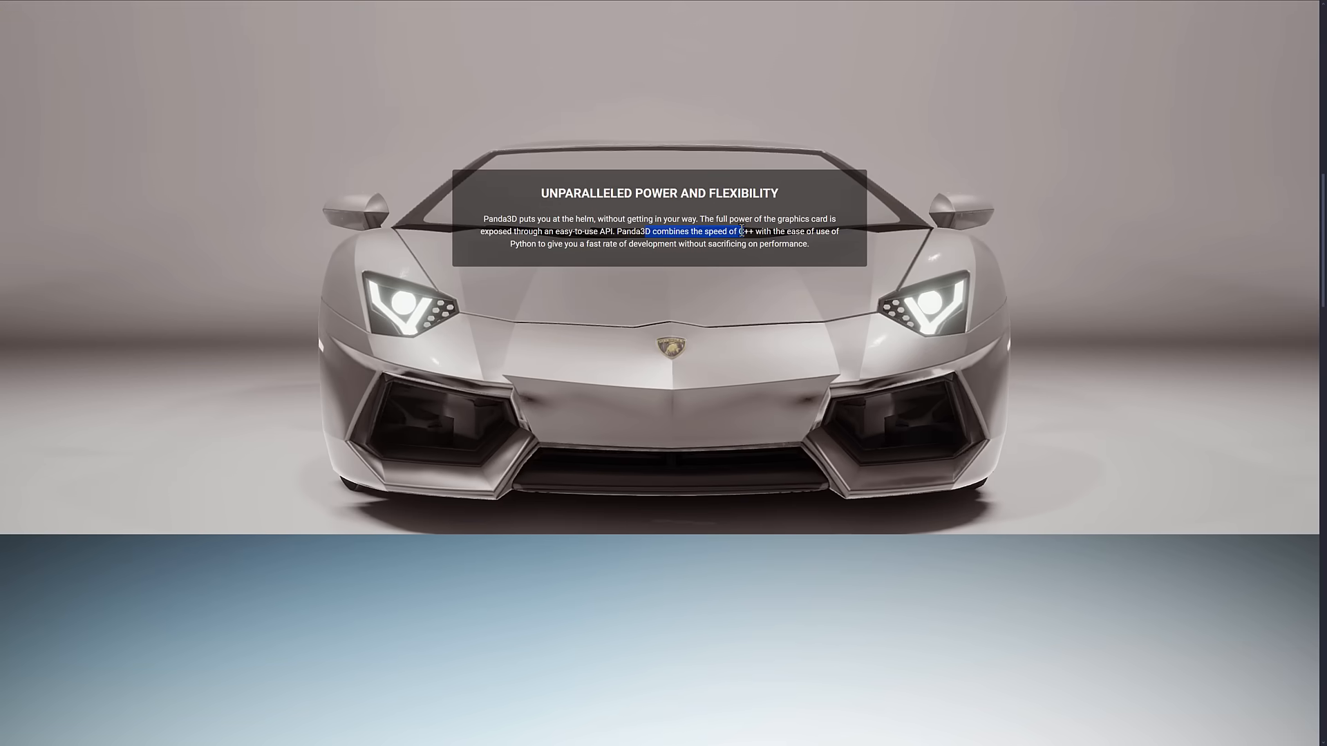
drag(744, 232, 580, 244)
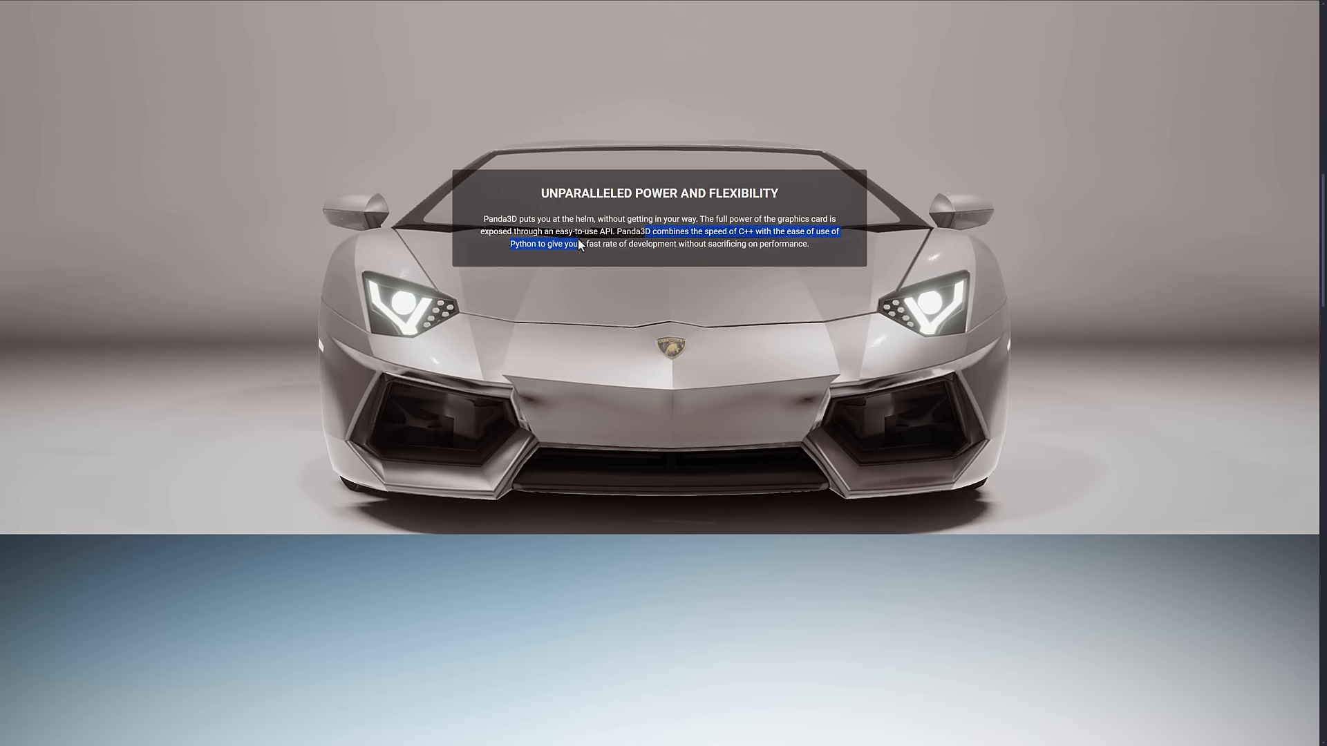
scroll(down, 3)
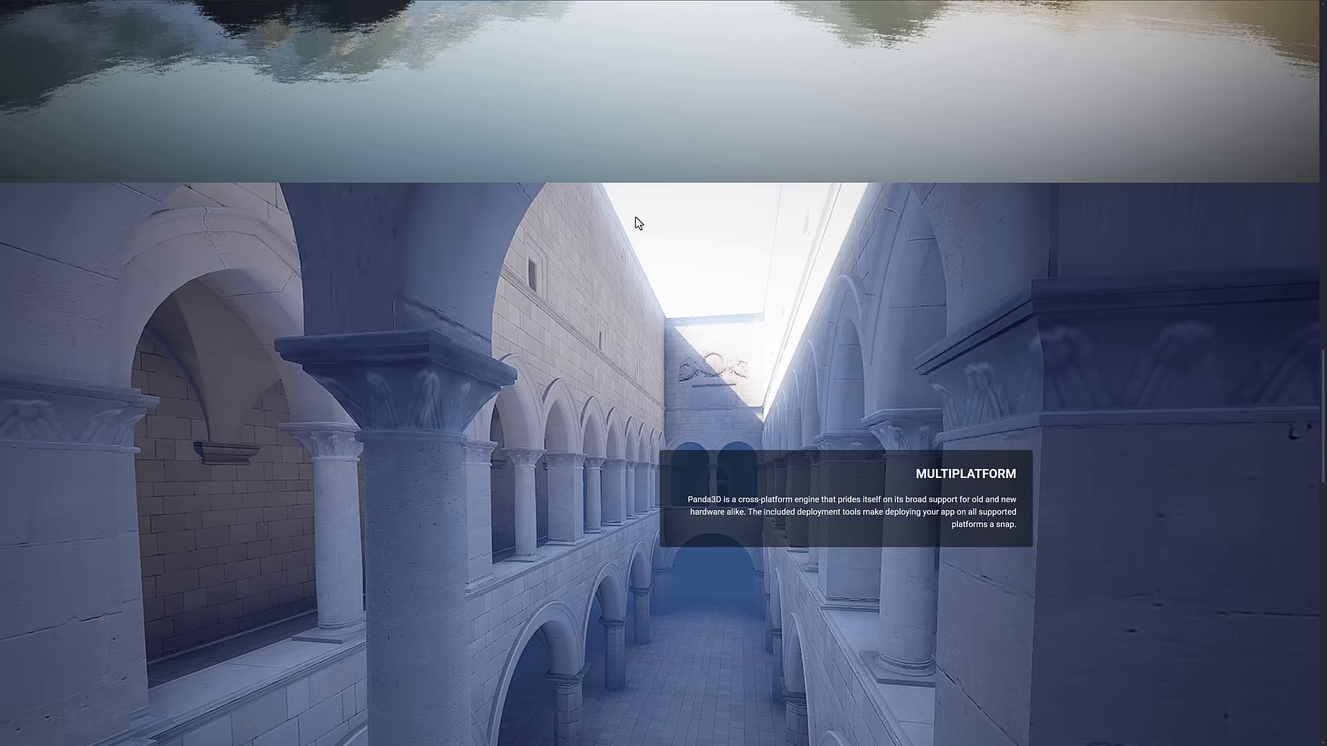
scroll(down, 3)
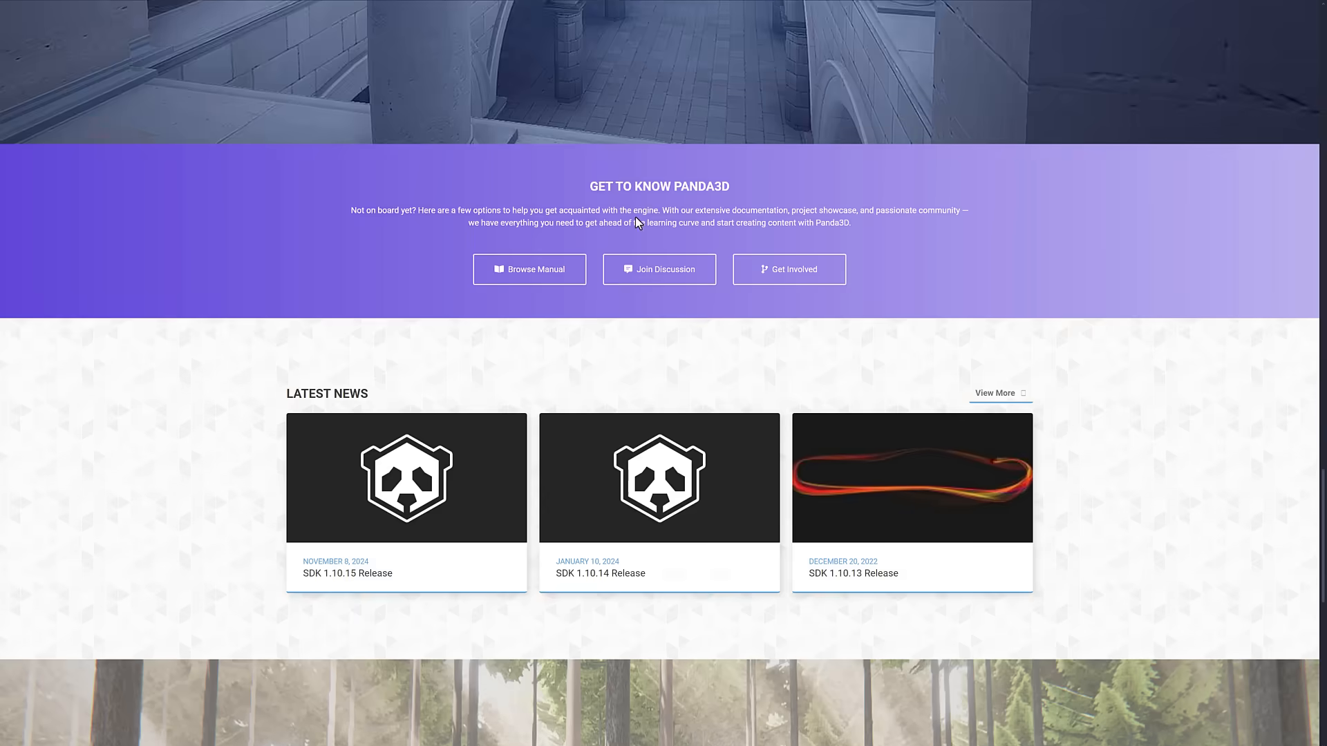
scroll(down, 3)
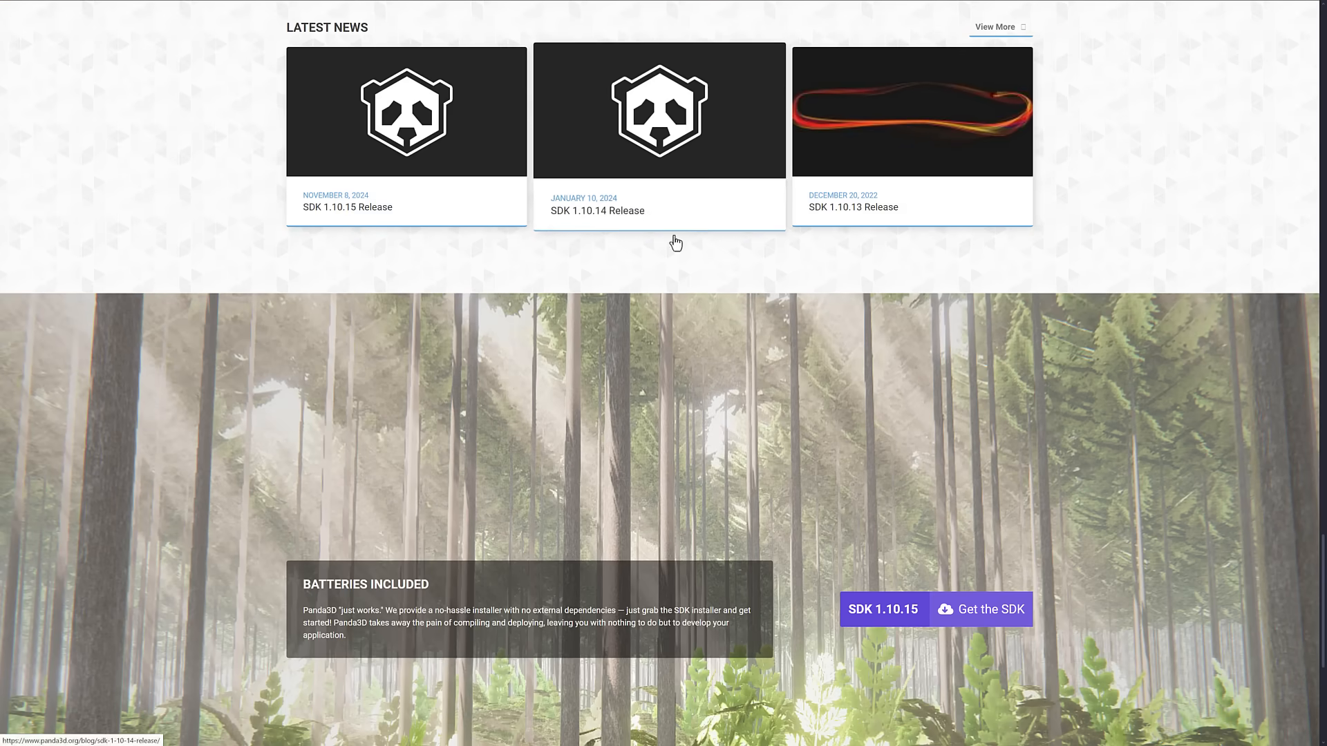
mouse_move(766, 327)
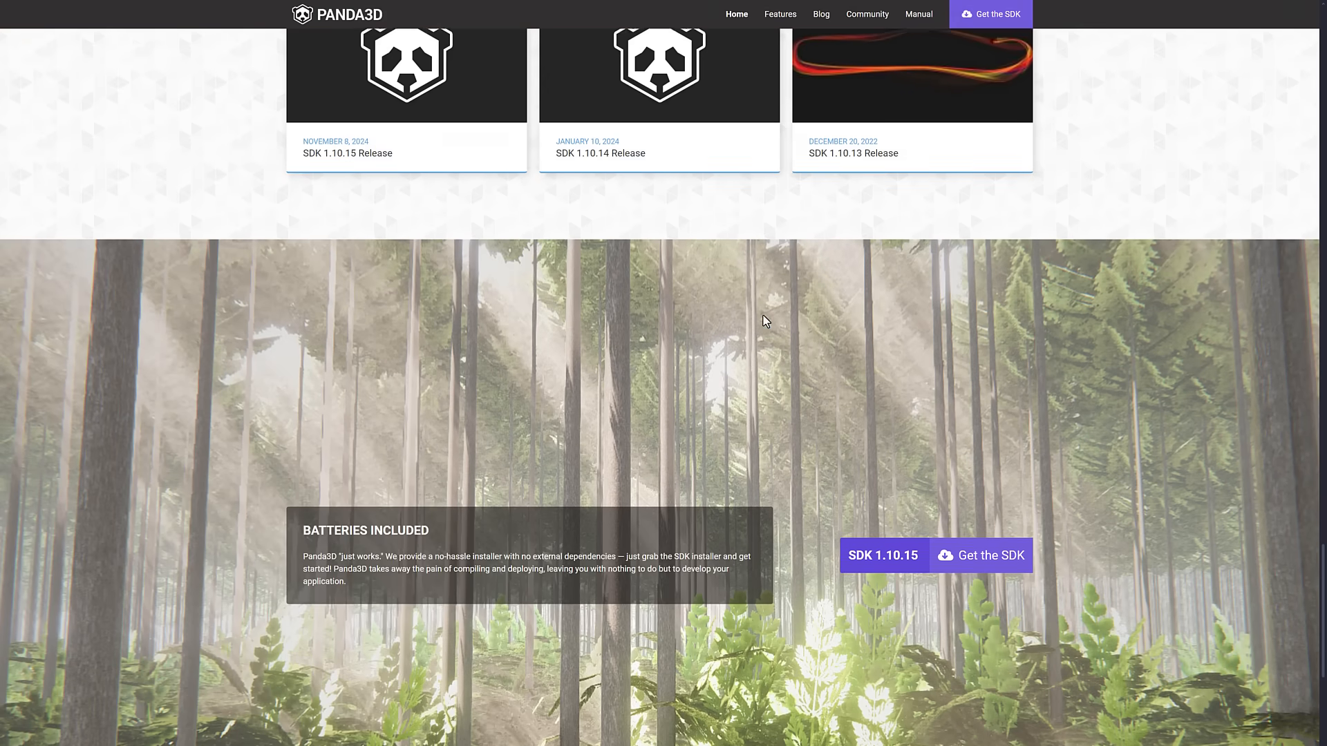
scroll(up, 3)
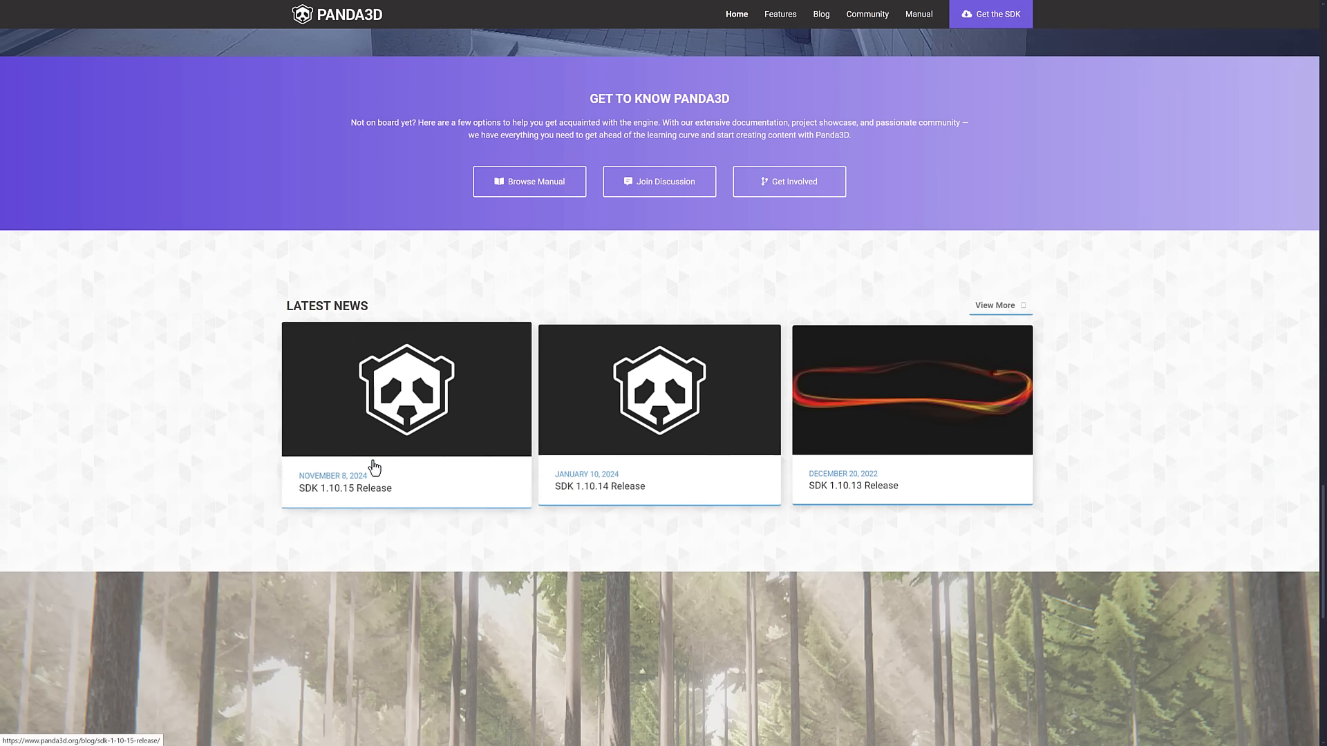
scroll(up, 3)
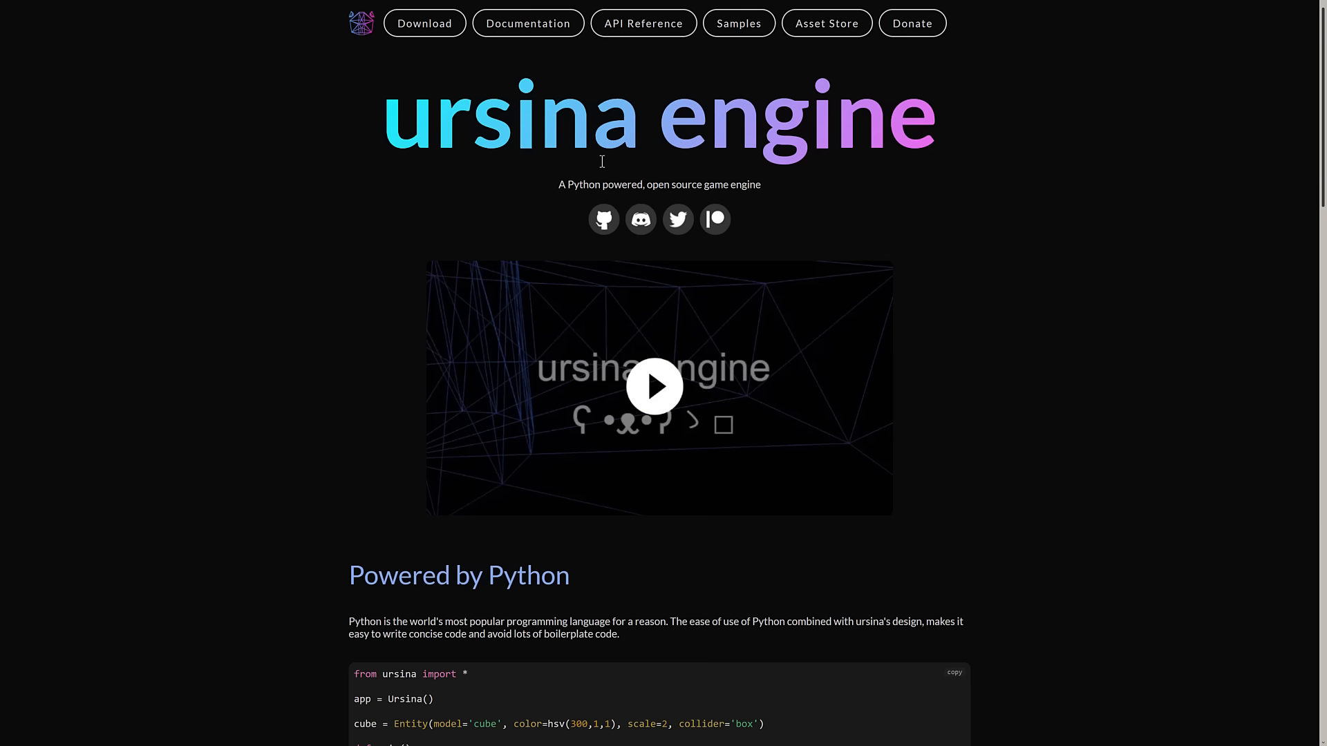
scroll(down, 3)
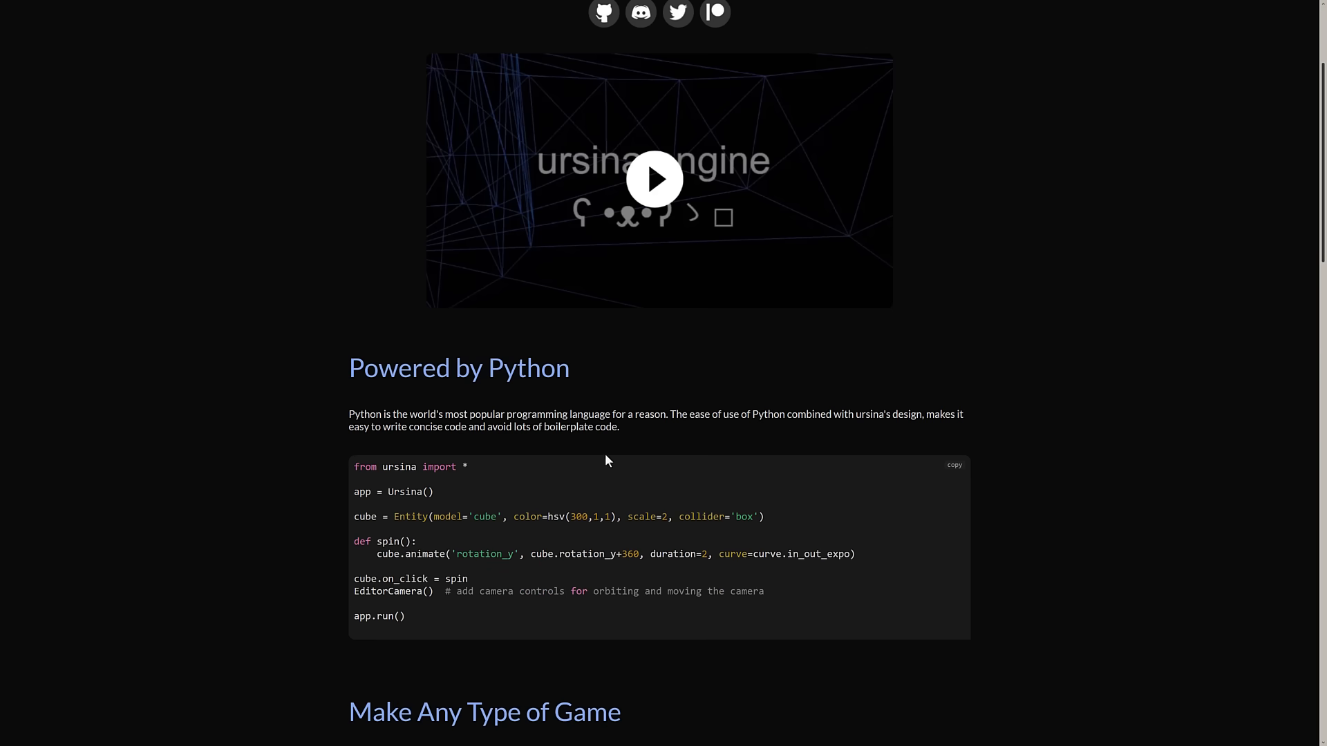
scroll(down, 3)
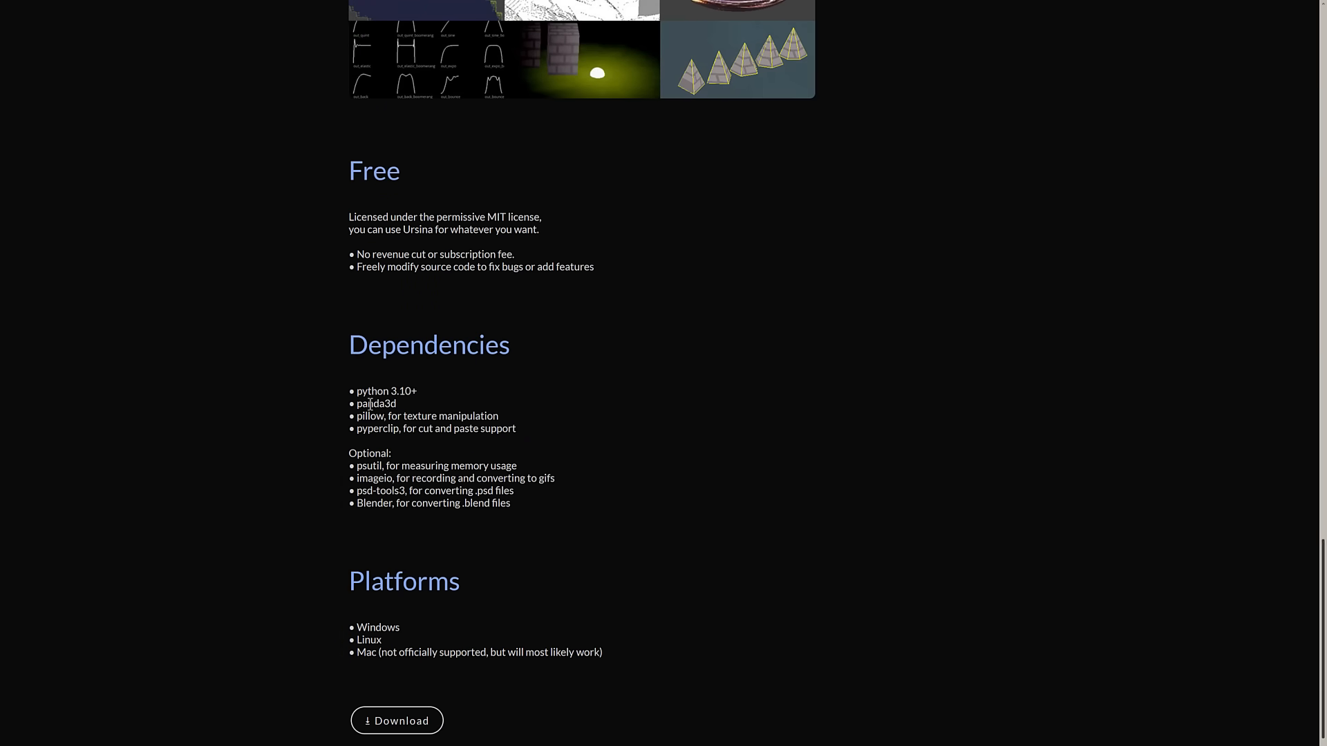
mouse_move(368, 425)
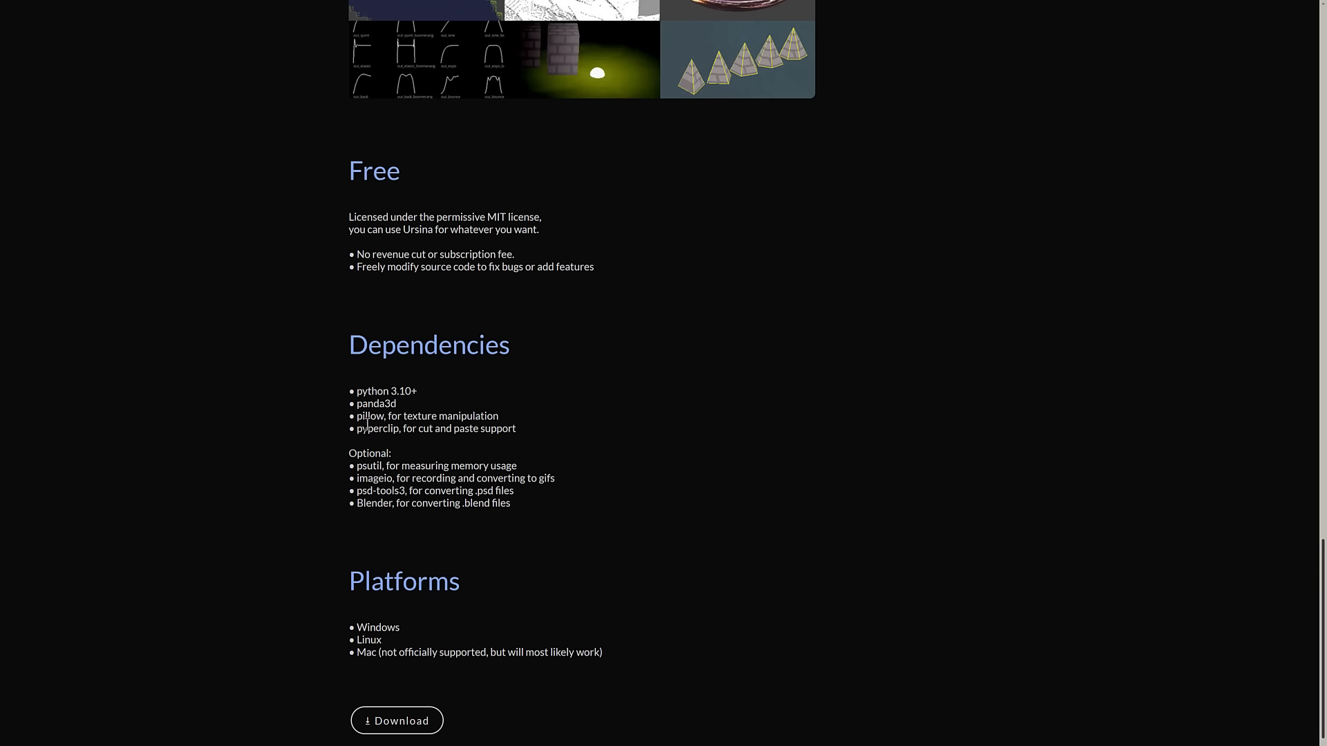
double_click(383, 390)
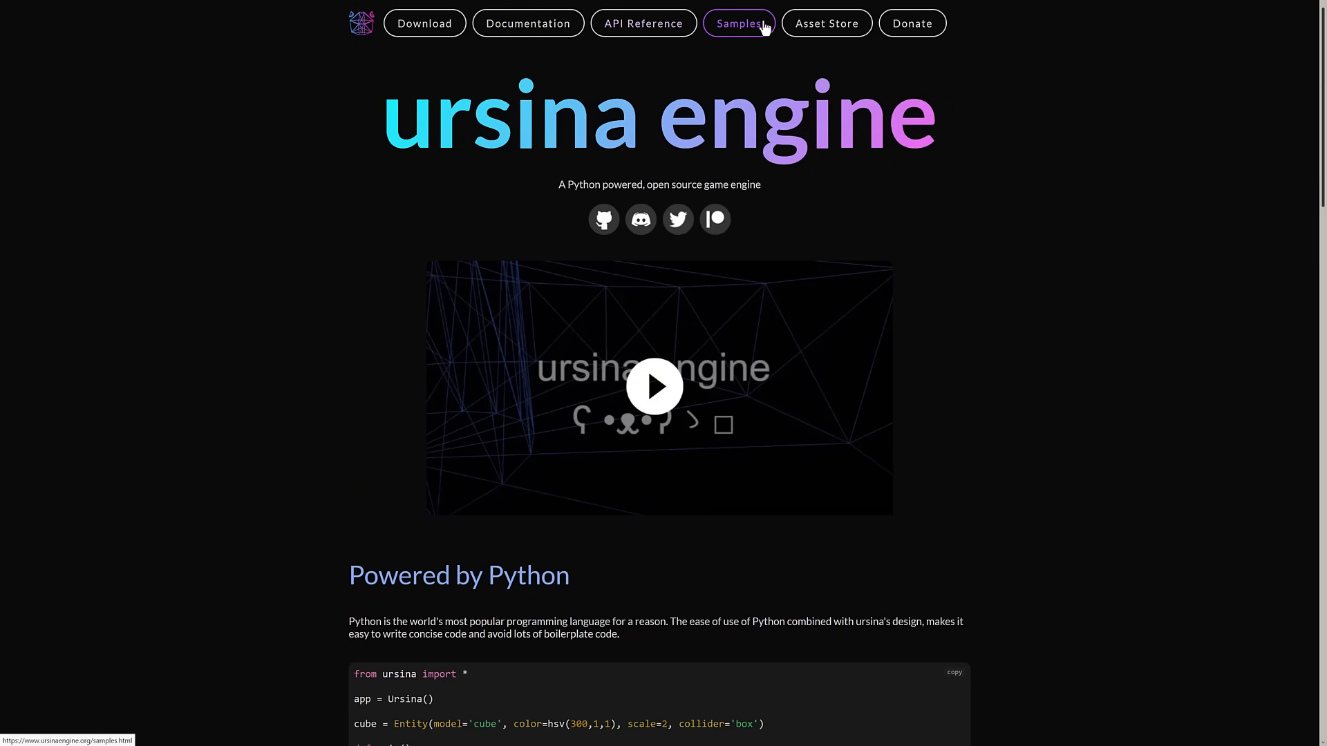
click(739, 24)
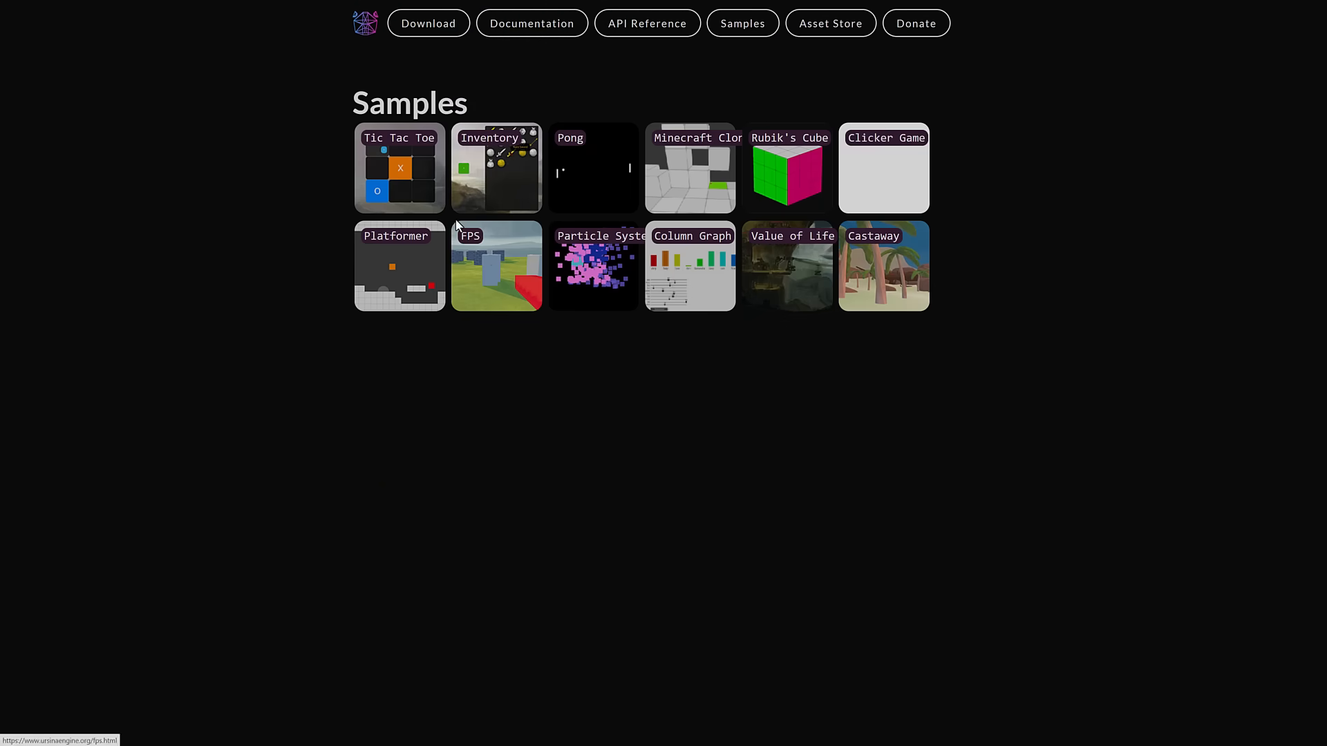
mouse_move(593, 265)
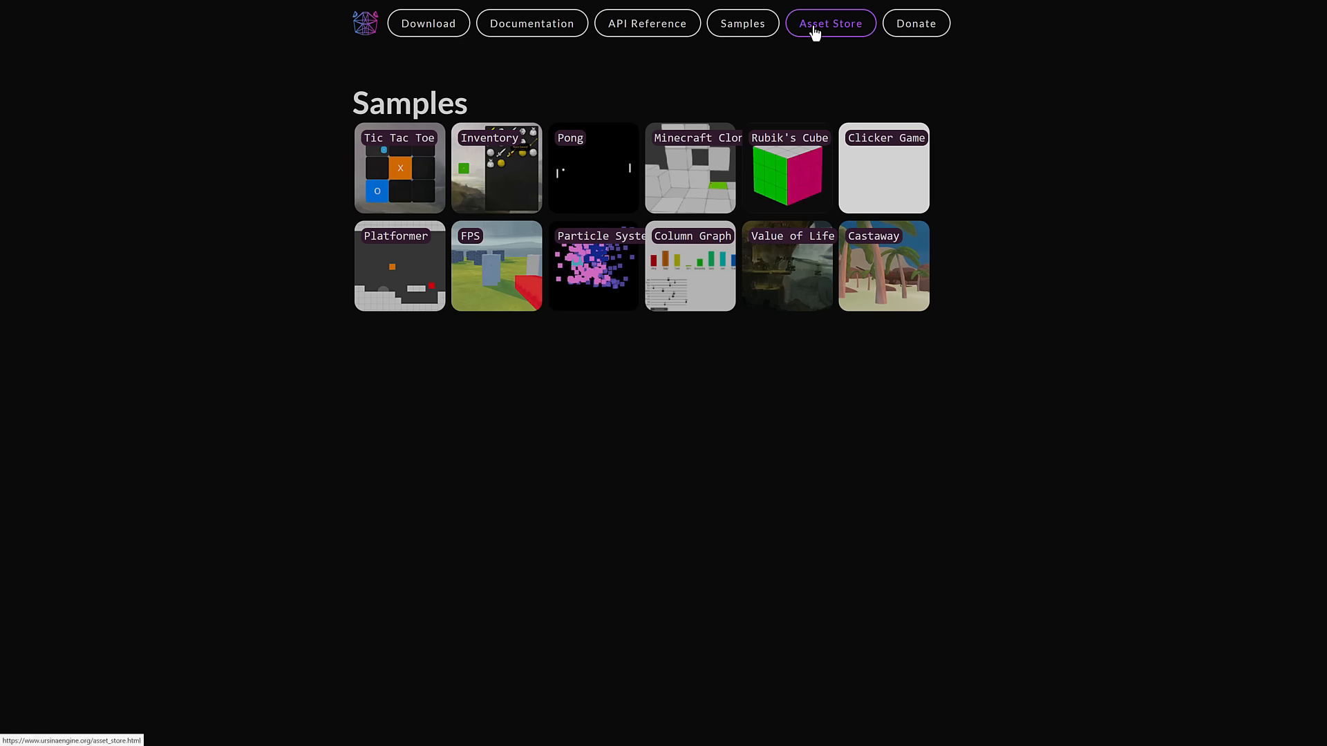
click(829, 23)
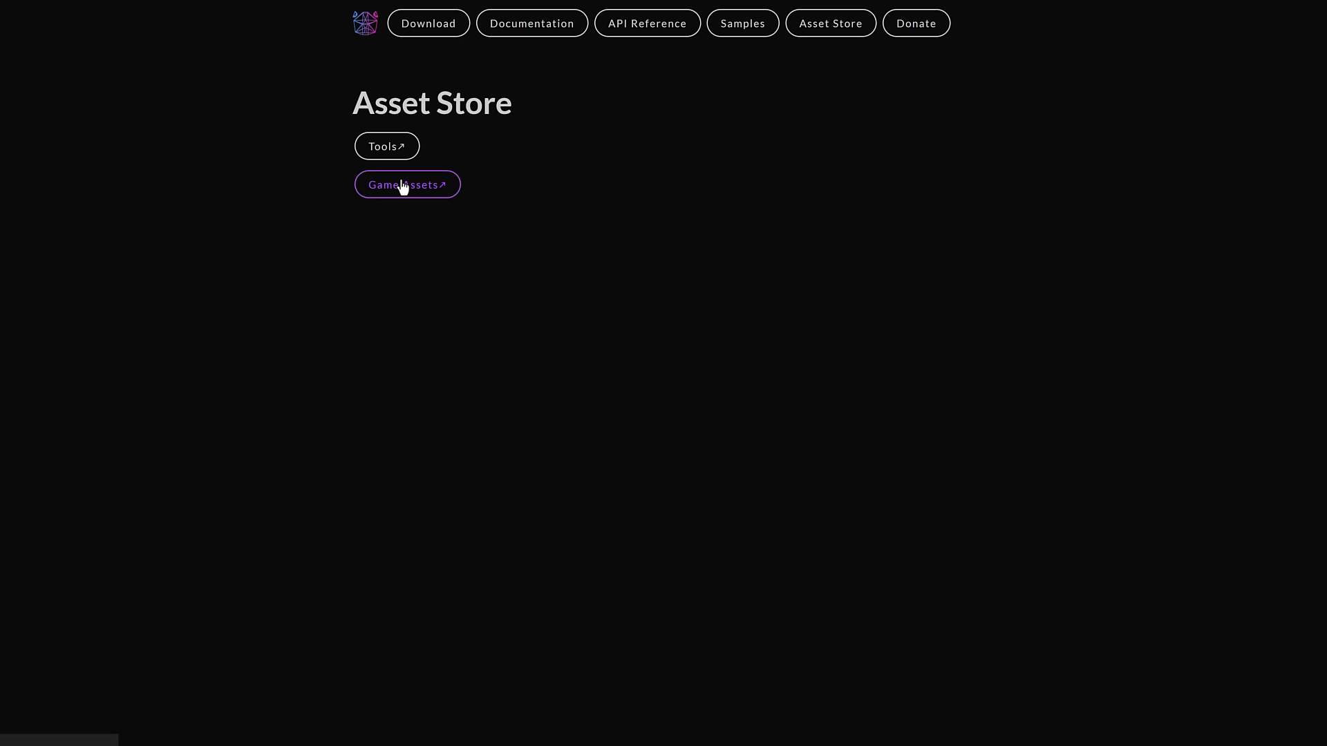
click(406, 184)
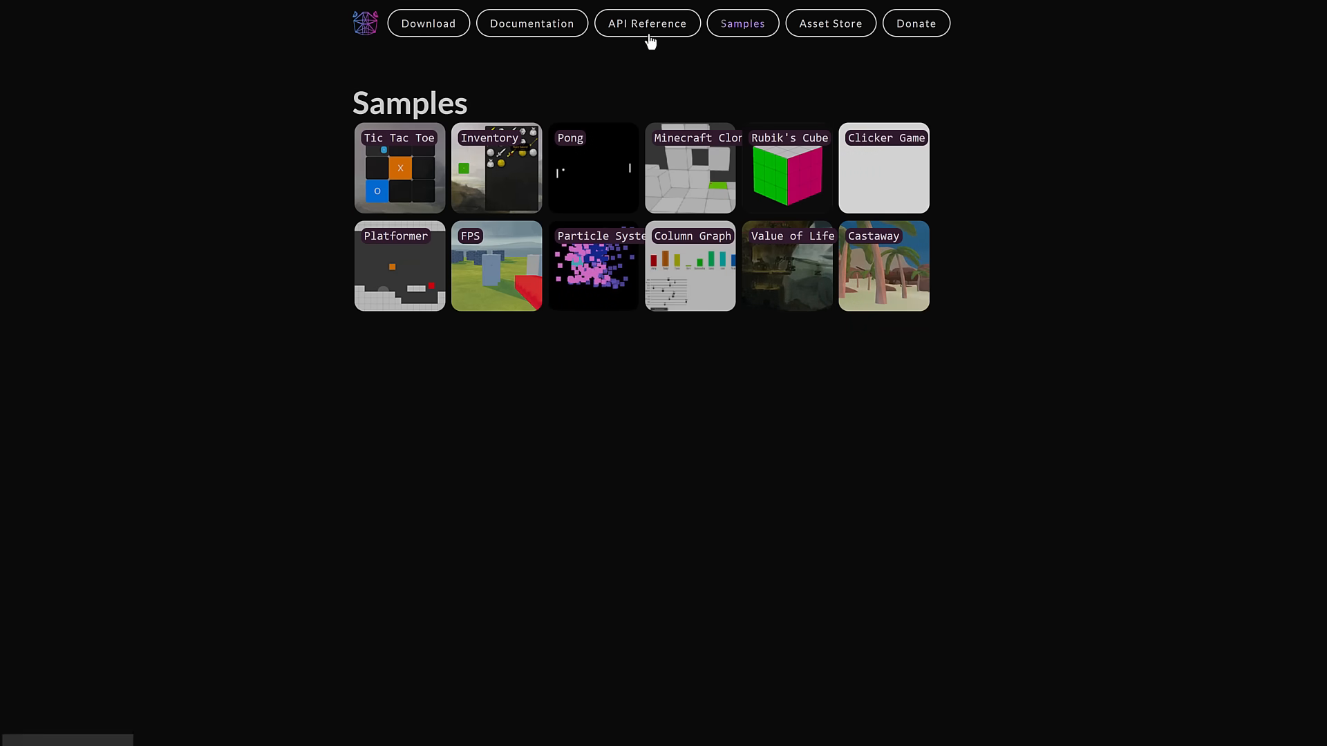
click(364, 23)
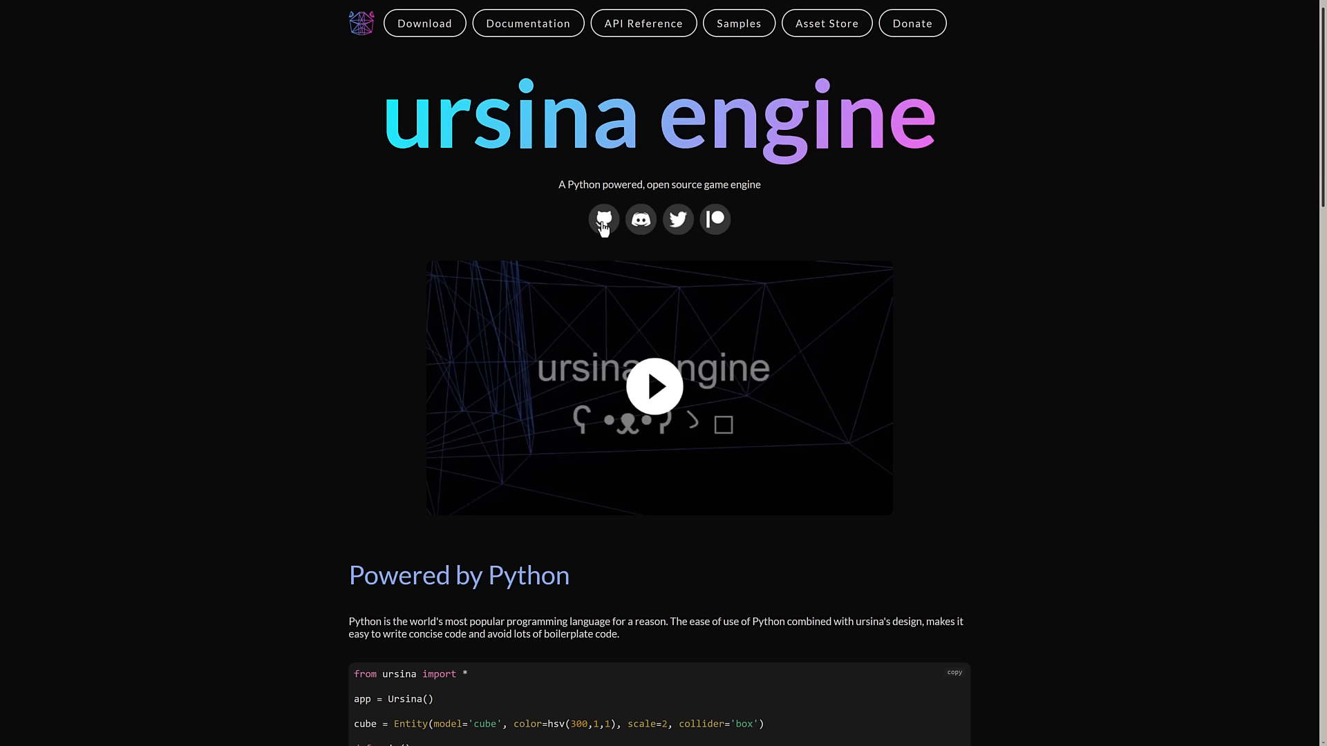
Step: Open the ursina GitHub repository and scroll down through its page
click(604, 220)
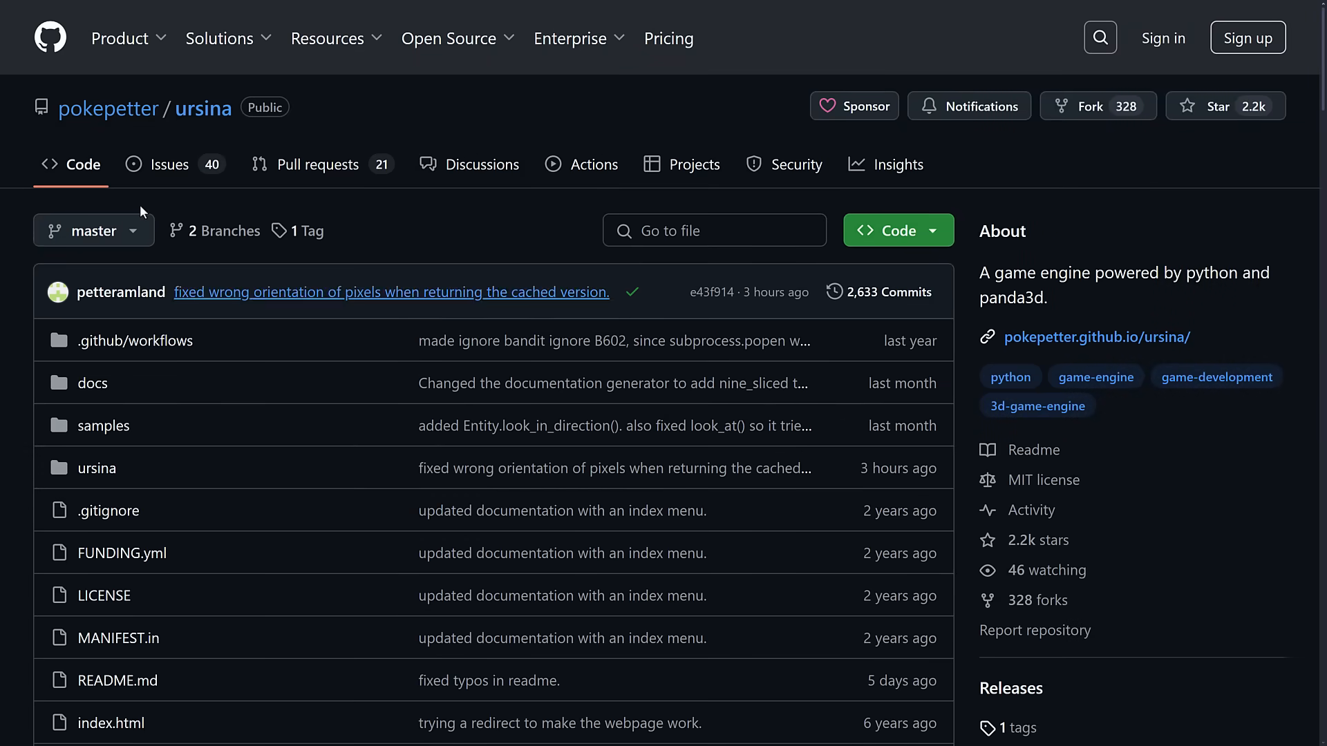
mouse_move(1013, 470)
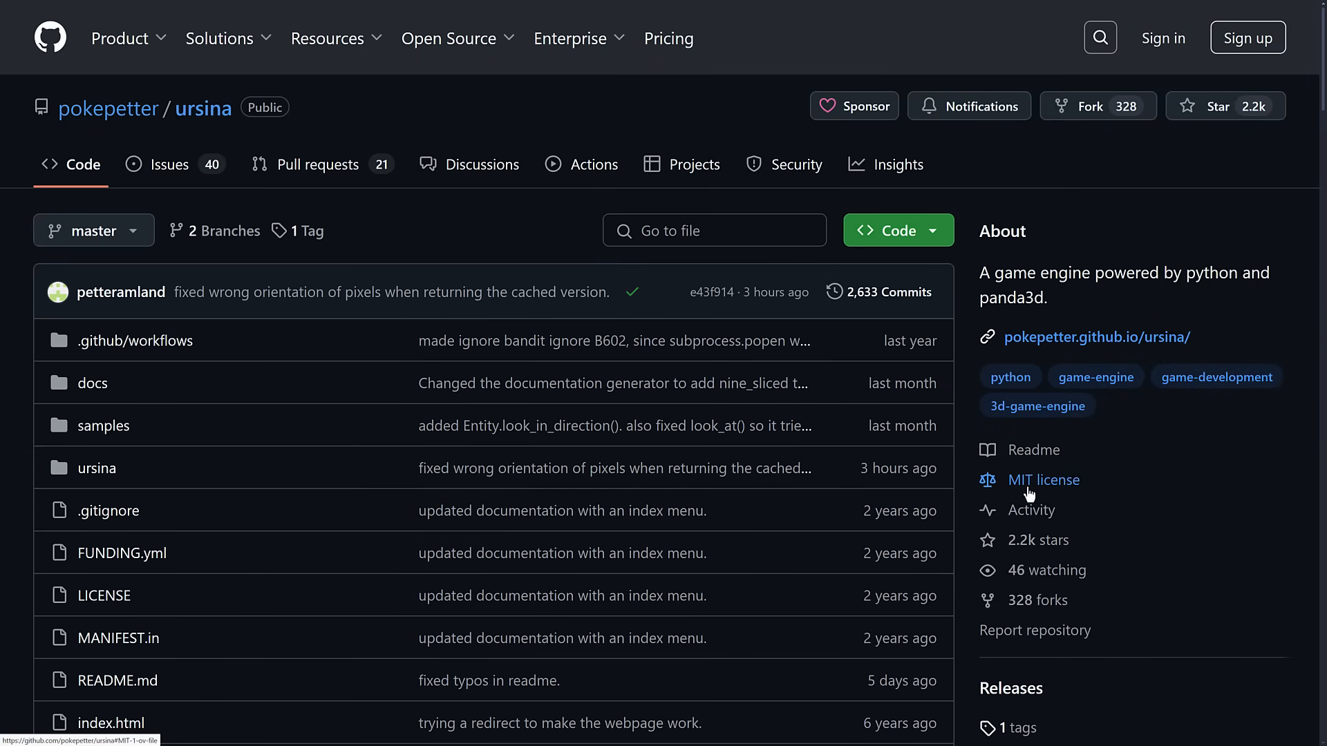
scroll(down, 3)
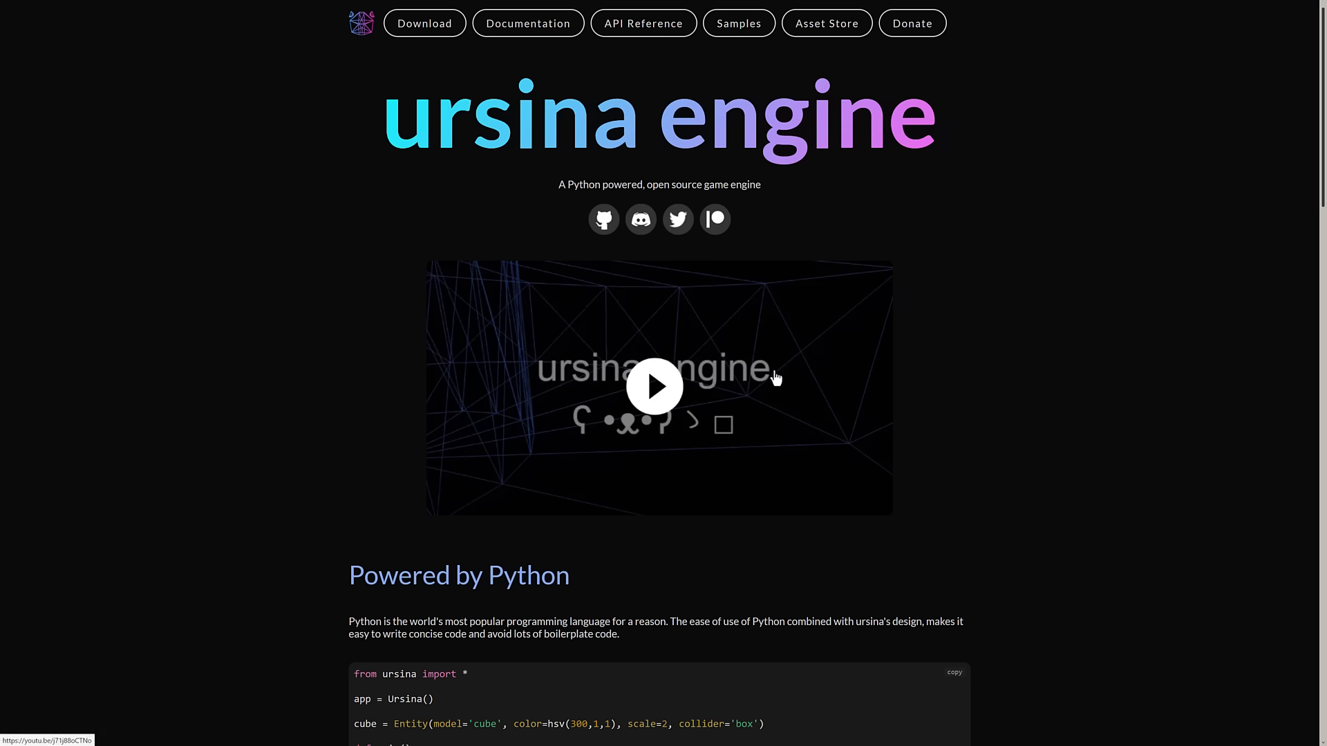
mouse_move(1008, 272)
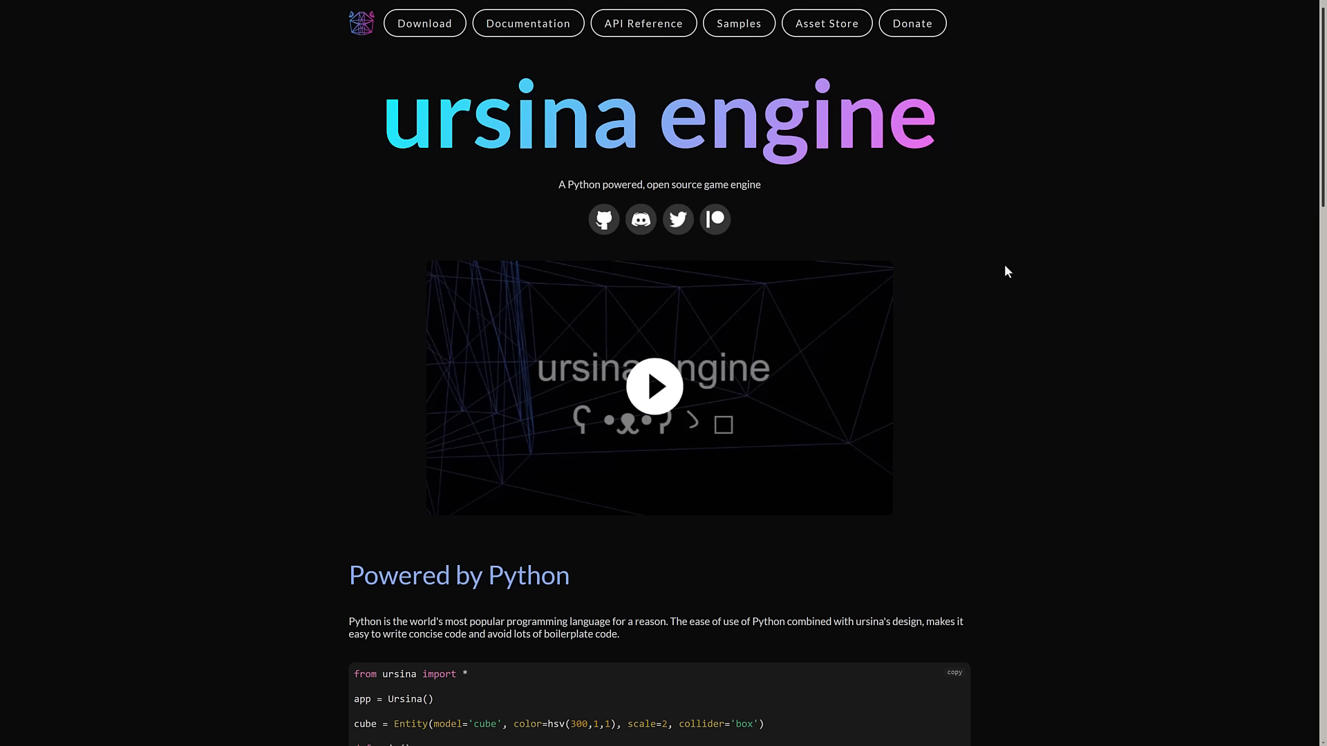
scroll(down, 3)
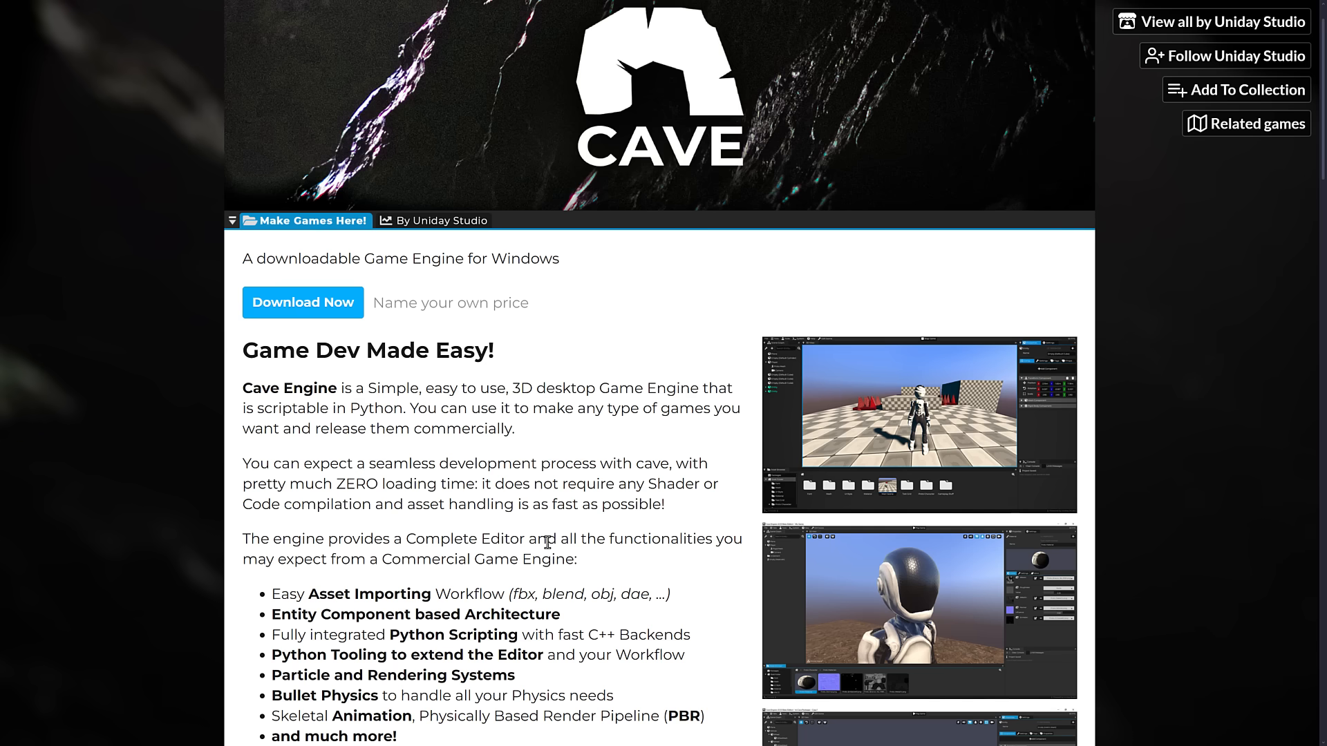
scroll(down, 3)
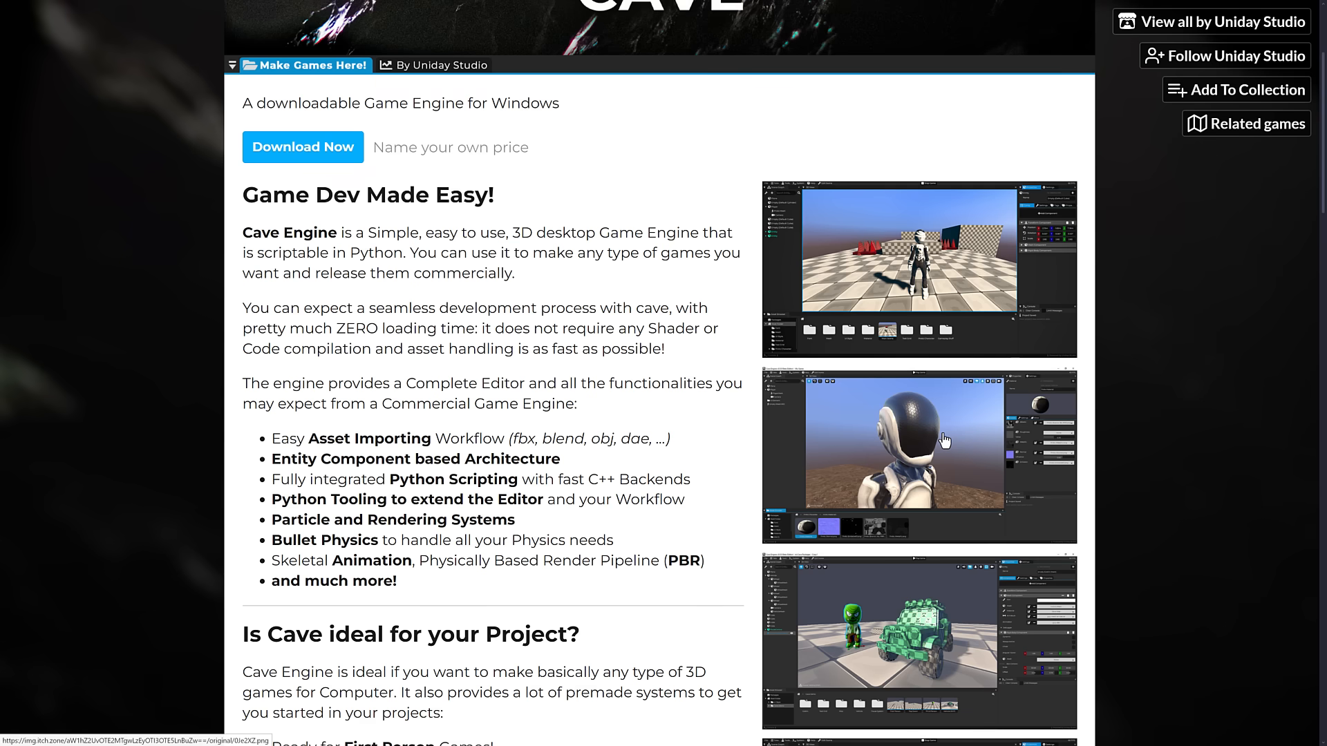
mouse_move(700, 484)
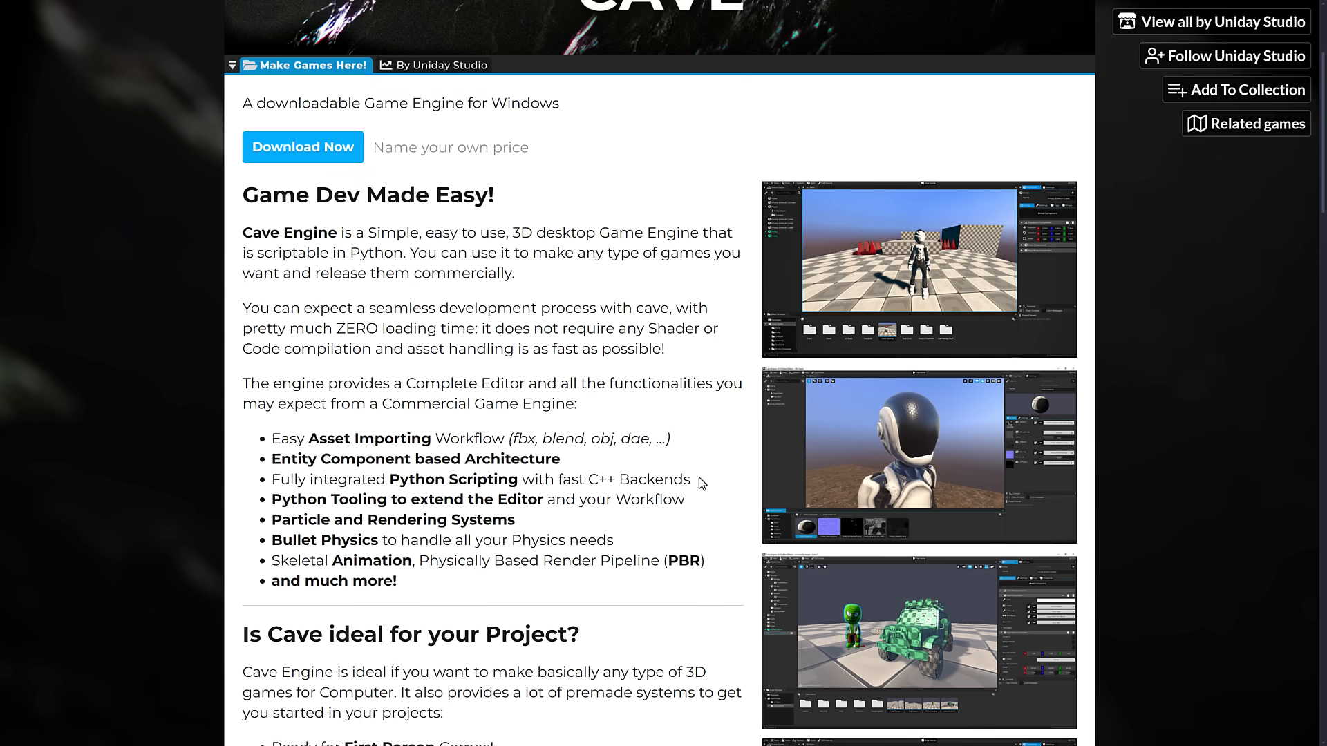
mouse_move(521, 541)
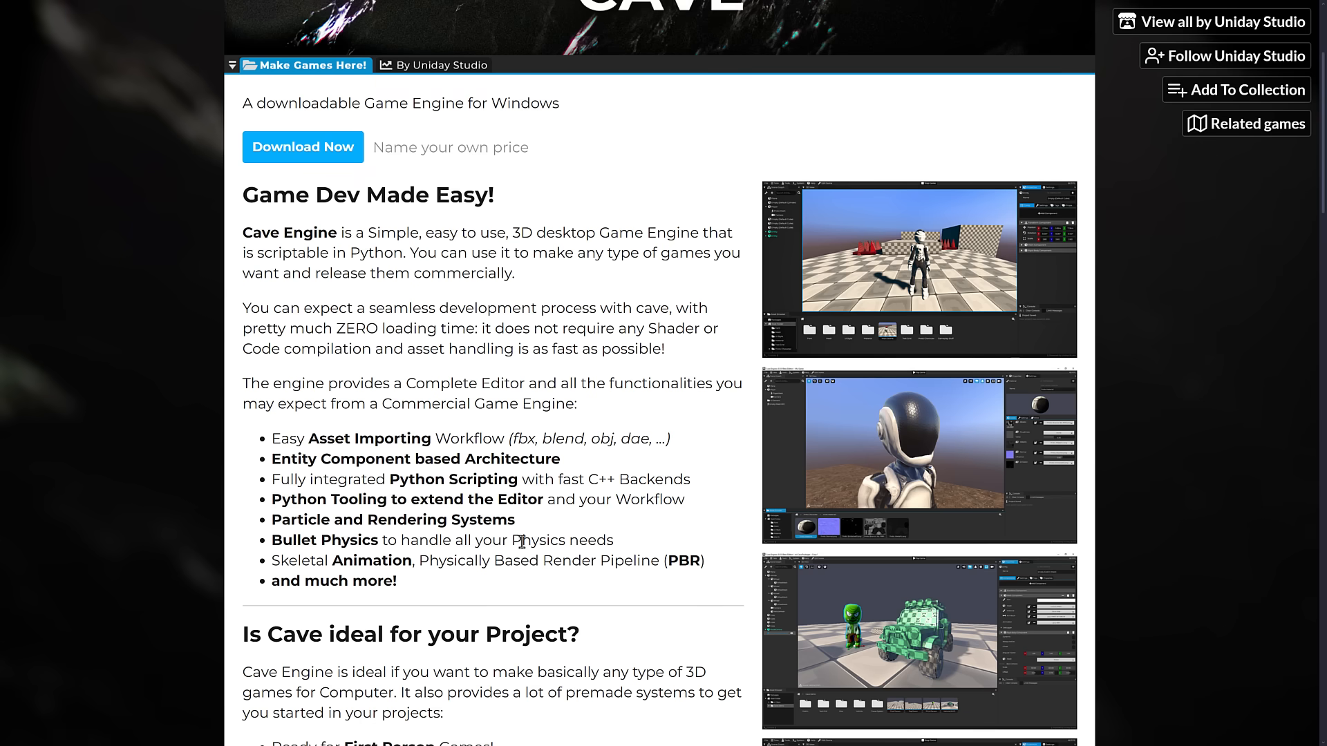
scroll(down, 3)
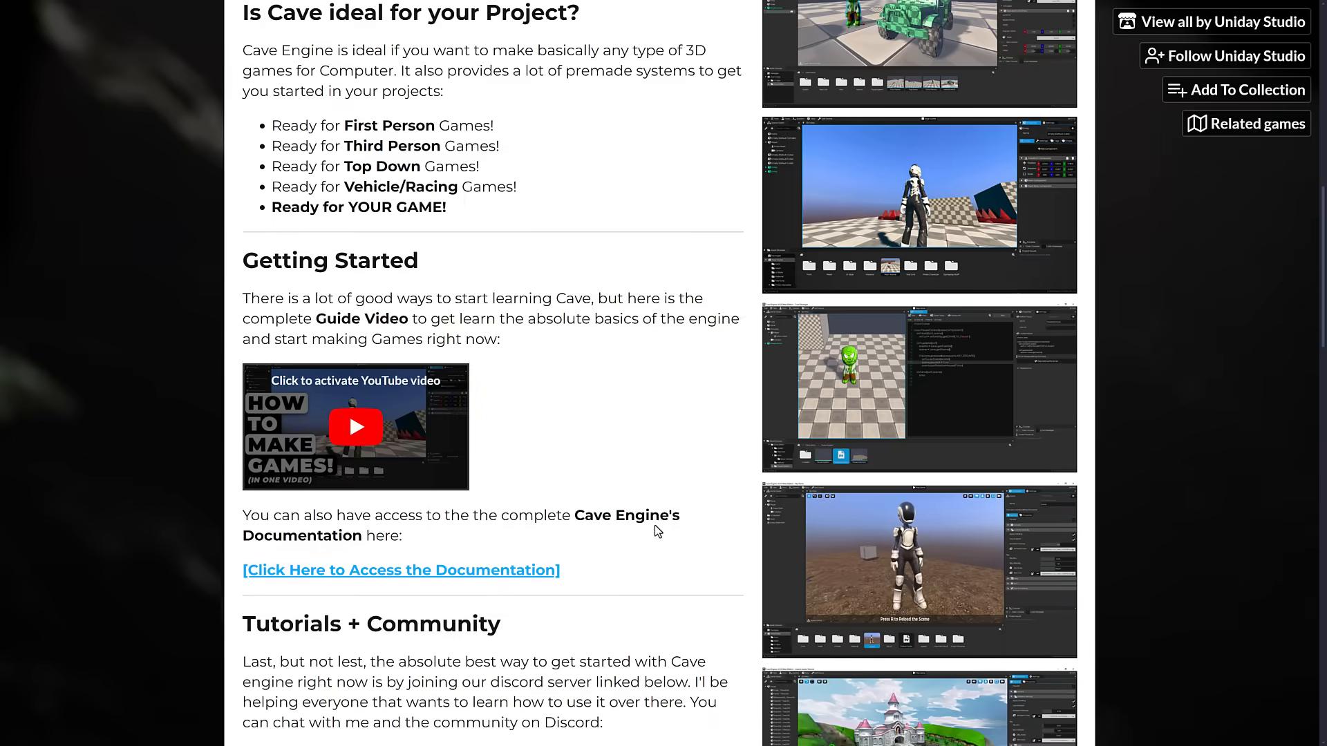
scroll(down, 3)
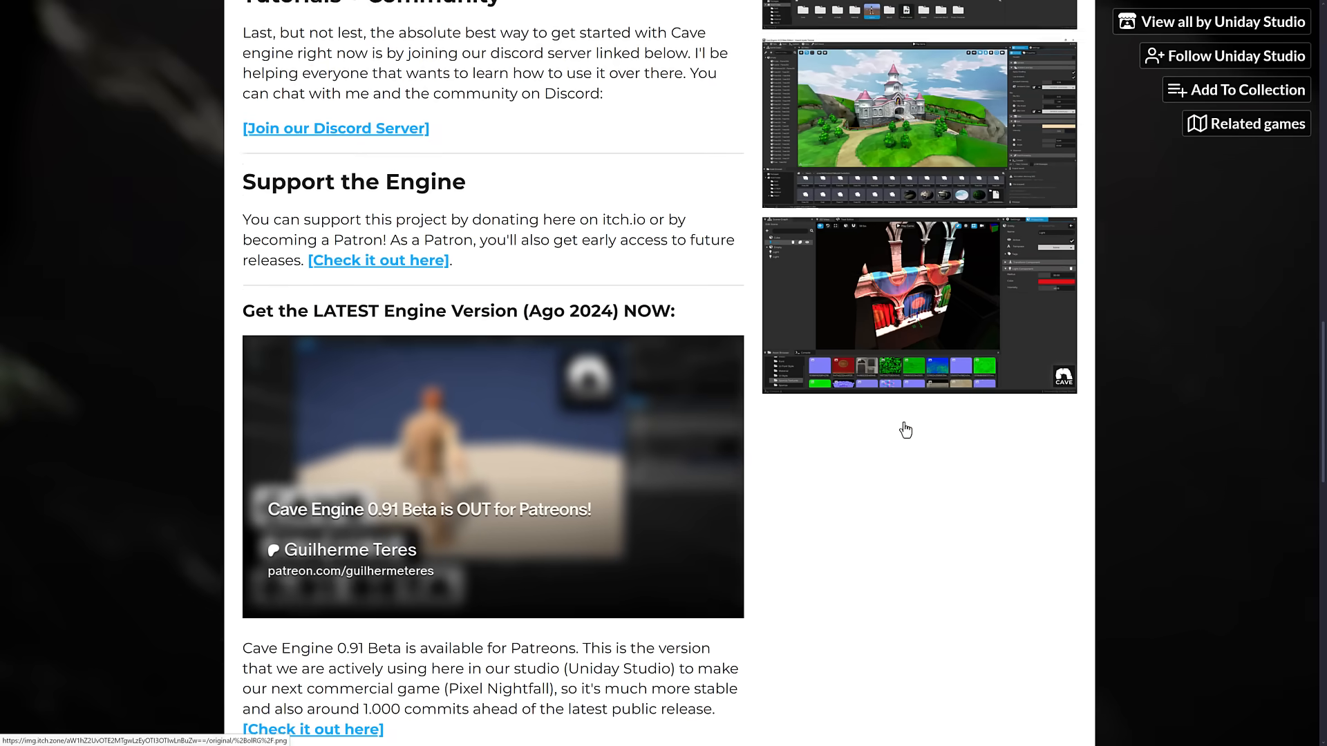
scroll(down, 3)
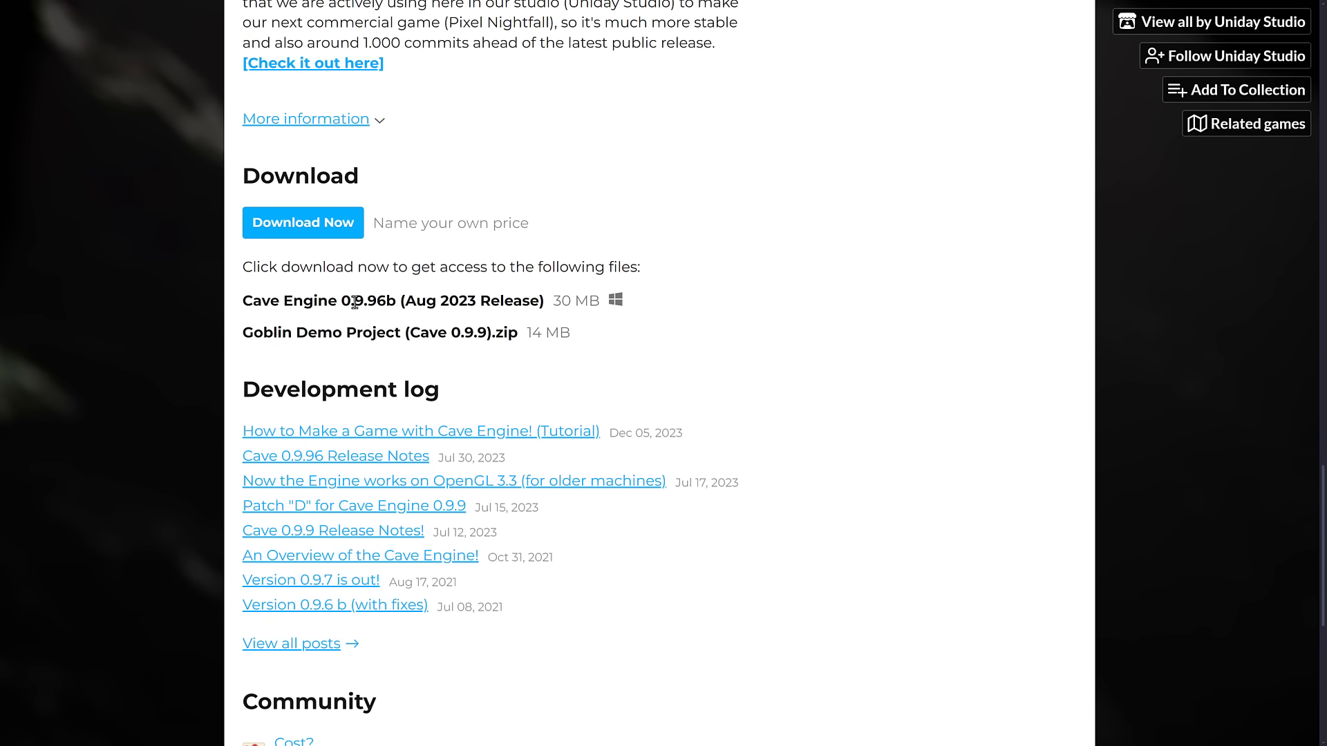
mouse_move(645, 347)
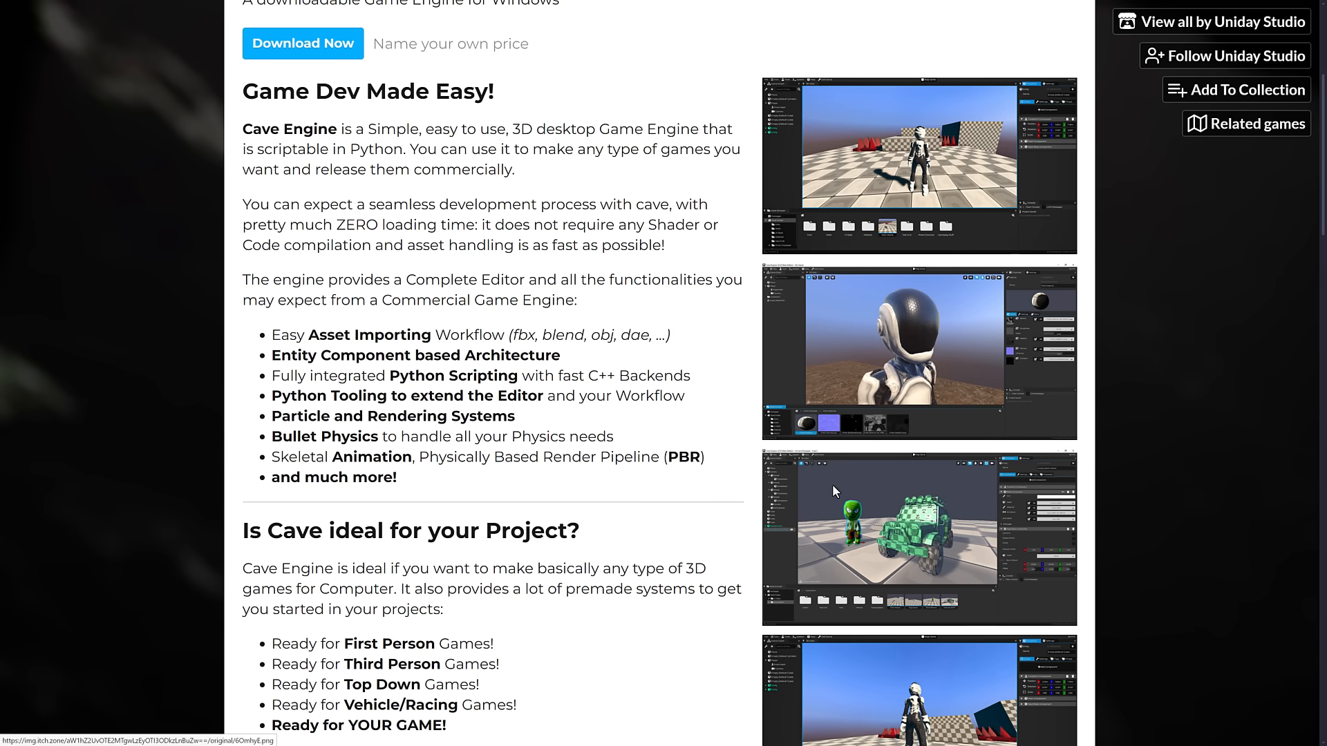
mouse_move(694, 440)
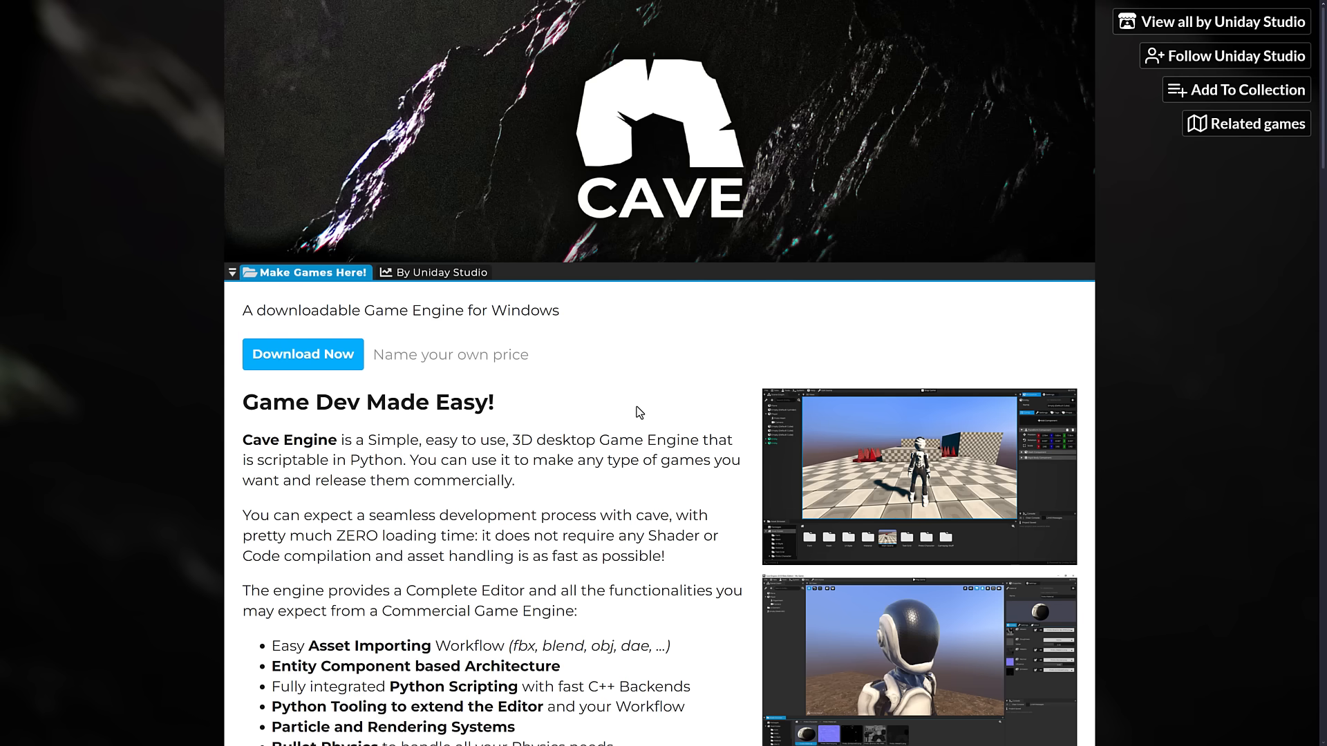
mouse_move(623, 433)
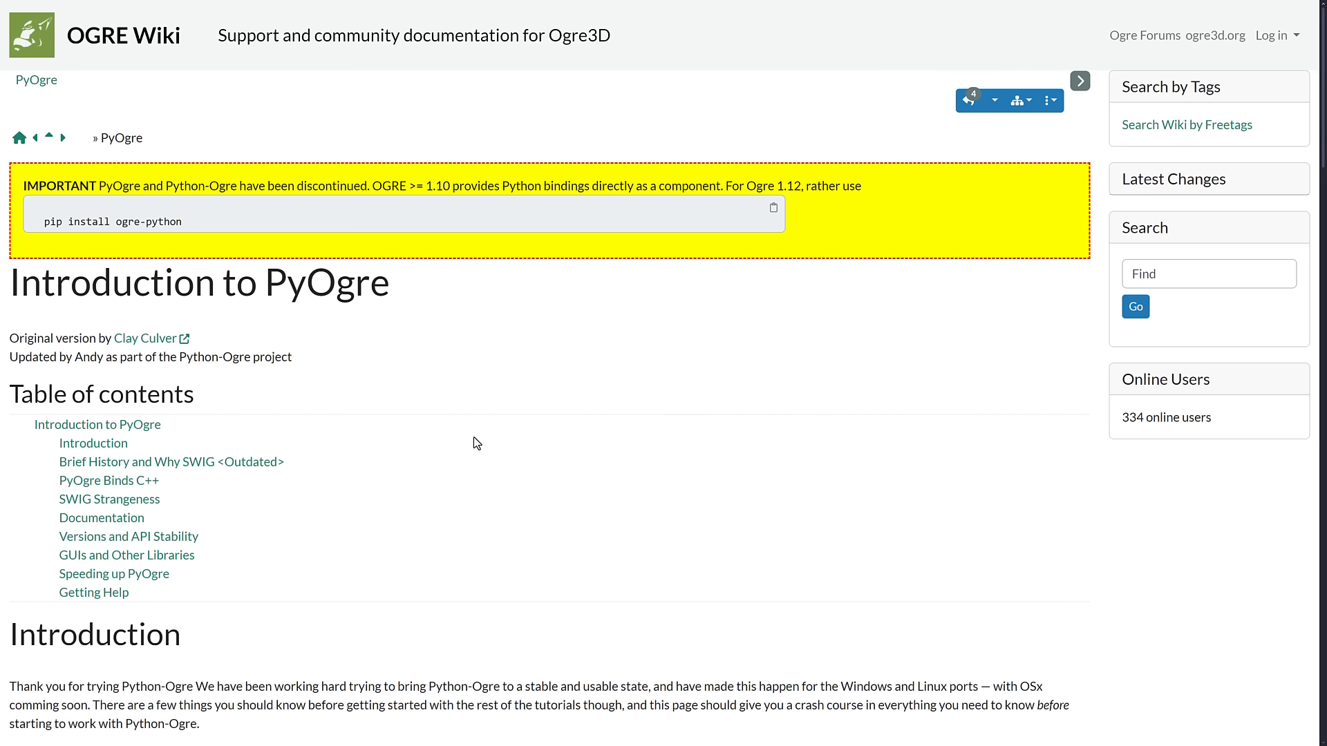
scroll(down, 3)
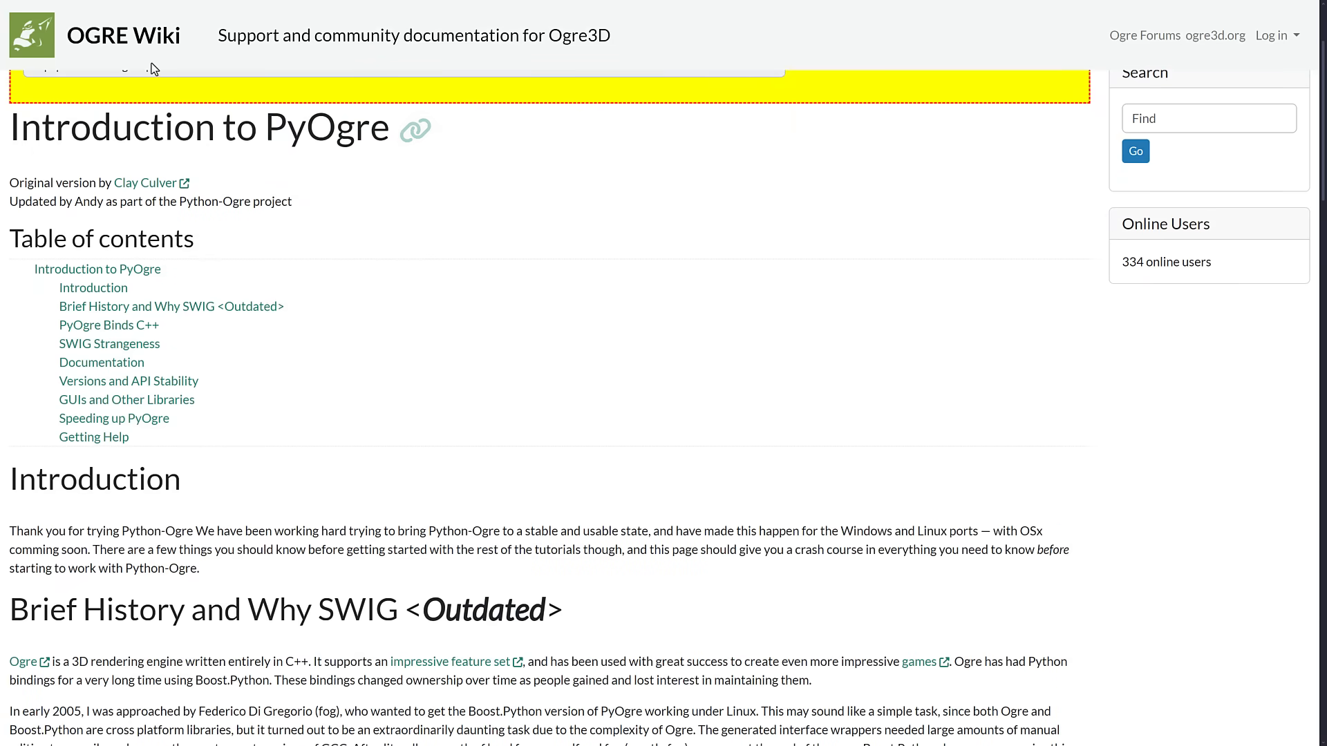
scroll(down, 3)
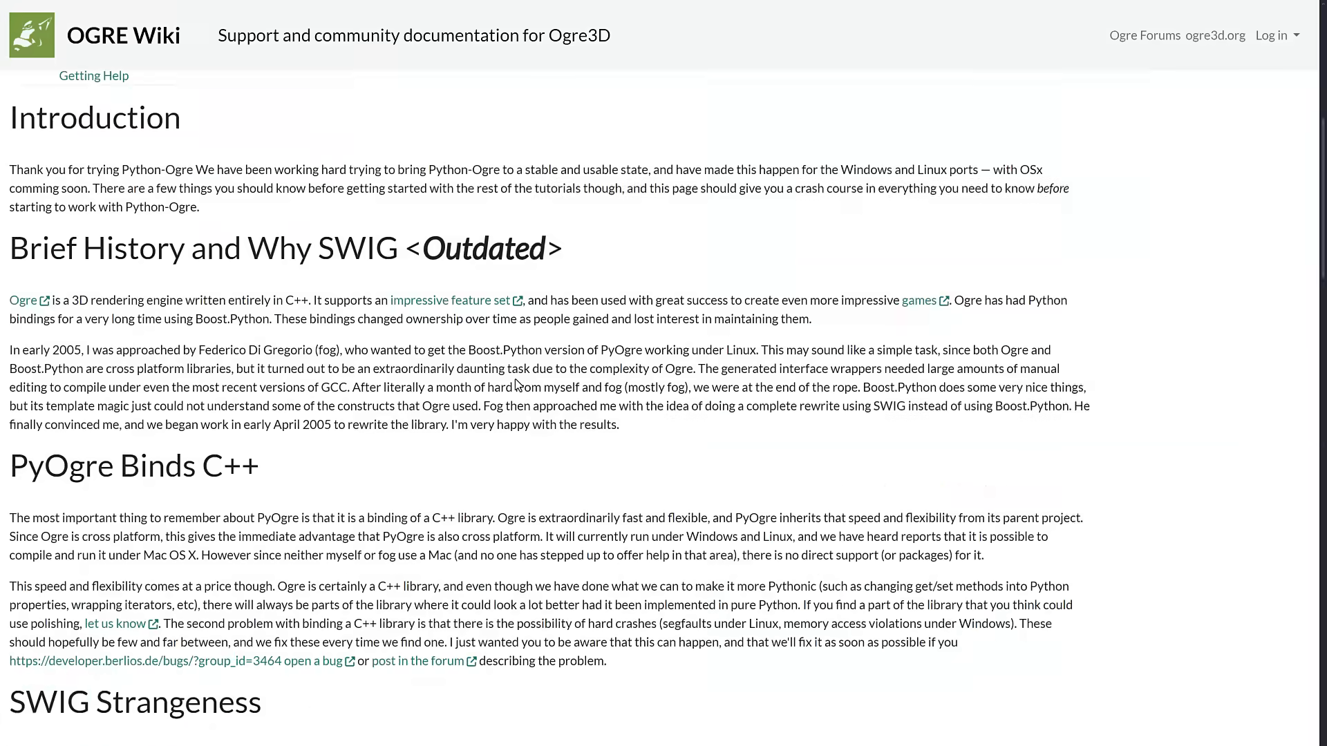
scroll(down, 3)
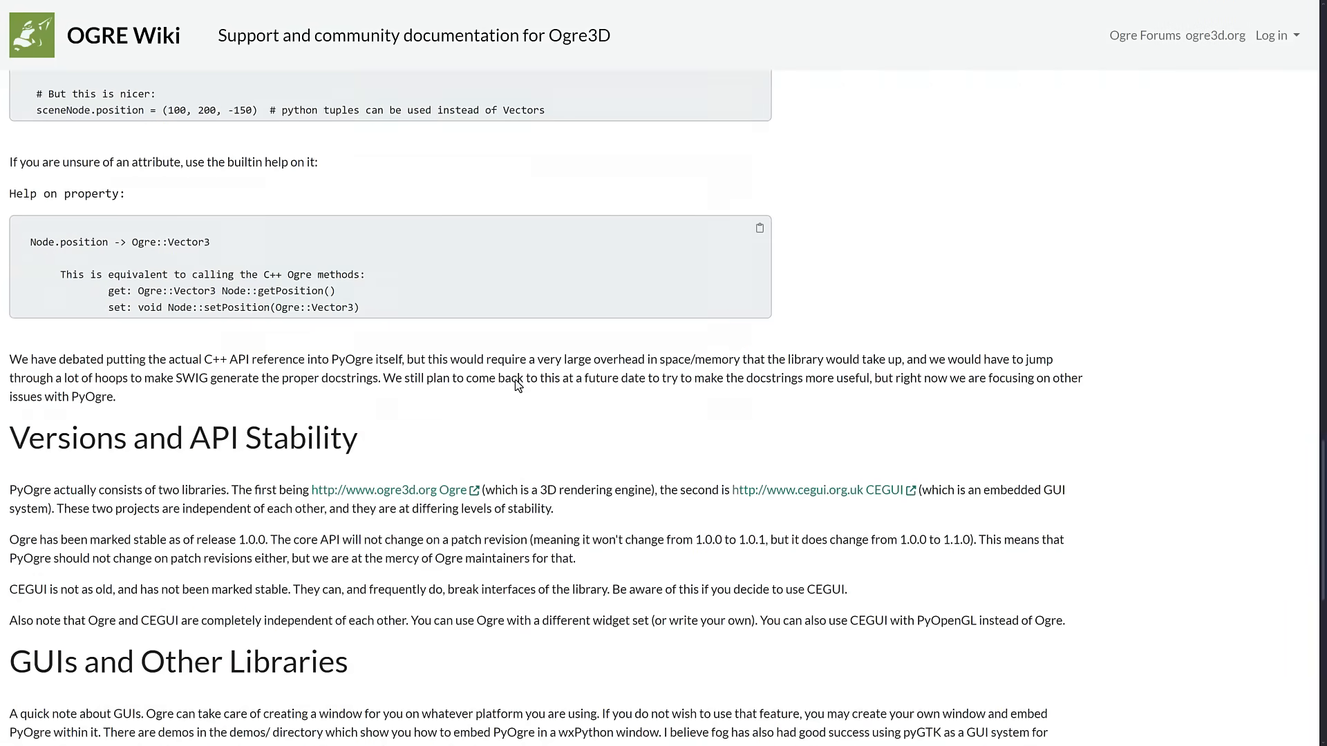
scroll(up, 3)
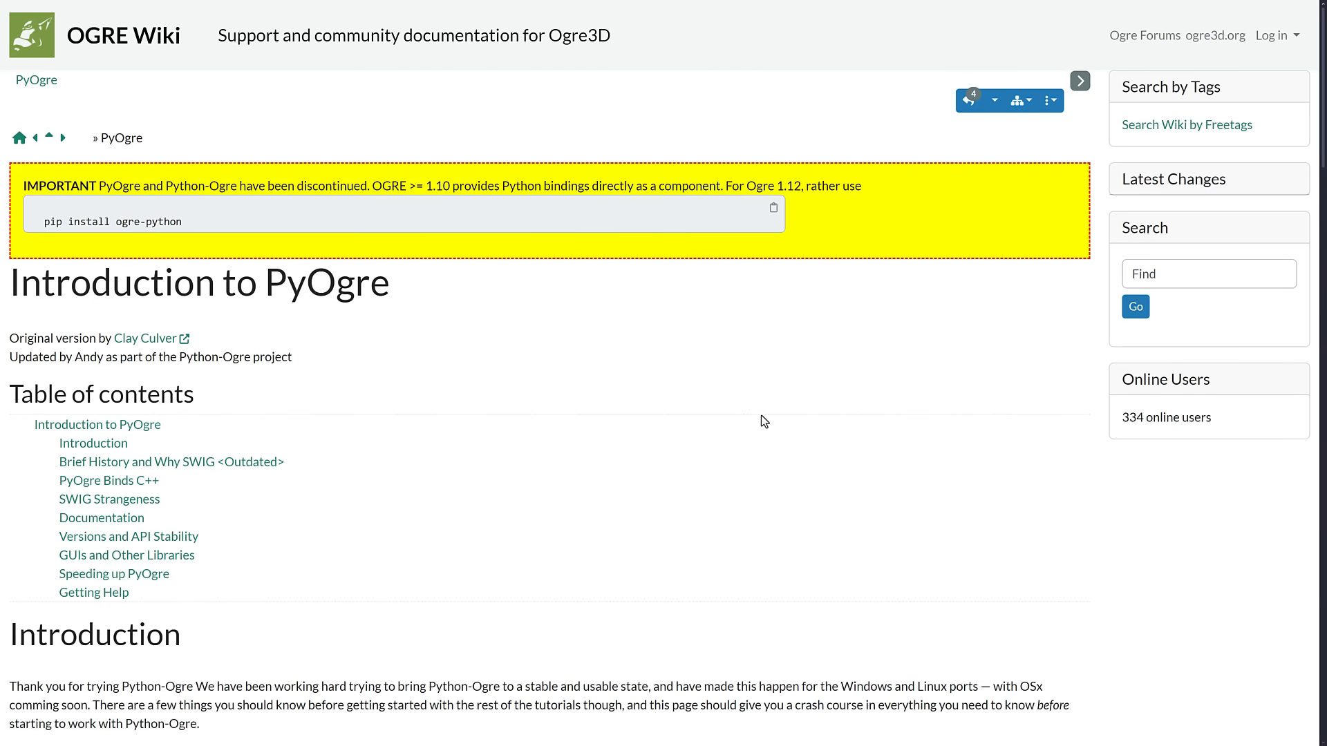
mouse_move(707, 377)
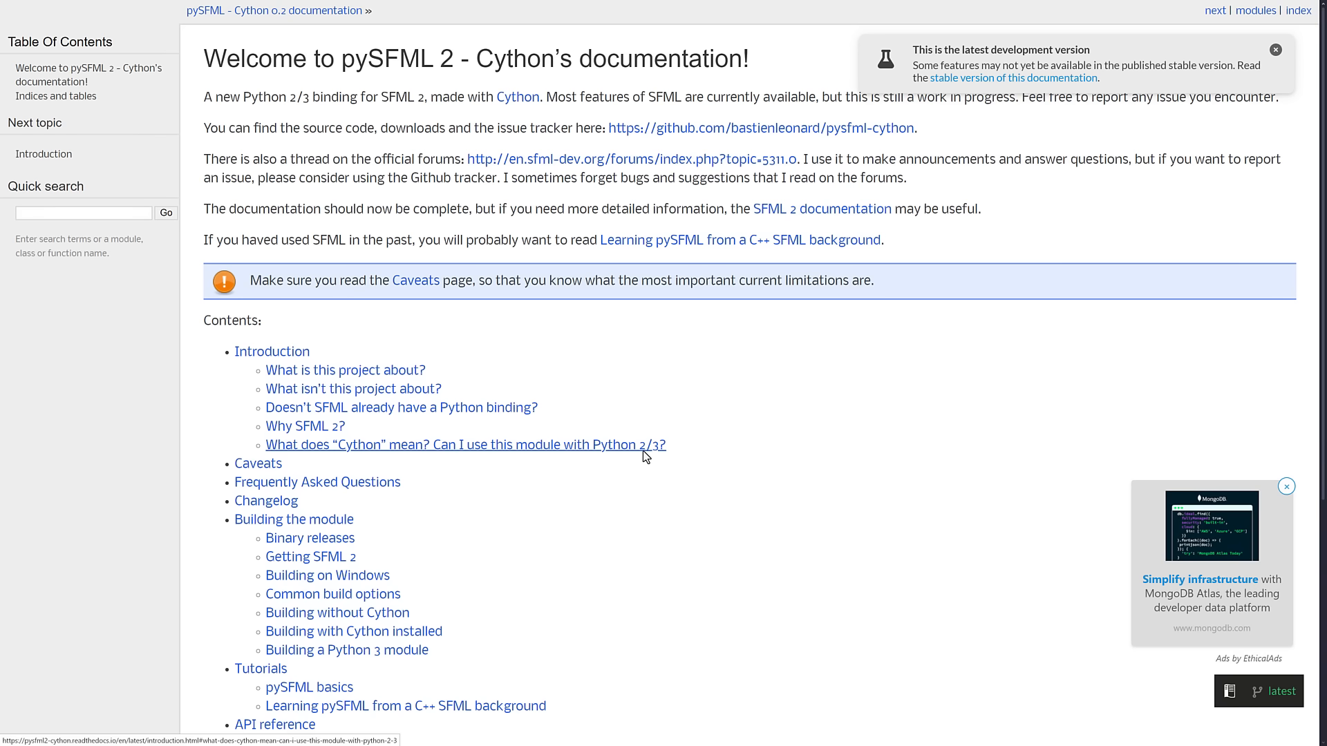
click(1276, 50)
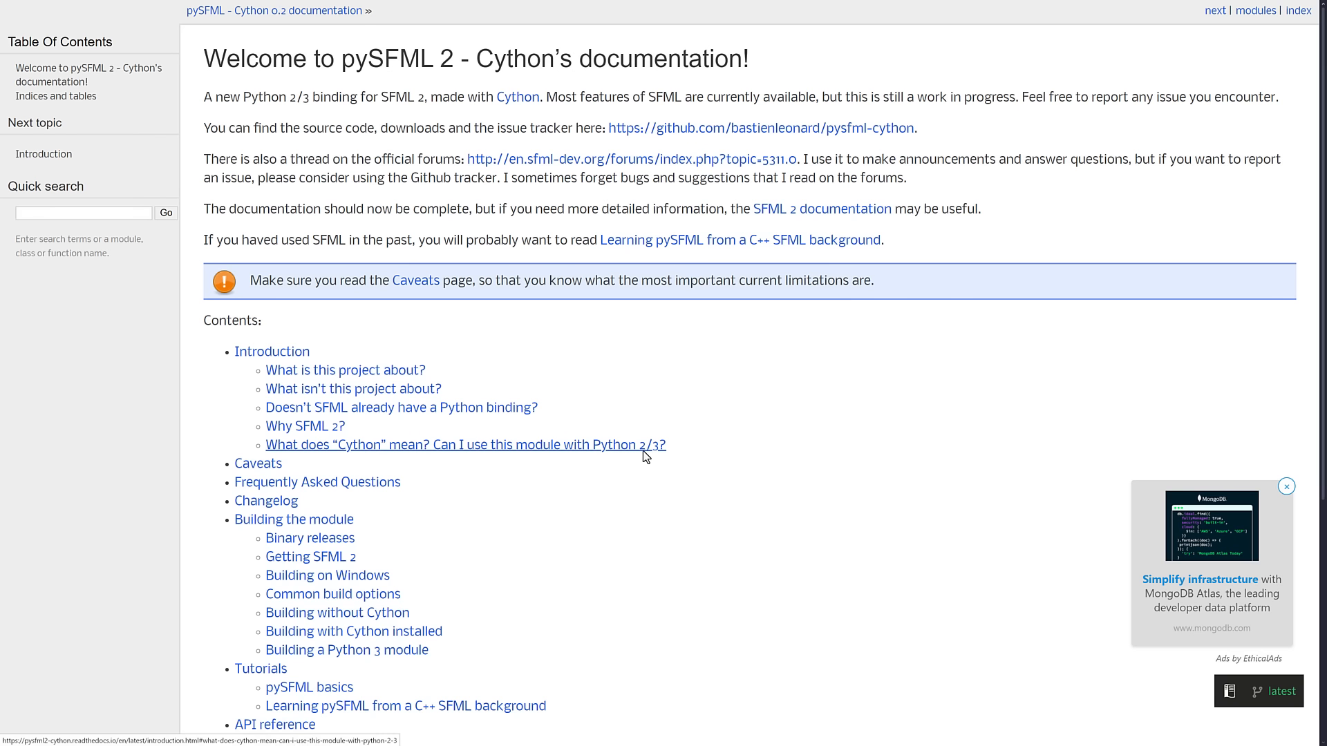
mouse_move(870, 417)
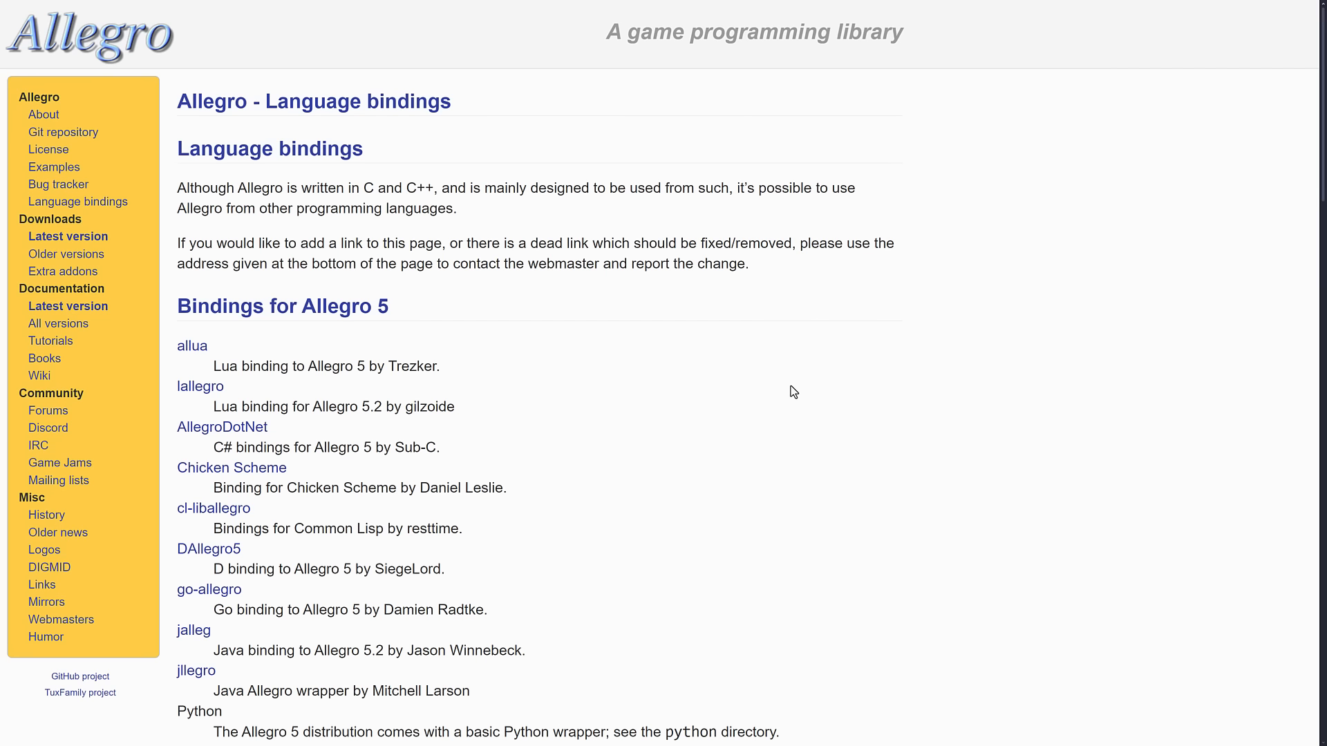
mouse_move(407, 301)
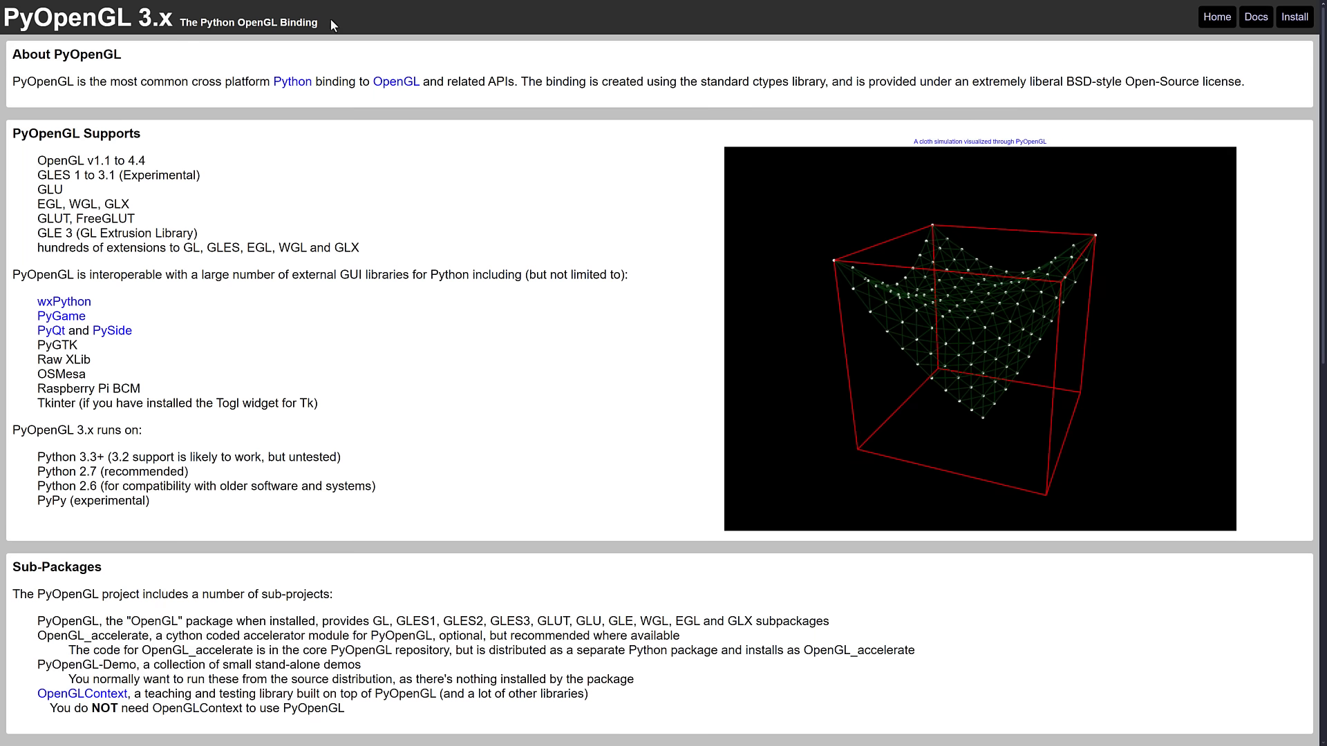
mouse_move(485, 323)
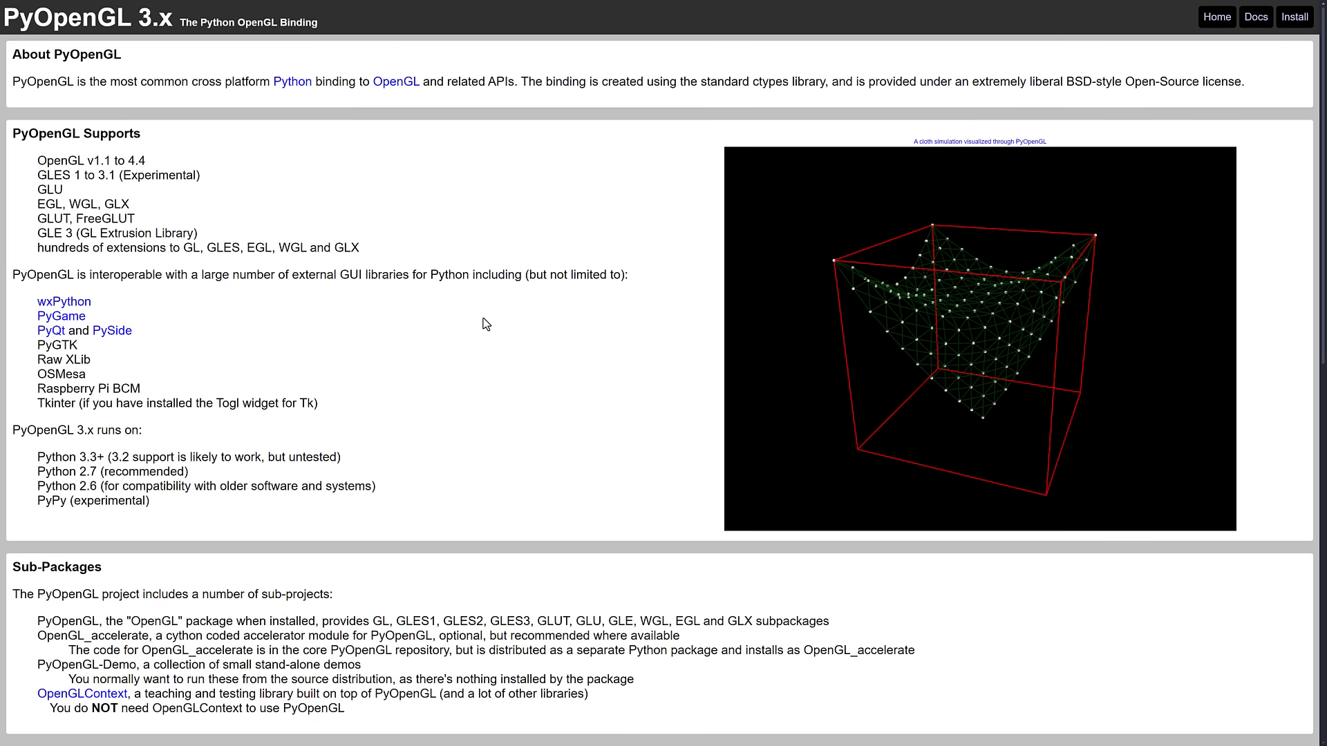
mouse_move(210, 319)
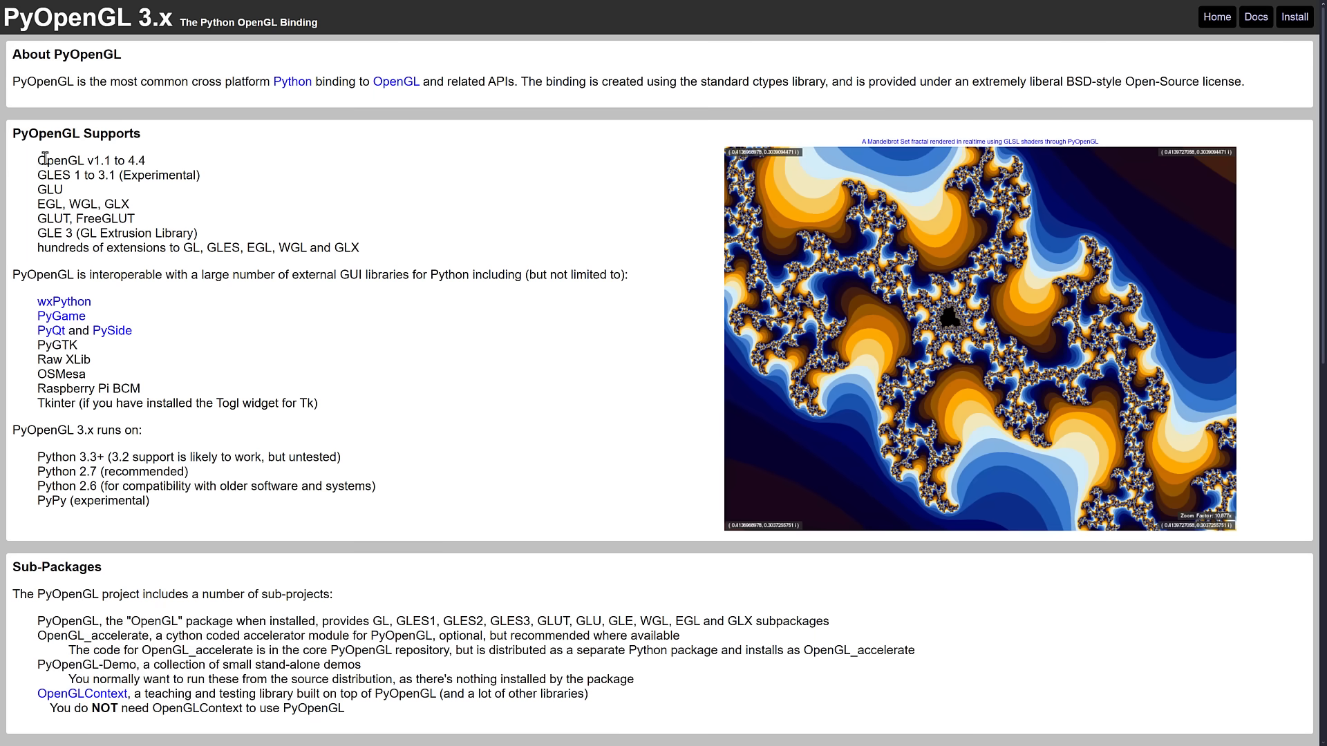
mouse_move(143, 159)
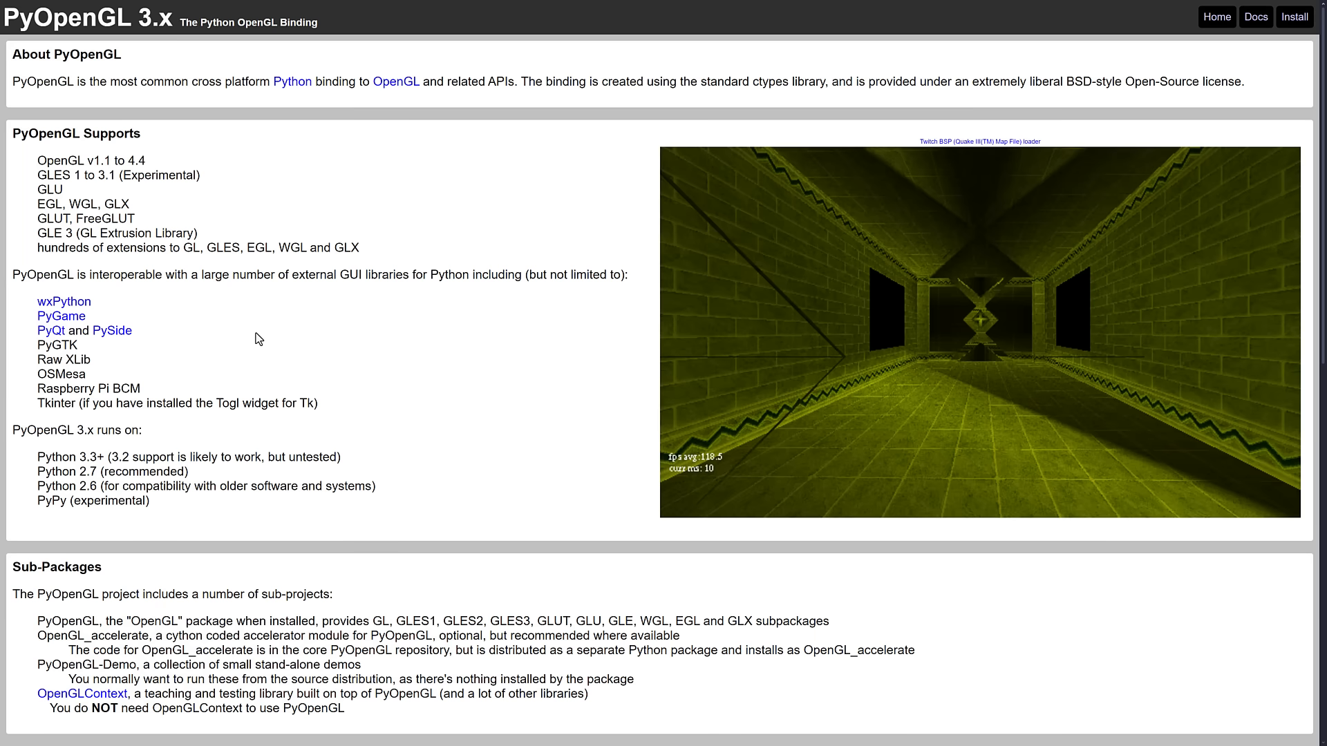
mouse_move(303, 301)
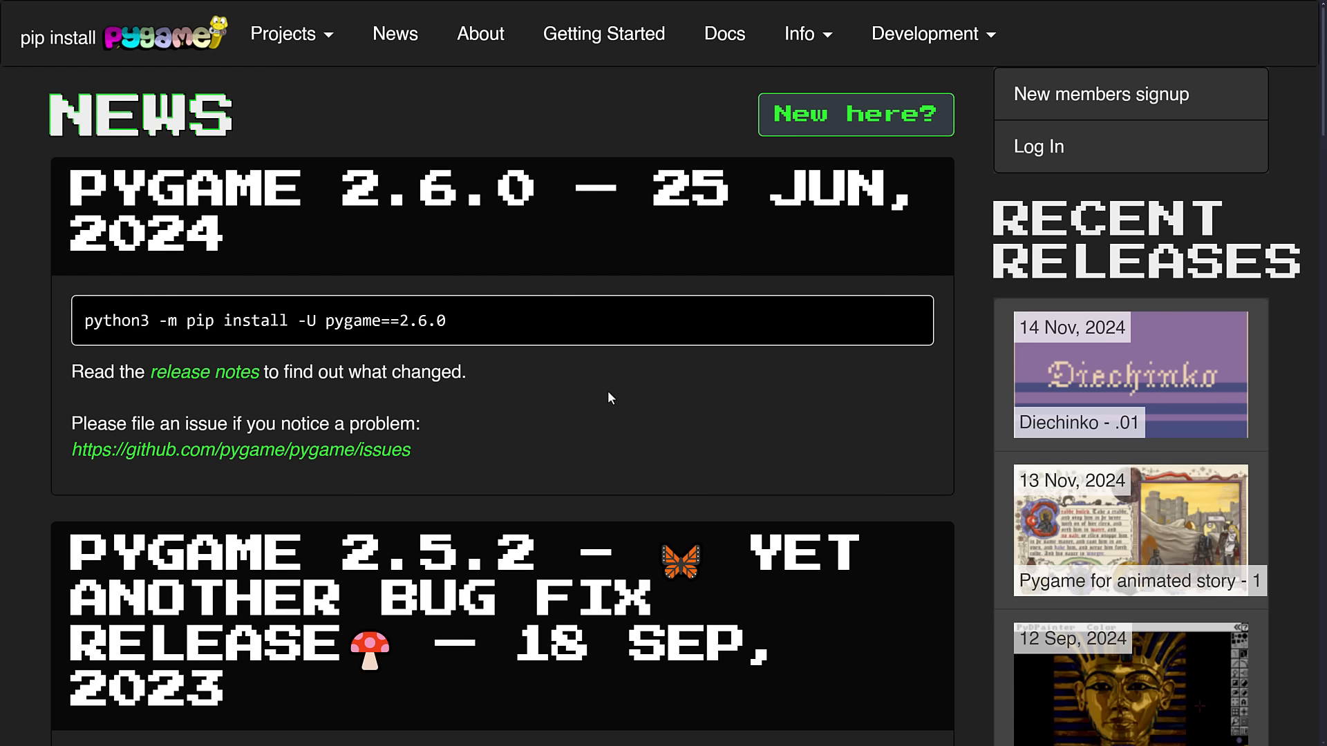
mouse_move(640, 406)
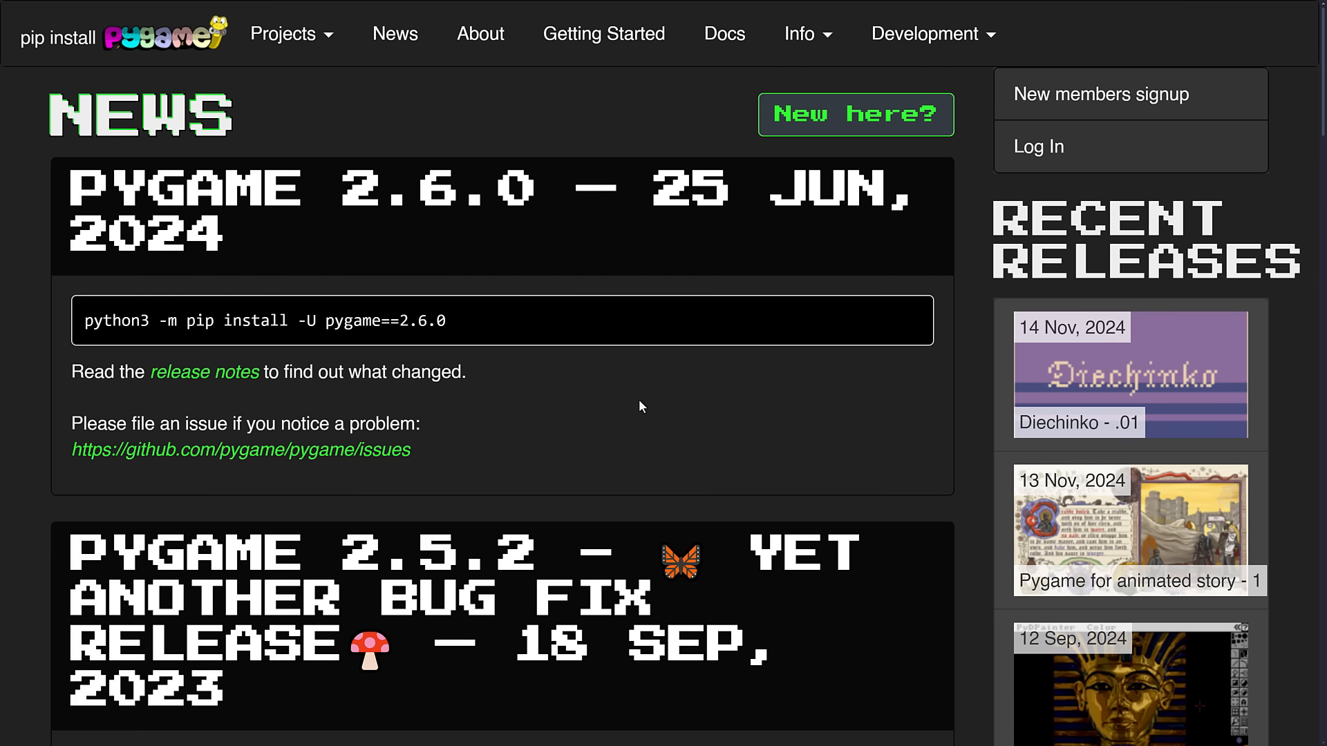